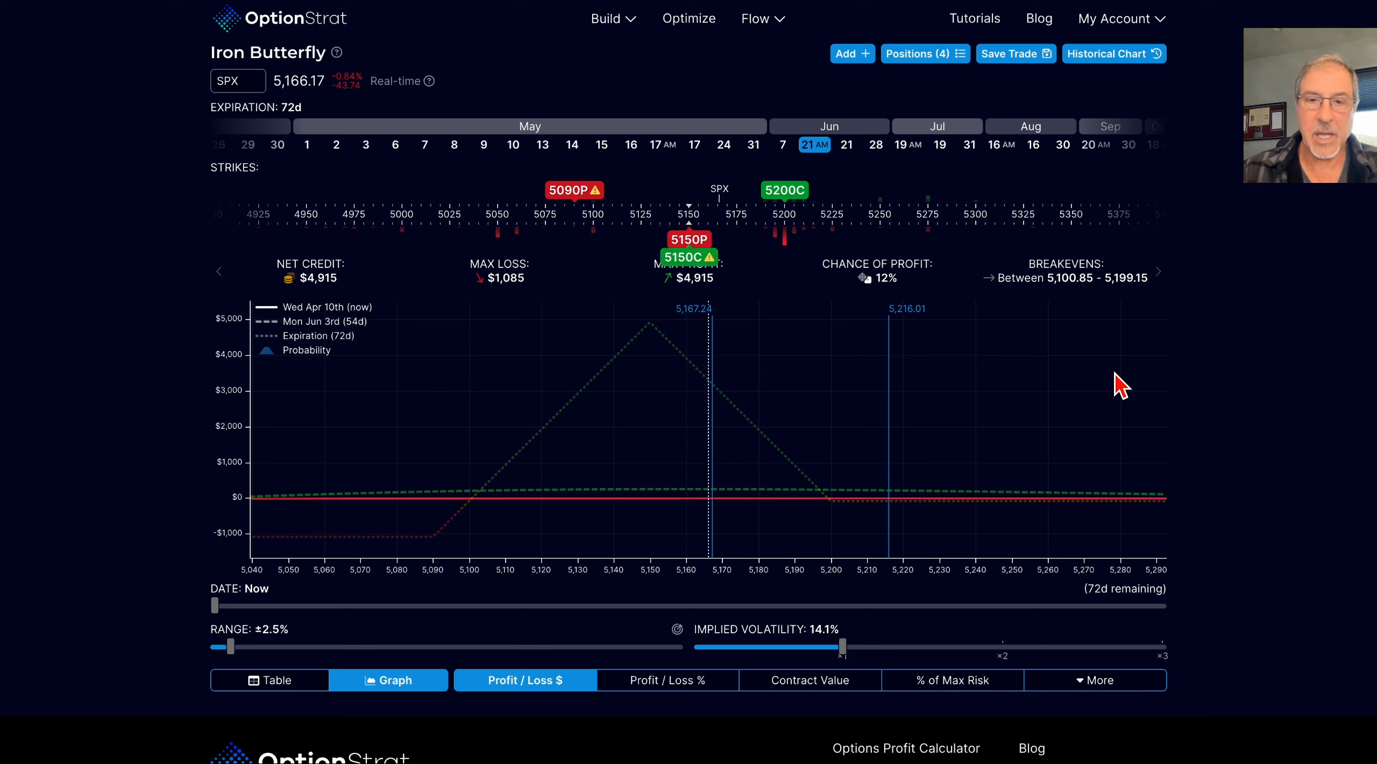
mouse_move(679, 343)
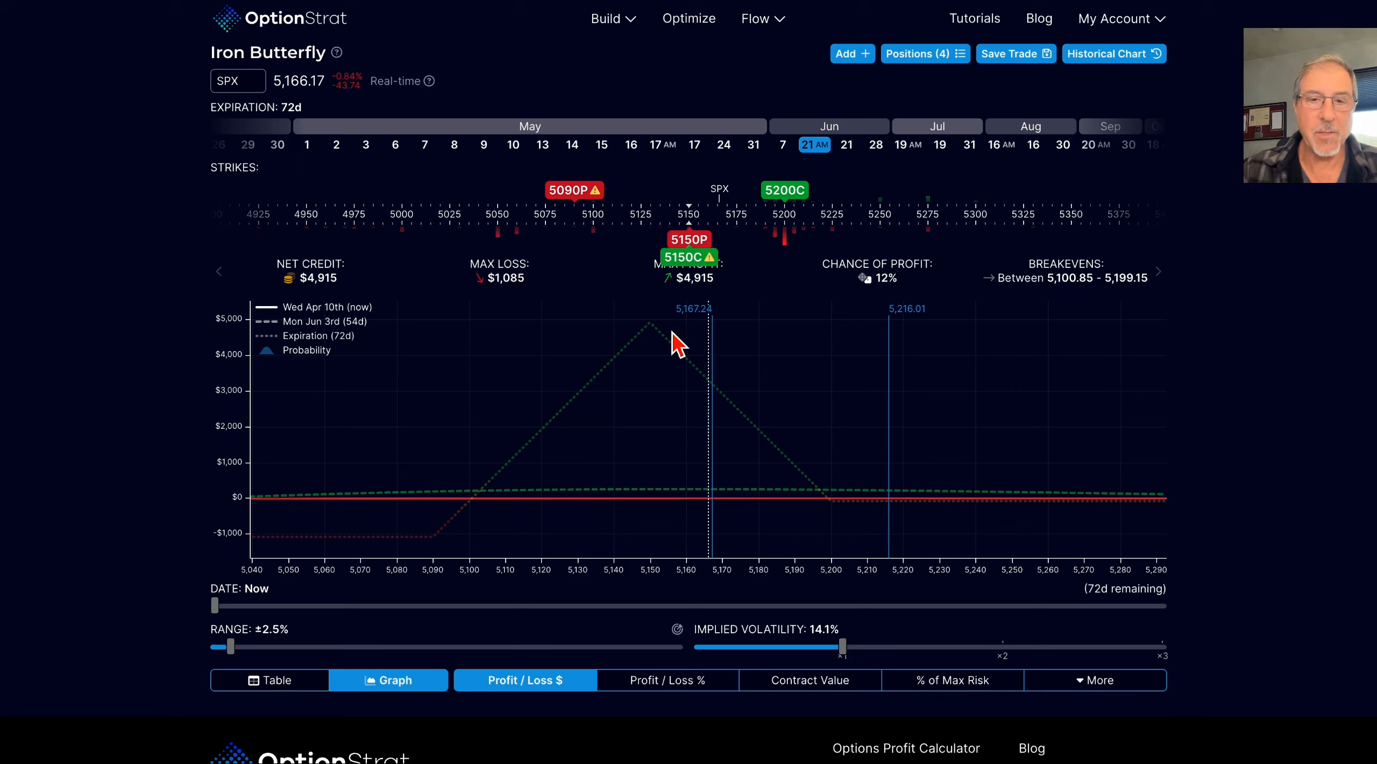
mouse_move(781, 466)
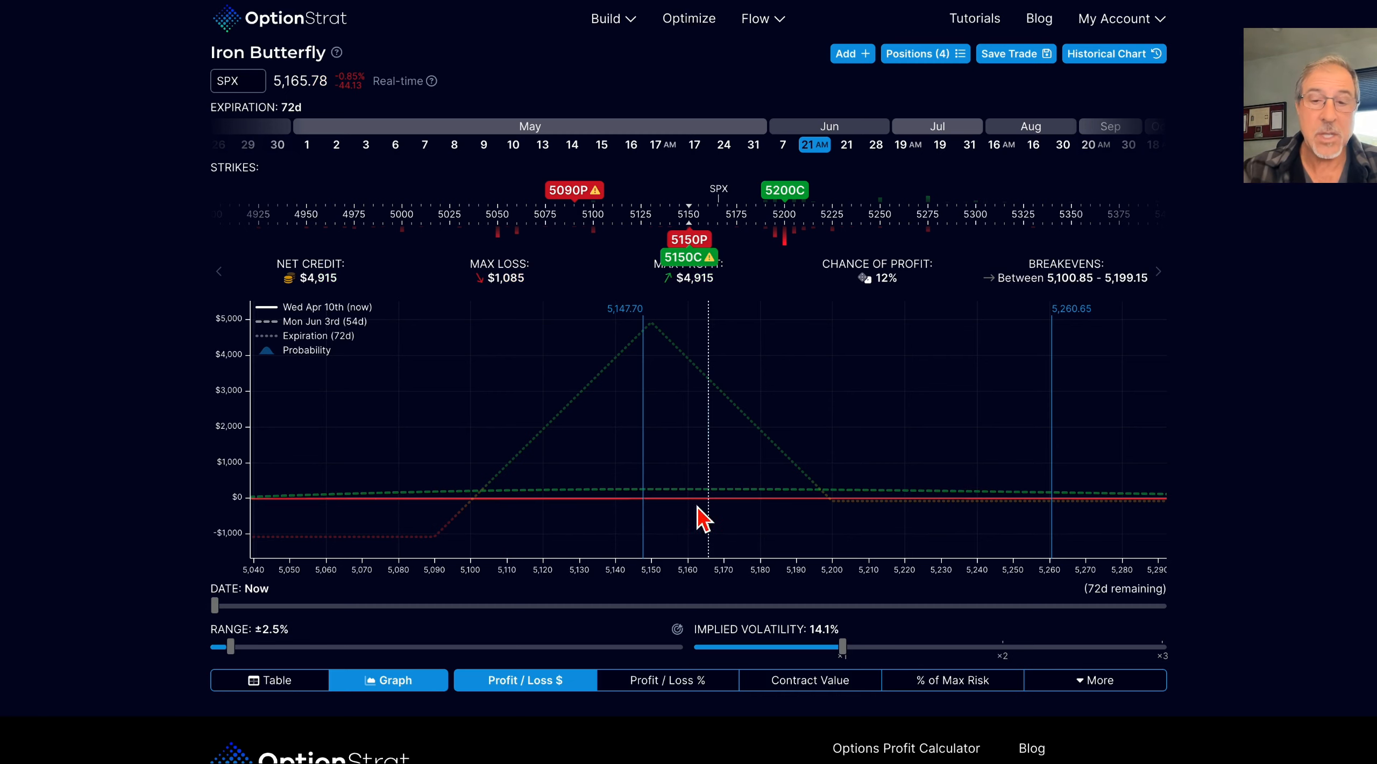
mouse_move(971, 474)
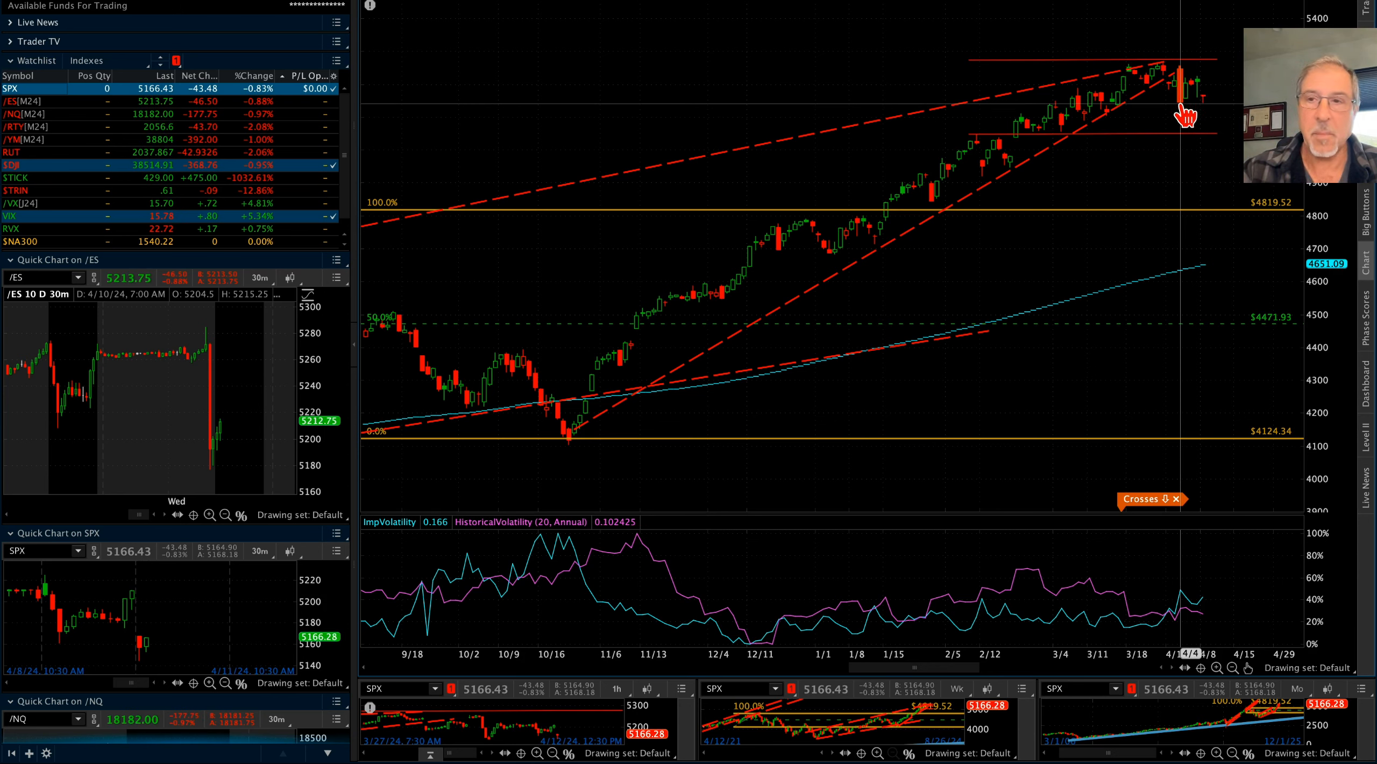
mouse_move(1186, 123)
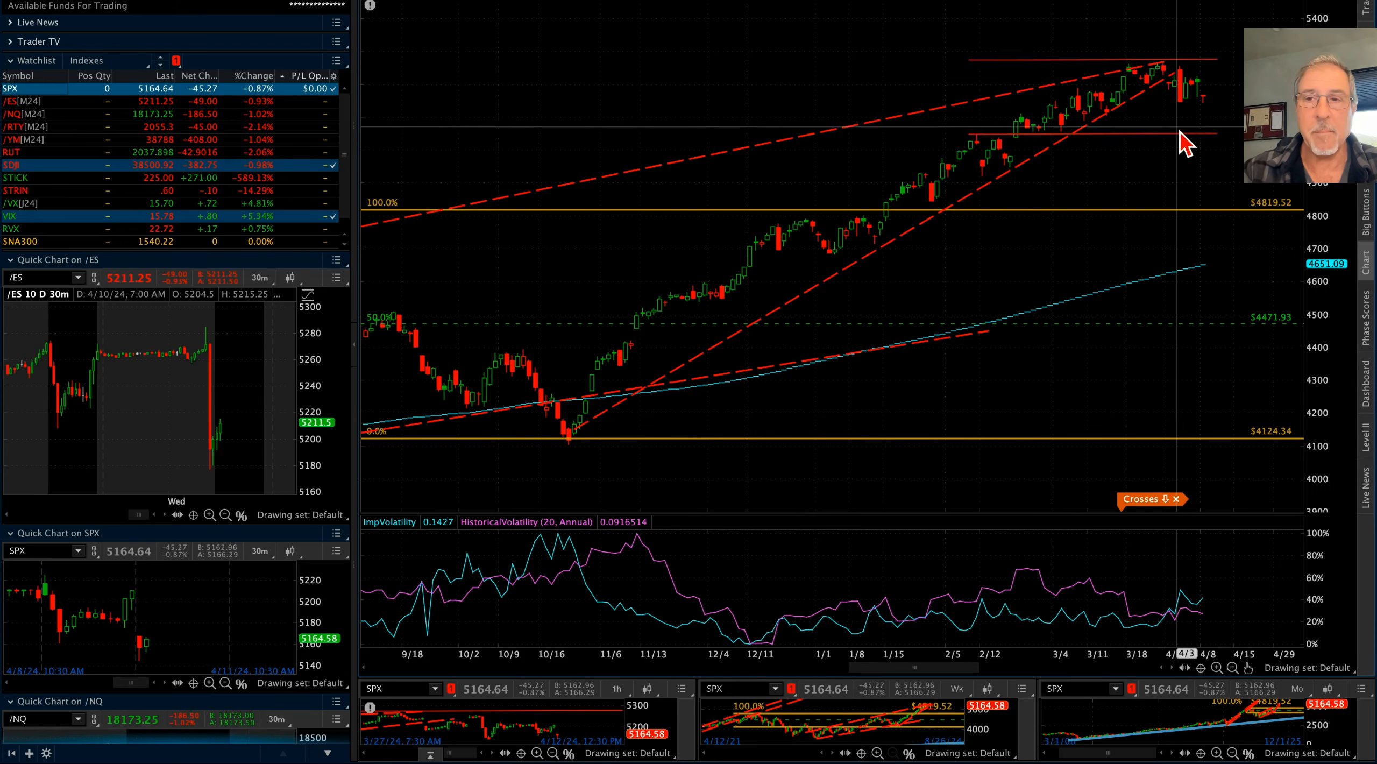
mouse_move(1182, 143)
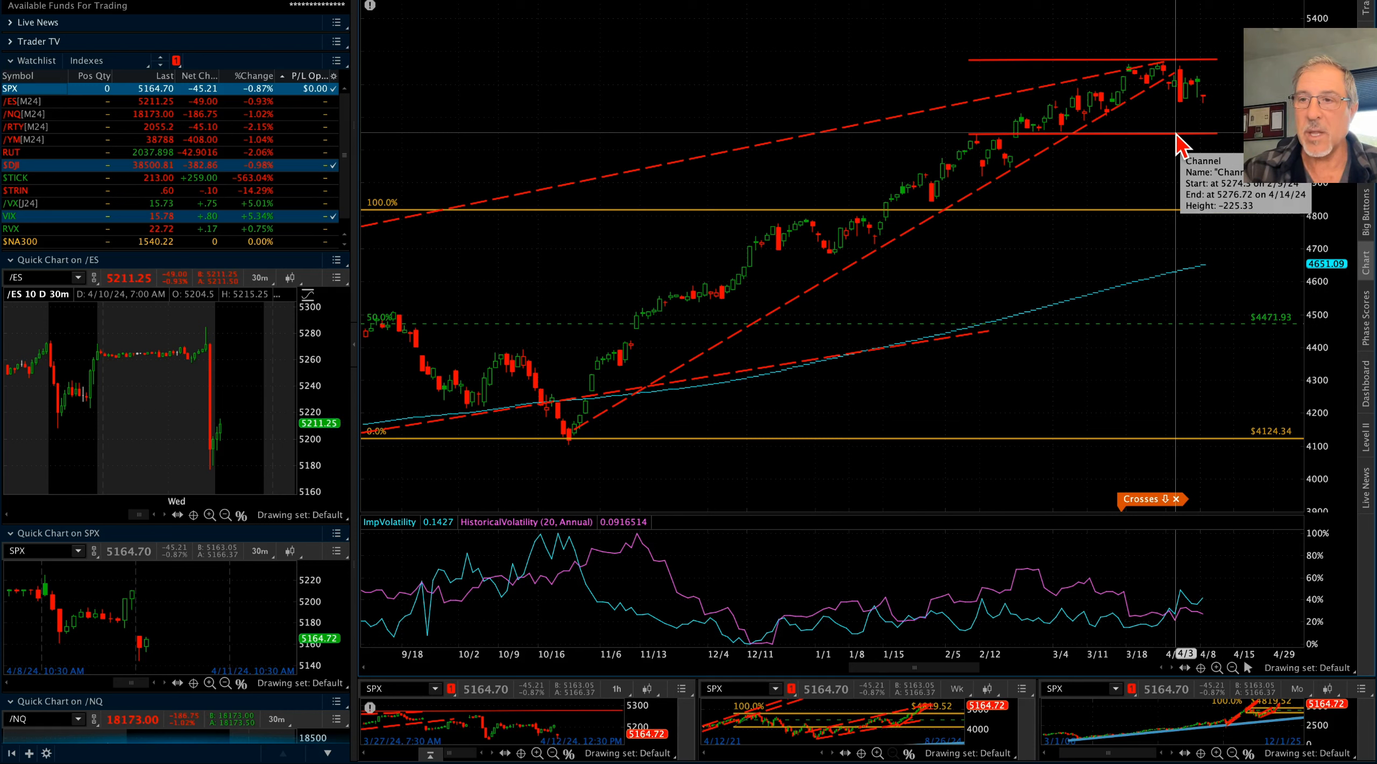
mouse_move(1208, 76)
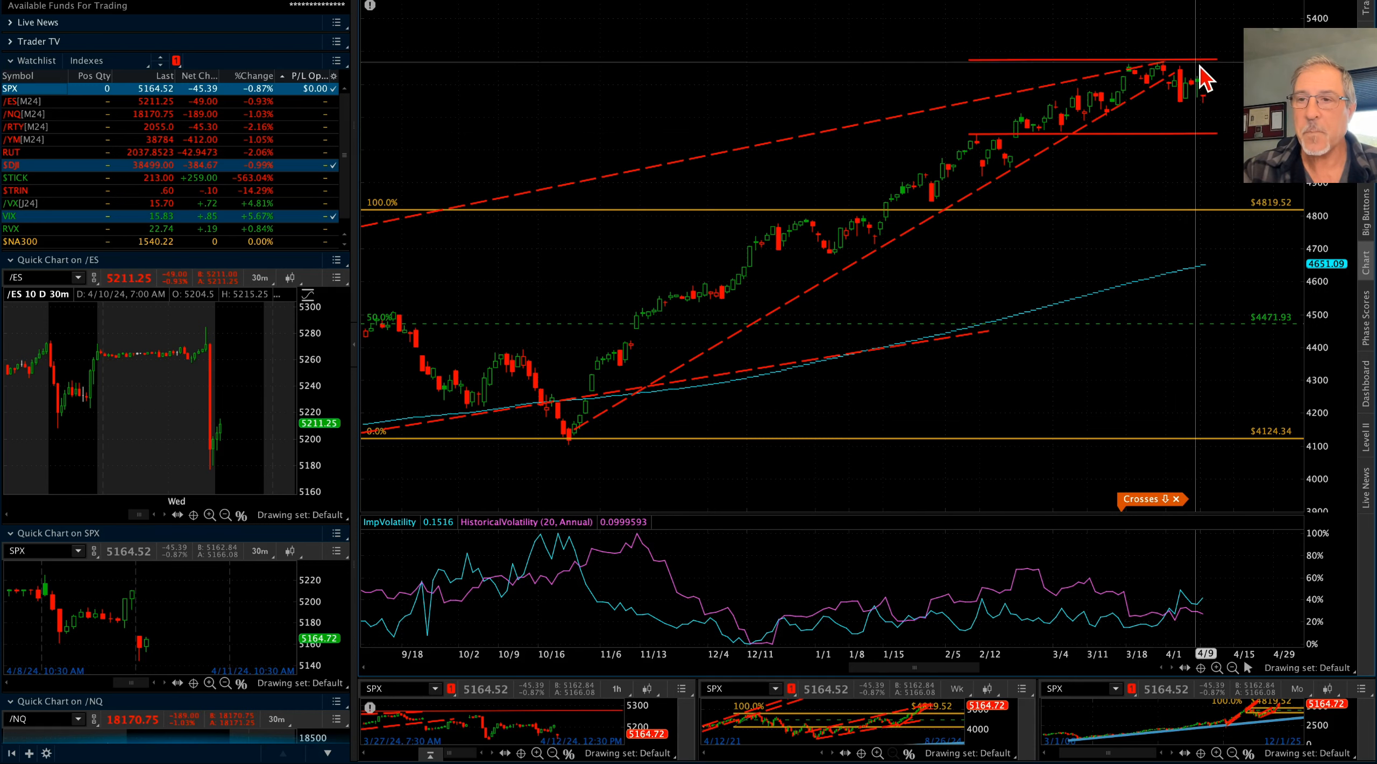
mouse_move(1199, 74)
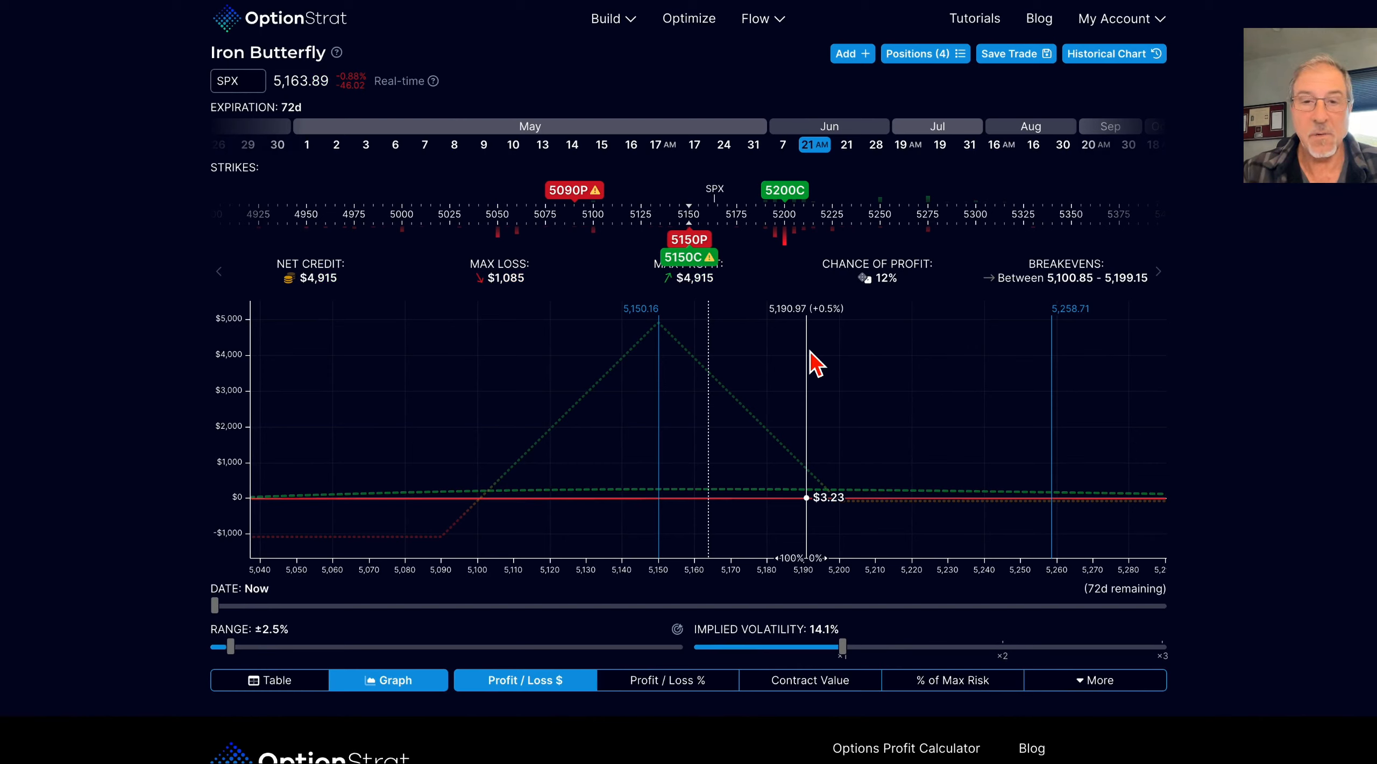
mouse_move(563, 417)
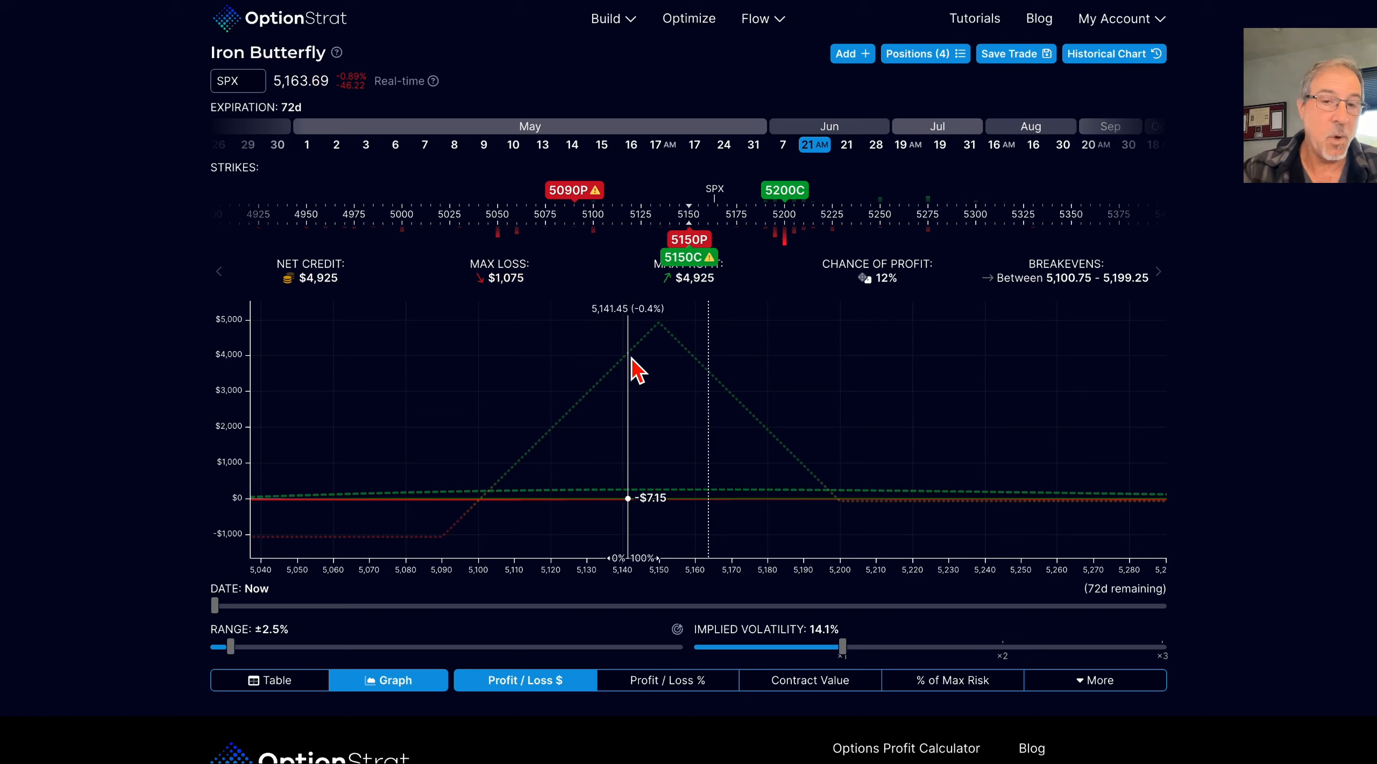
mouse_move(664, 397)
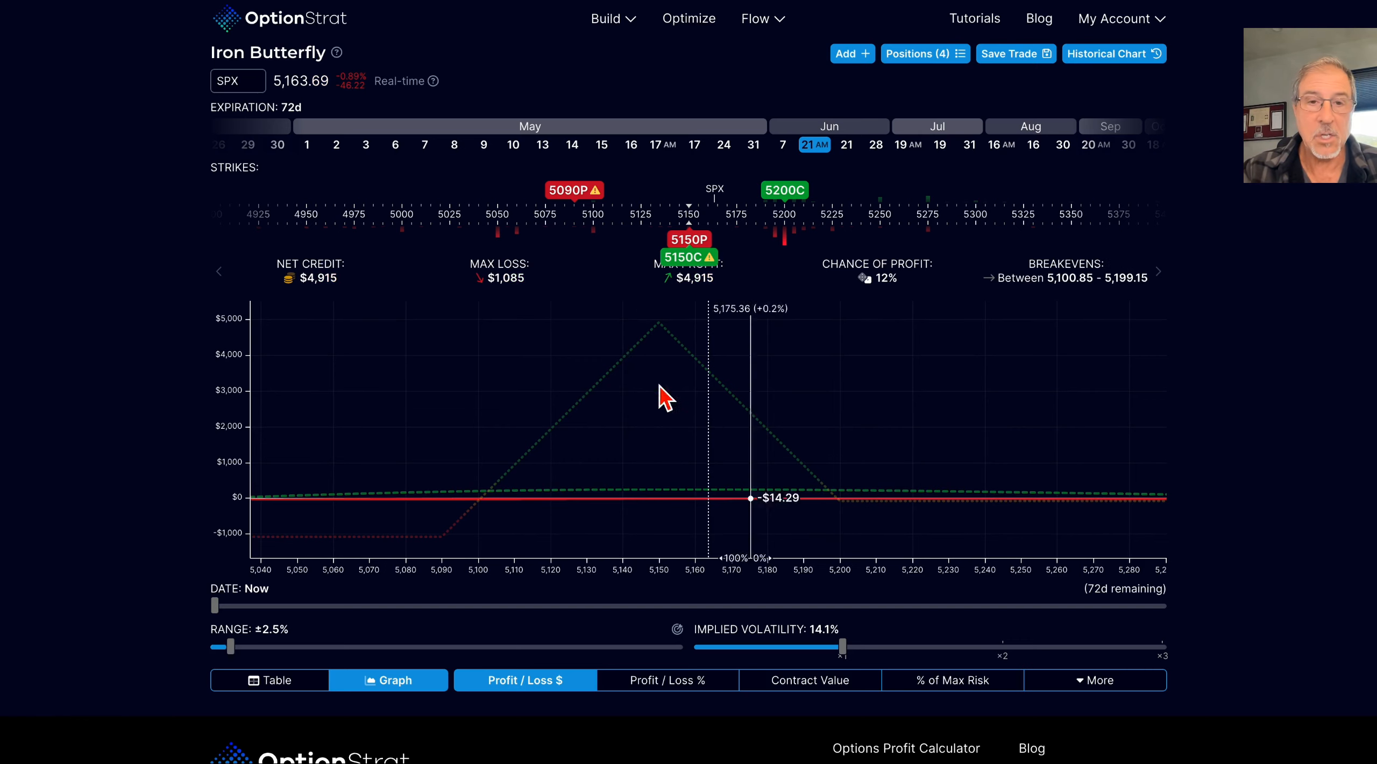
mouse_move(448, 562)
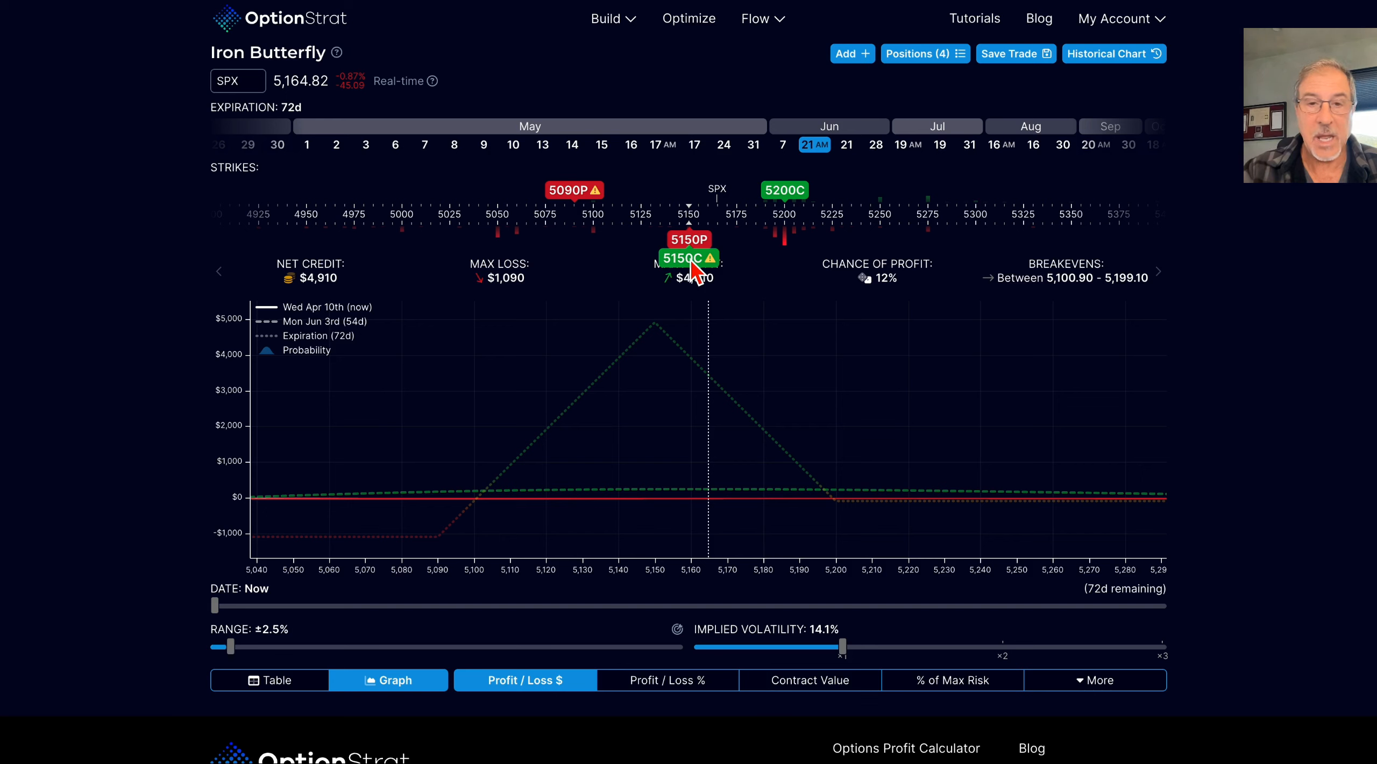
Raise the short 5150 call leg's linked quantity to 10 contracts.
left_click(687, 258)
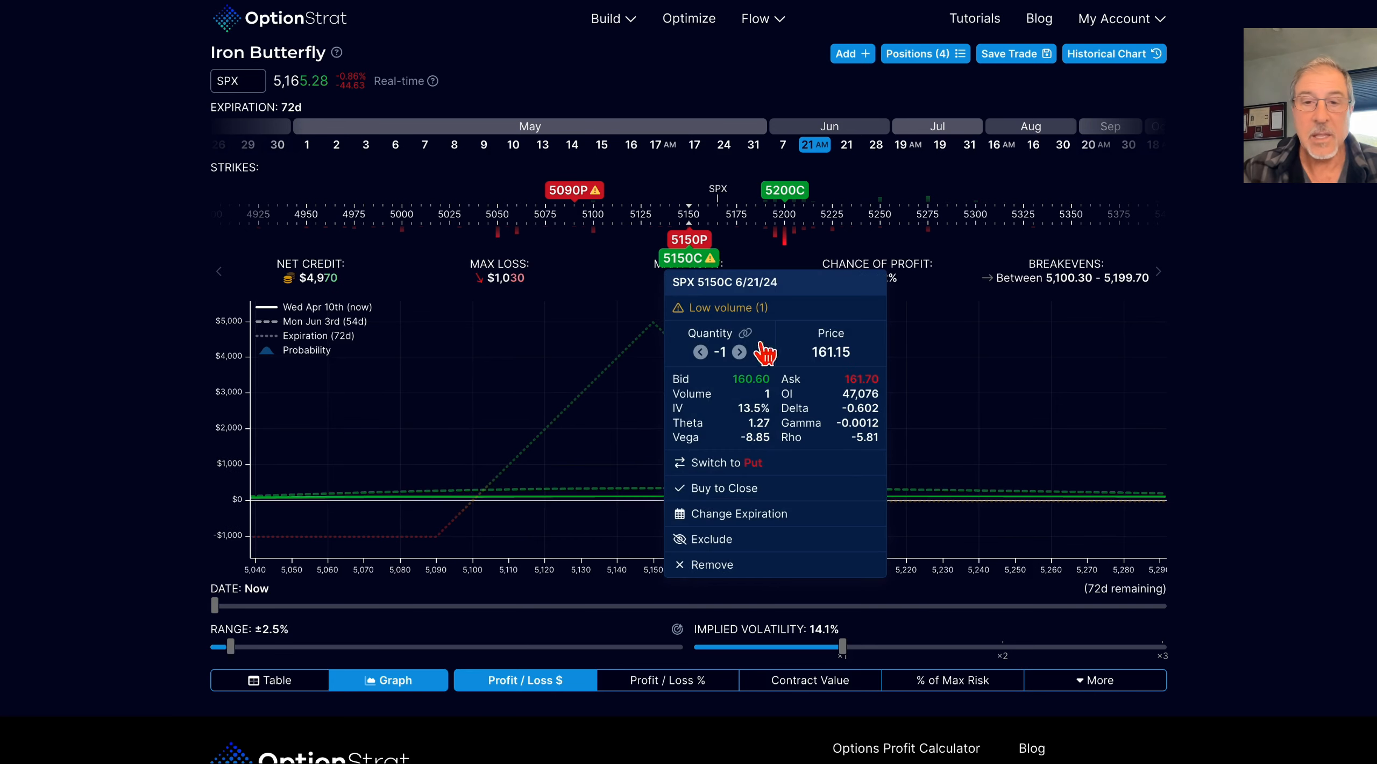
left_click(701, 352)
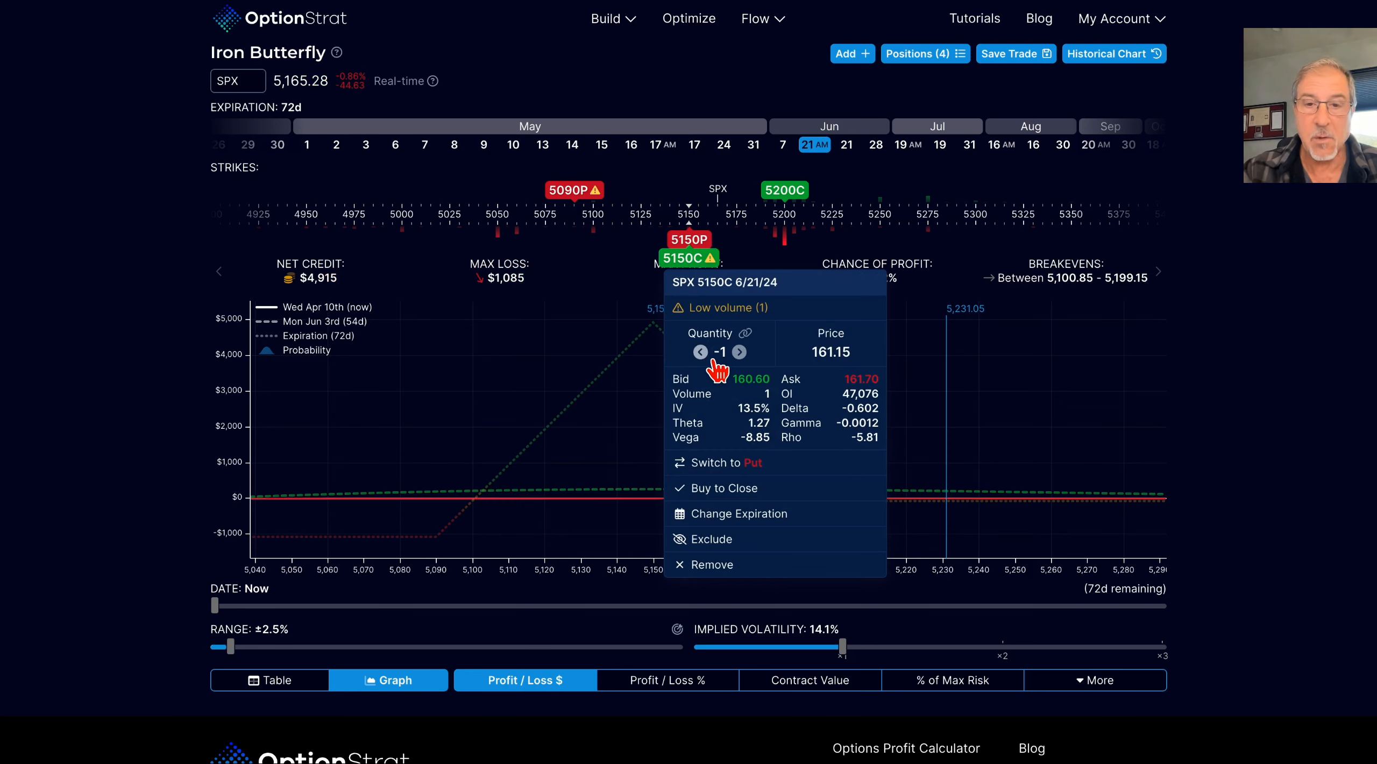
left_click(700, 352)
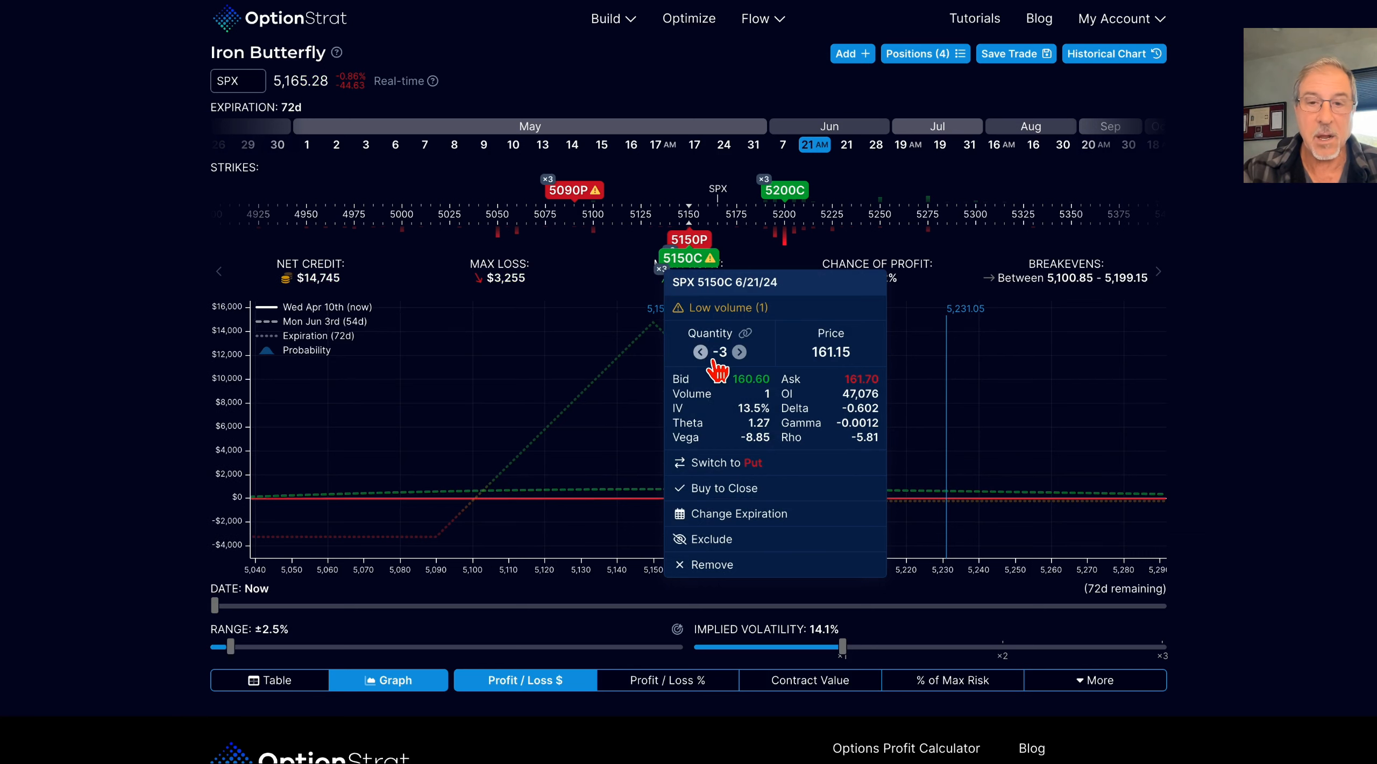
left_click(740, 353)
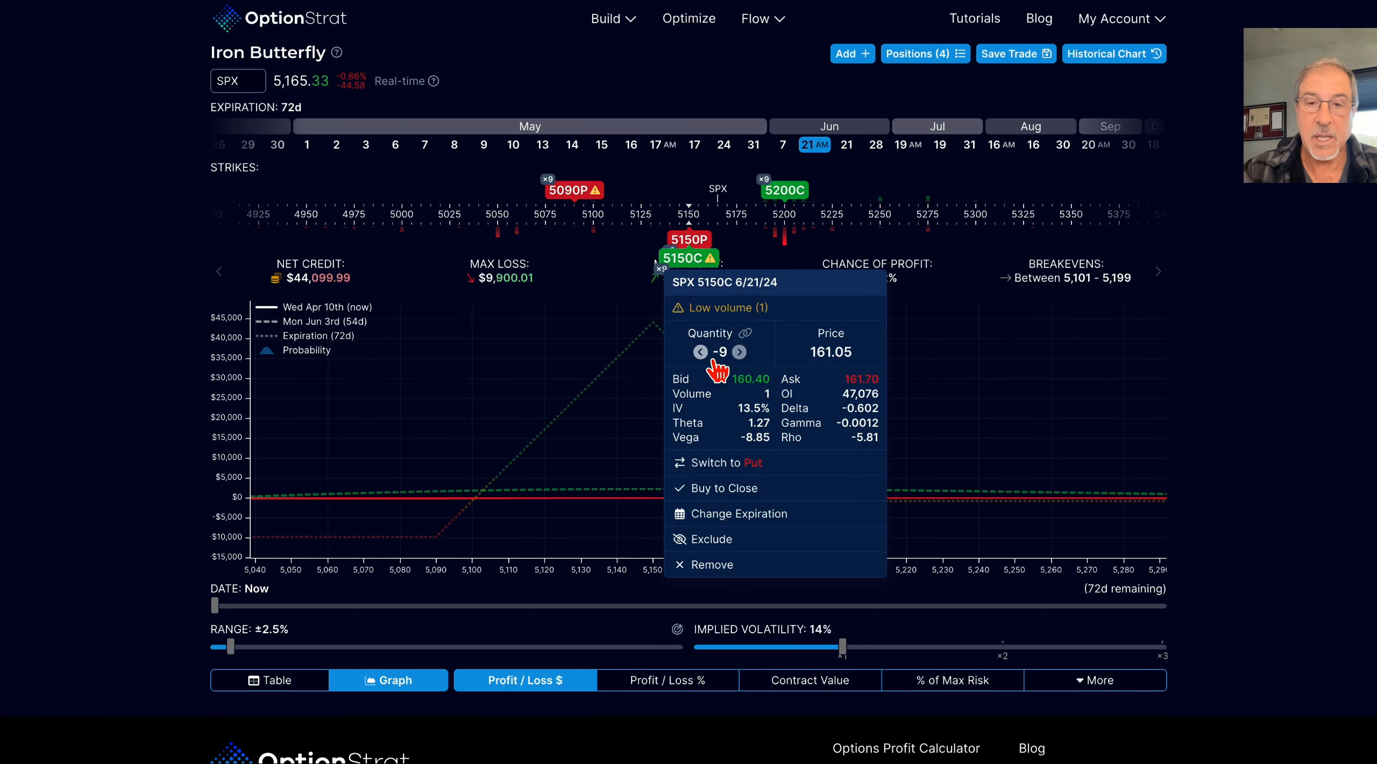
left_click(700, 352)
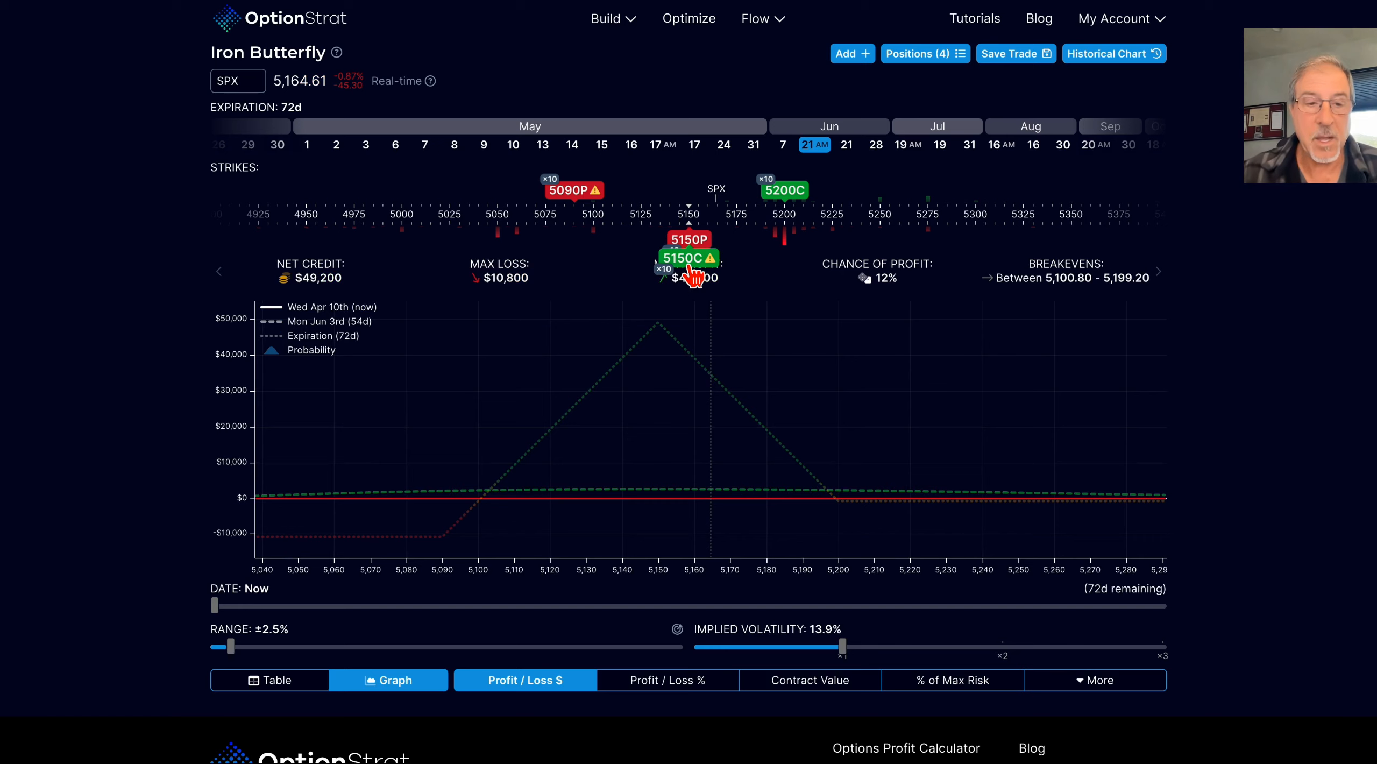
mouse_move(1018, 351)
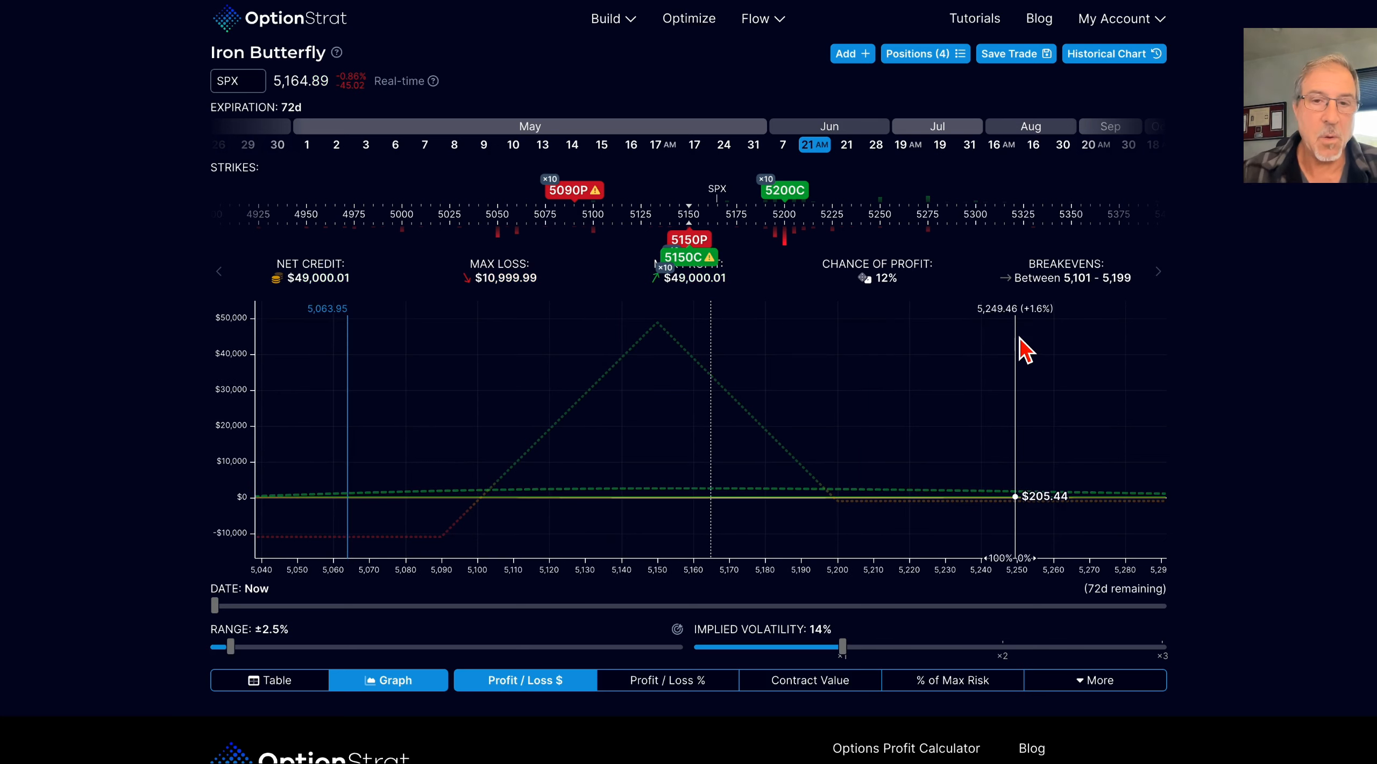
mouse_move(566, 457)
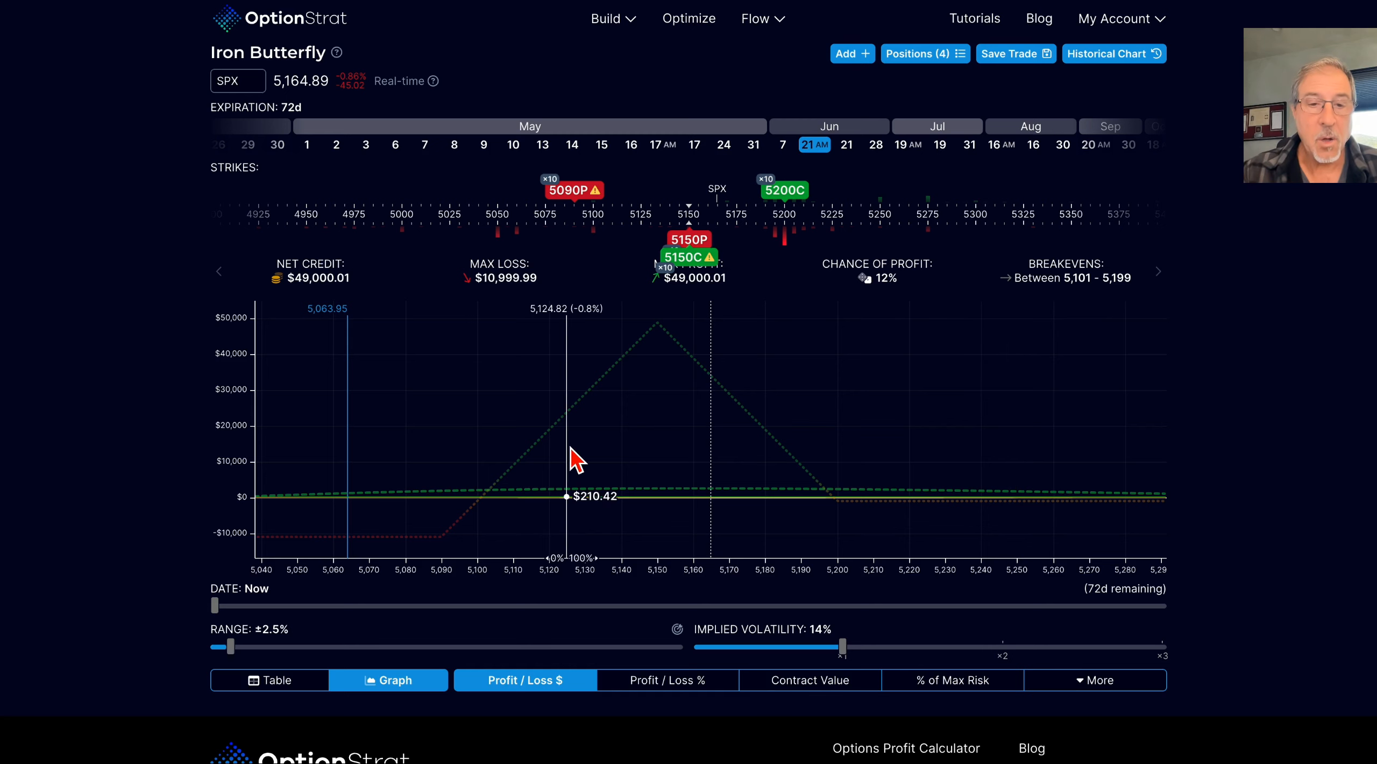
mouse_move(709, 505)
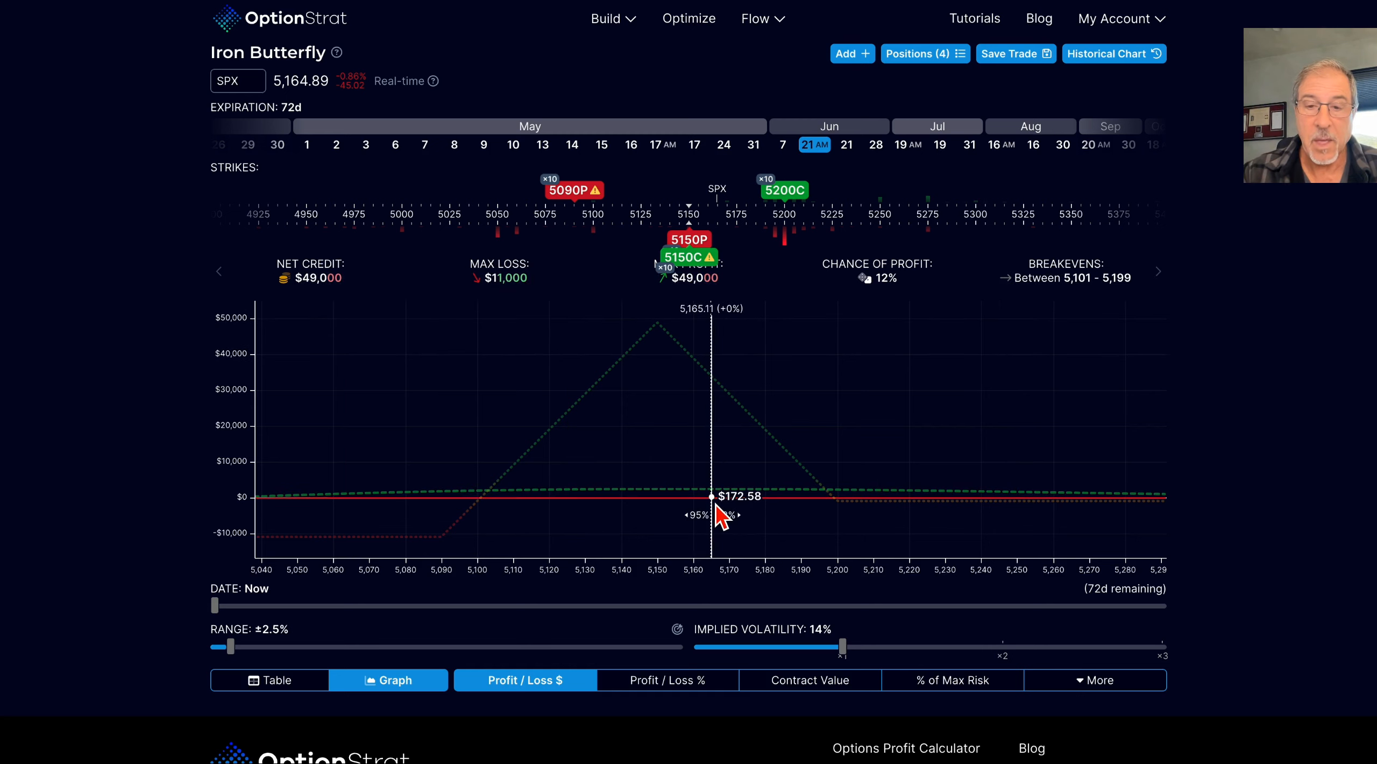
mouse_move(1151, 487)
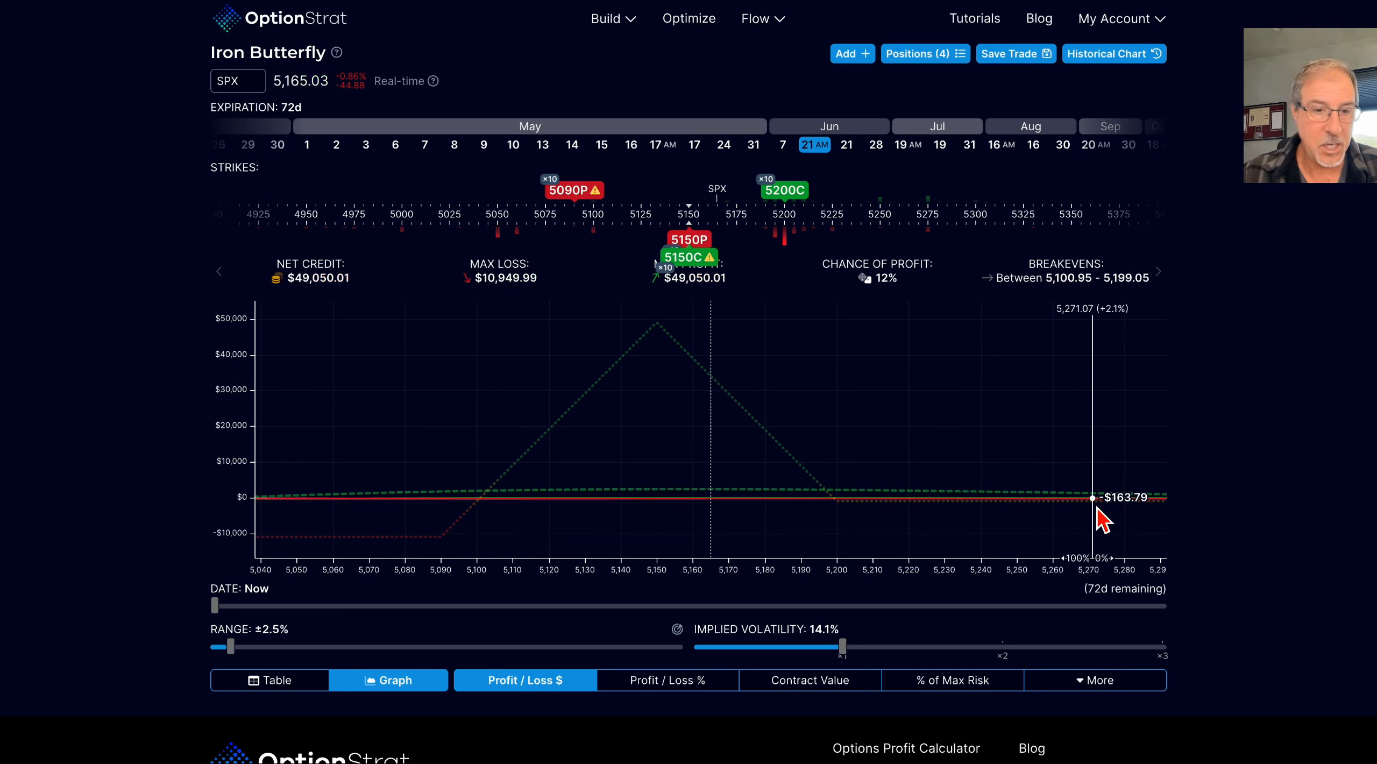
mouse_move(737, 553)
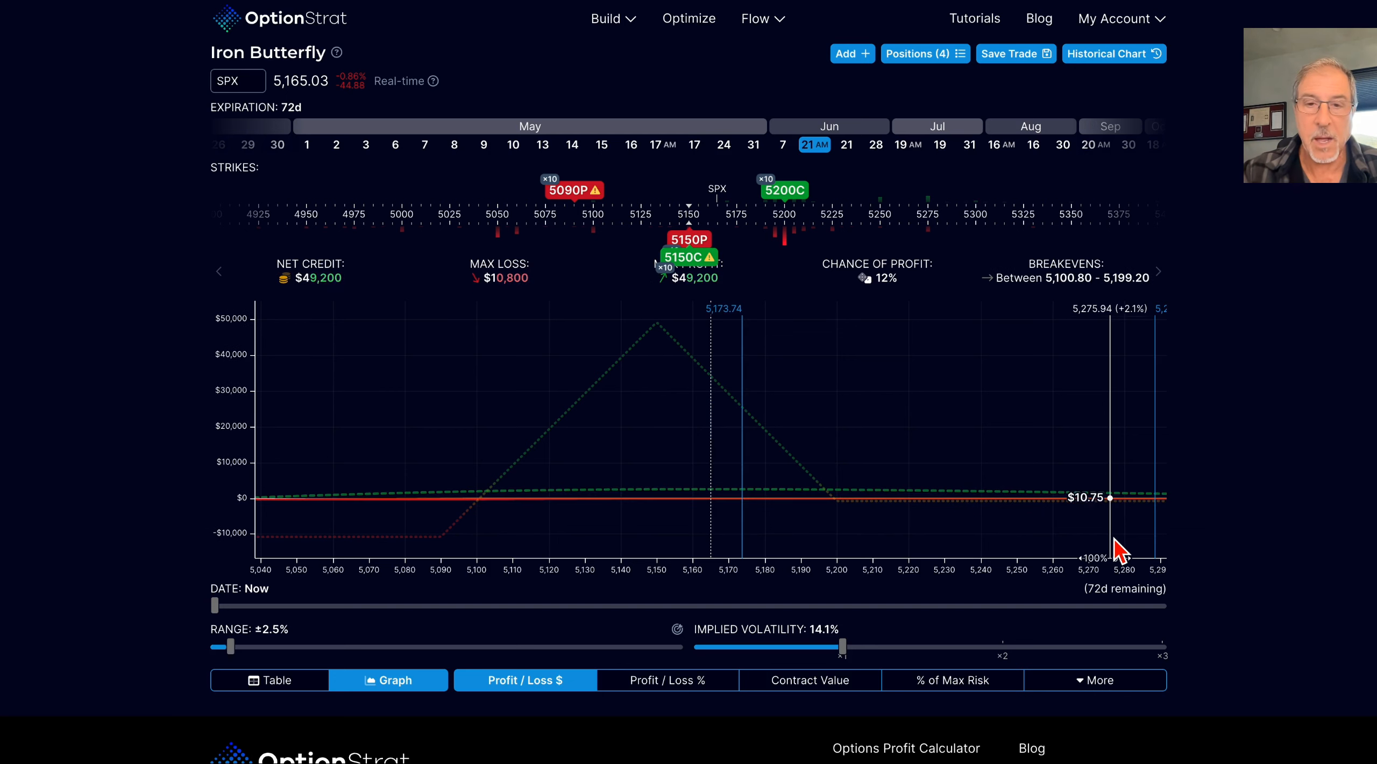
mouse_move(806, 491)
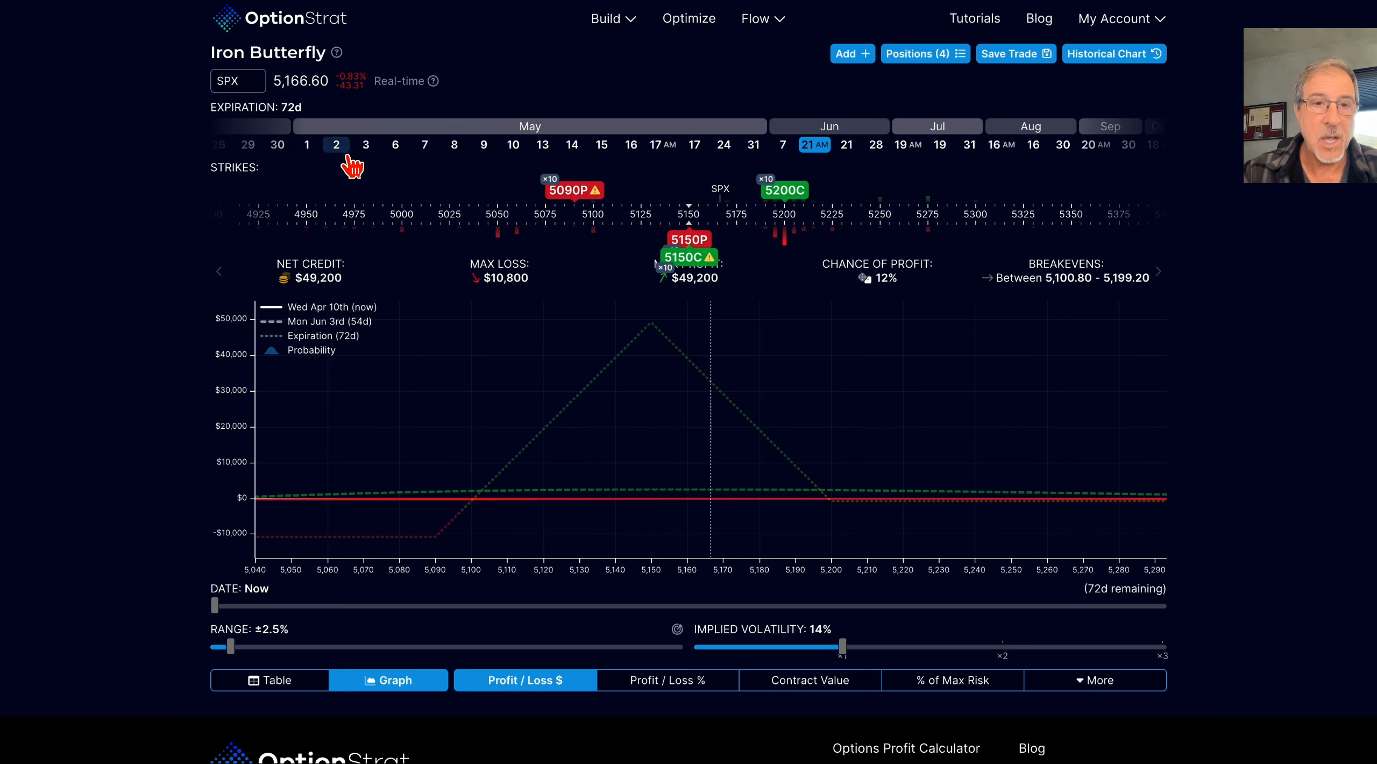
Compare the May 2 expiration, then switch the butterfly to June 21 and inspect the P/L graph.
left_click(336, 144)
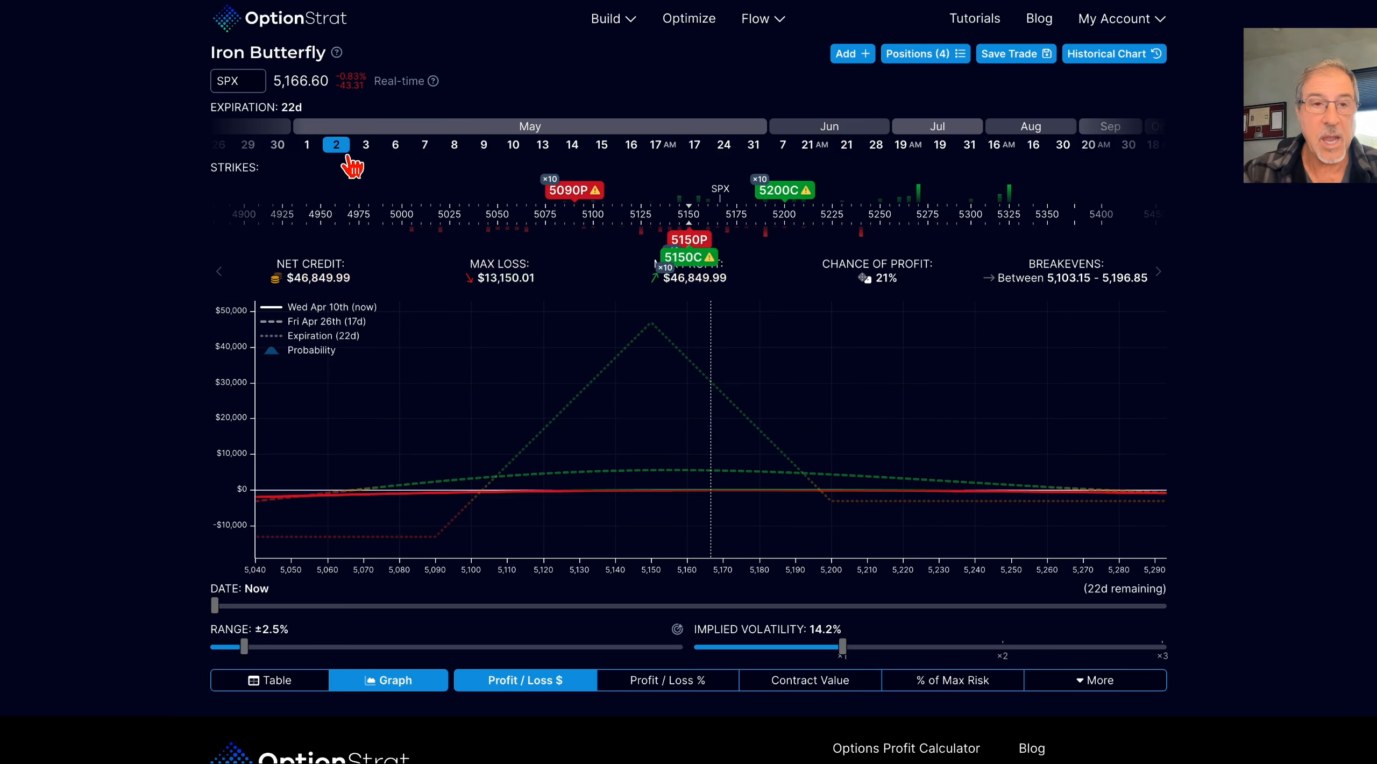
mouse_move(906, 490)
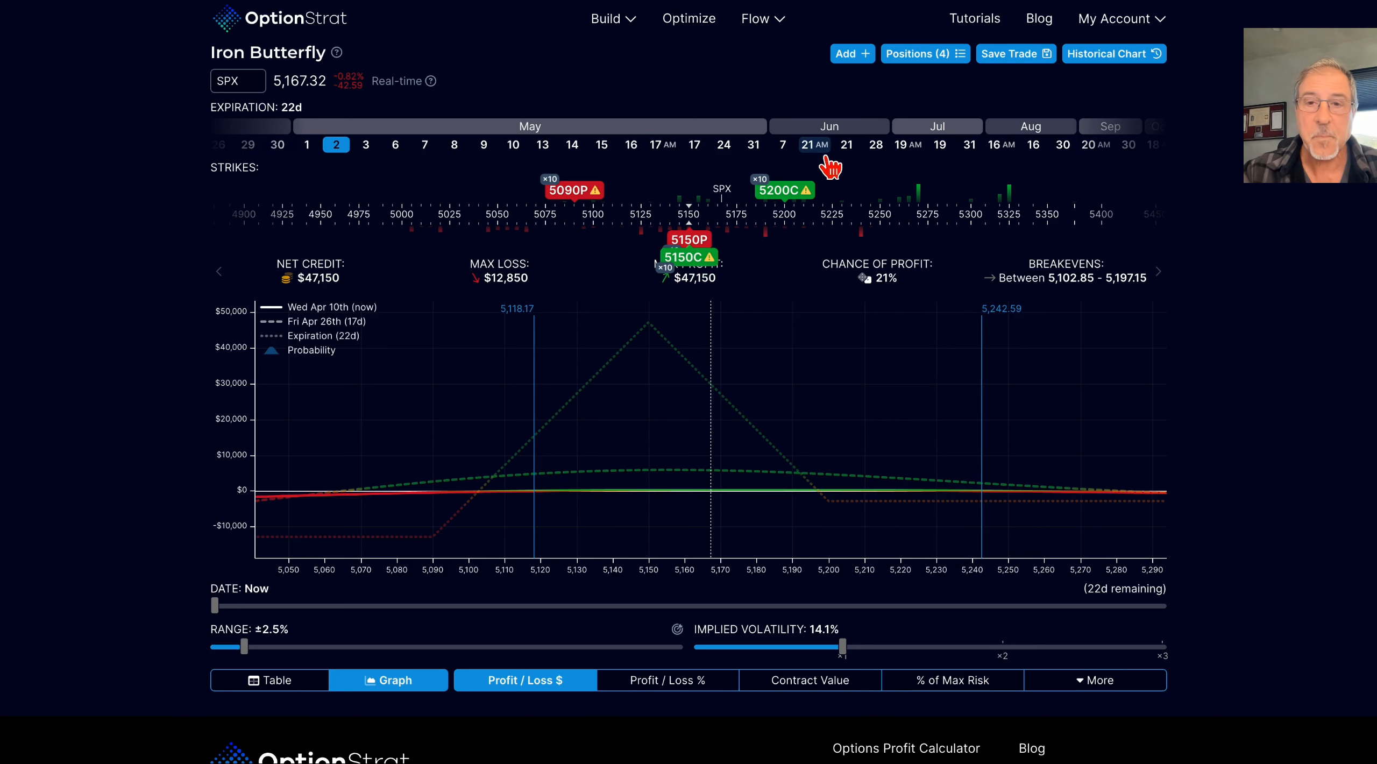
left_click(808, 144)
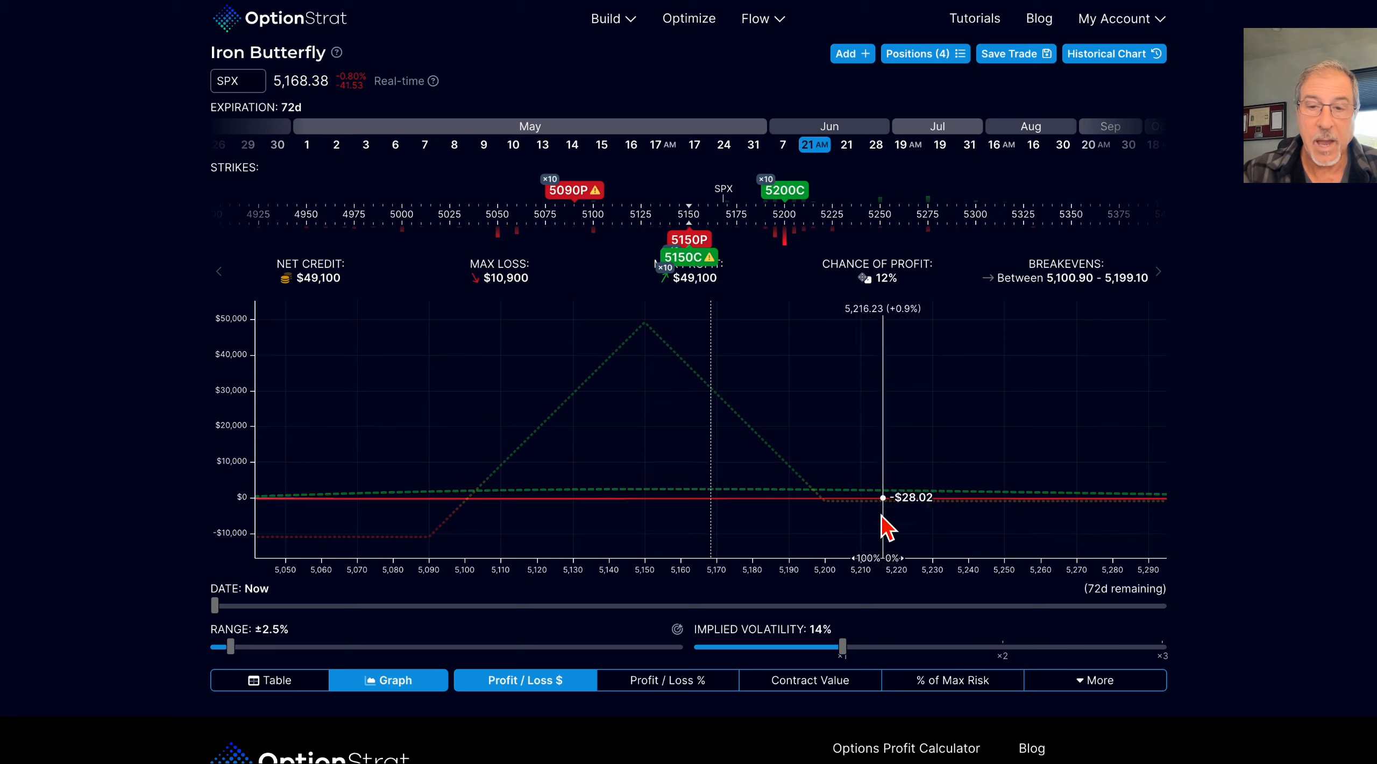
mouse_move(874, 522)
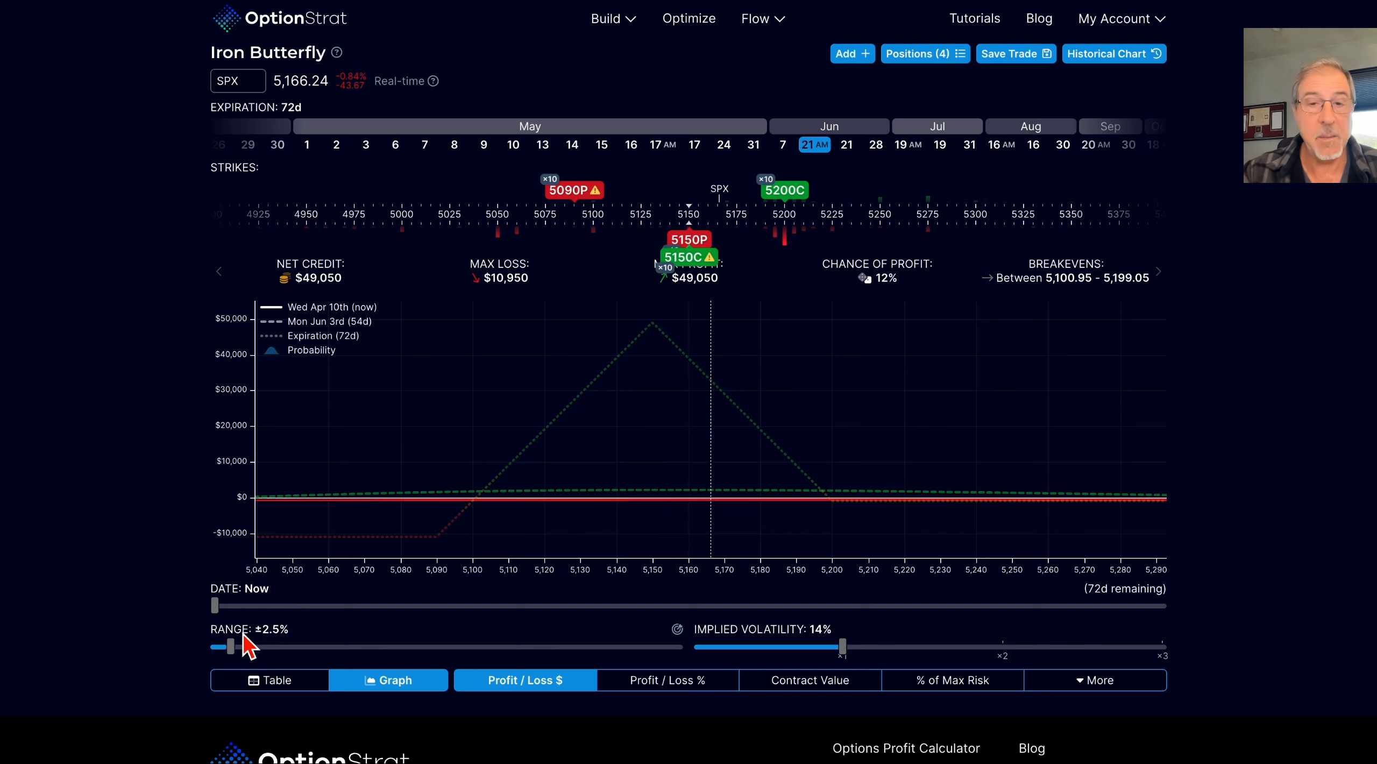
mouse_move(684, 502)
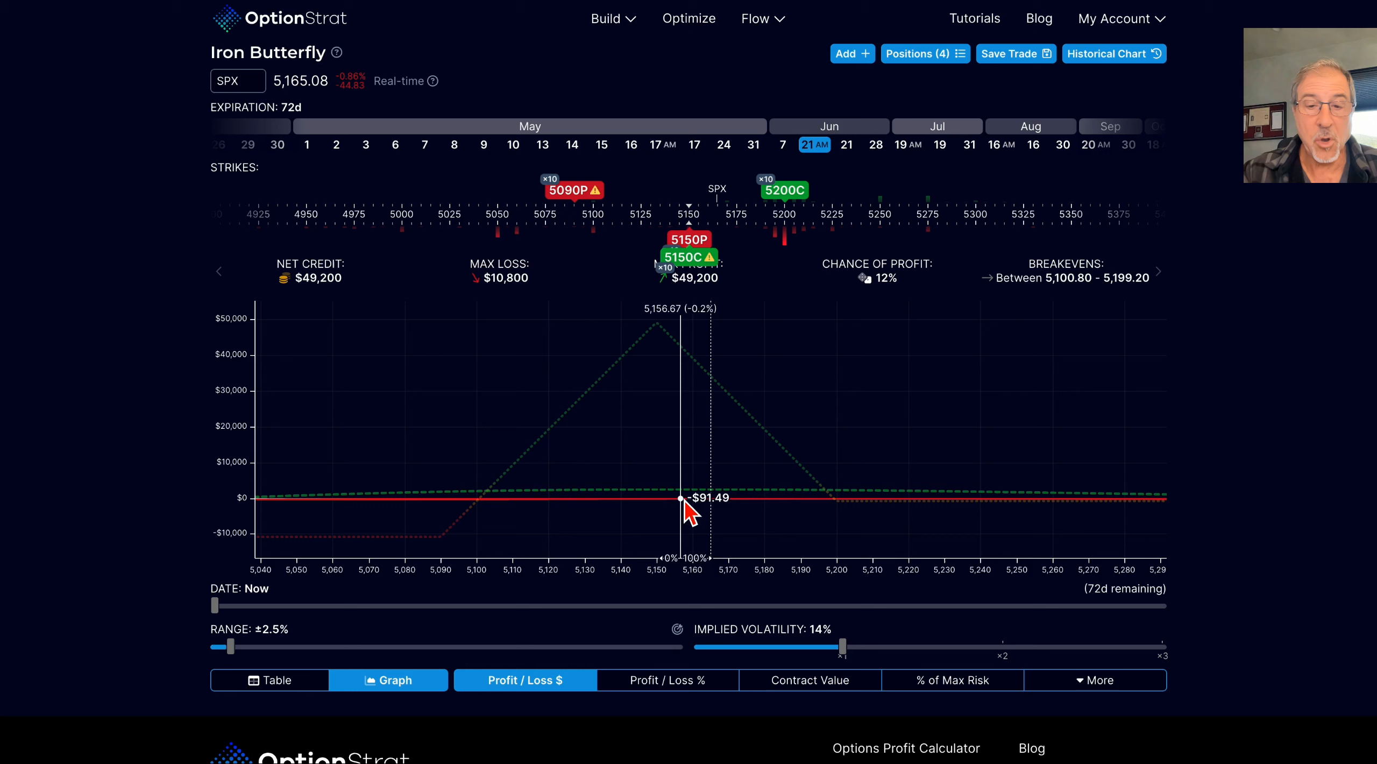
left_click_drag(843, 647, 839, 647)
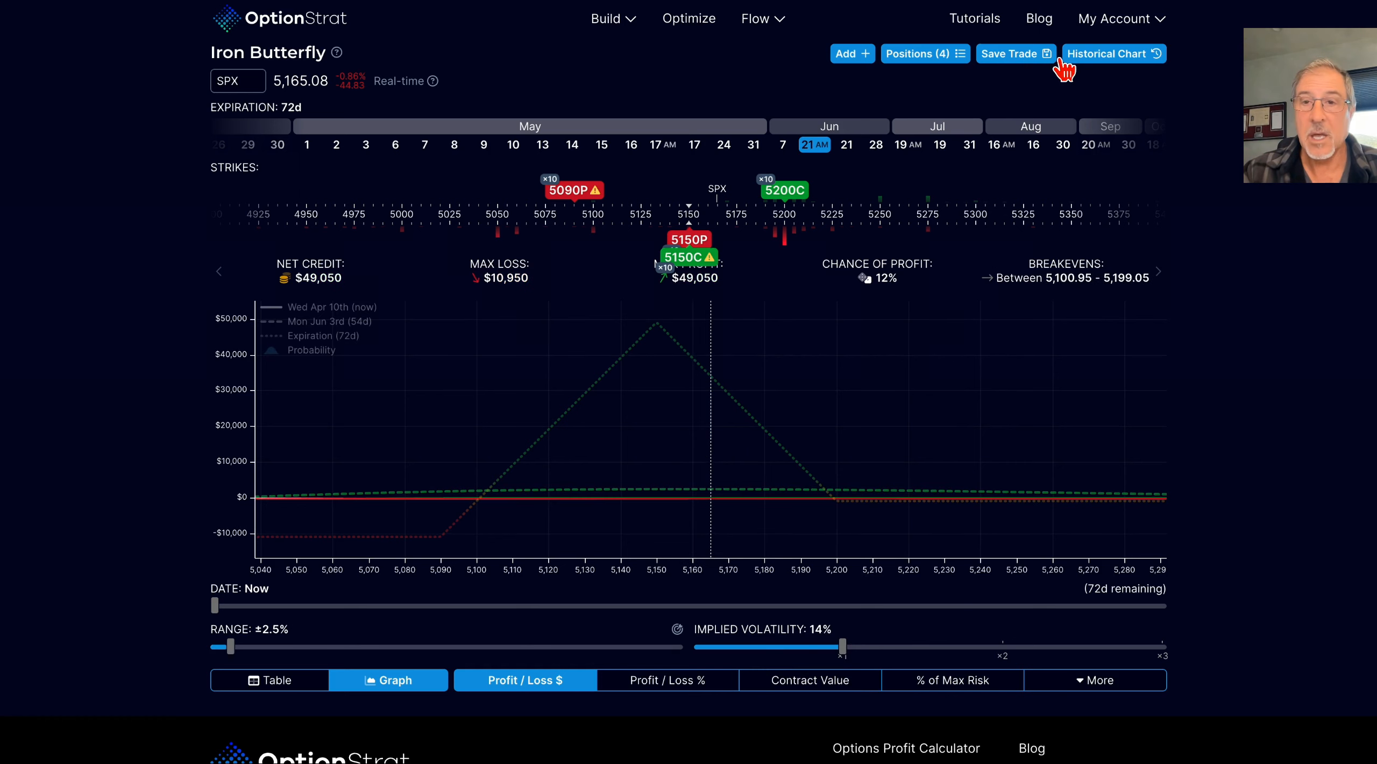
Save the trade as 'SPX Jun 21st 5090/5150/5200 Iron Butterfly - BWB' in Start to Finish, copying its link.
left_click(1011, 54)
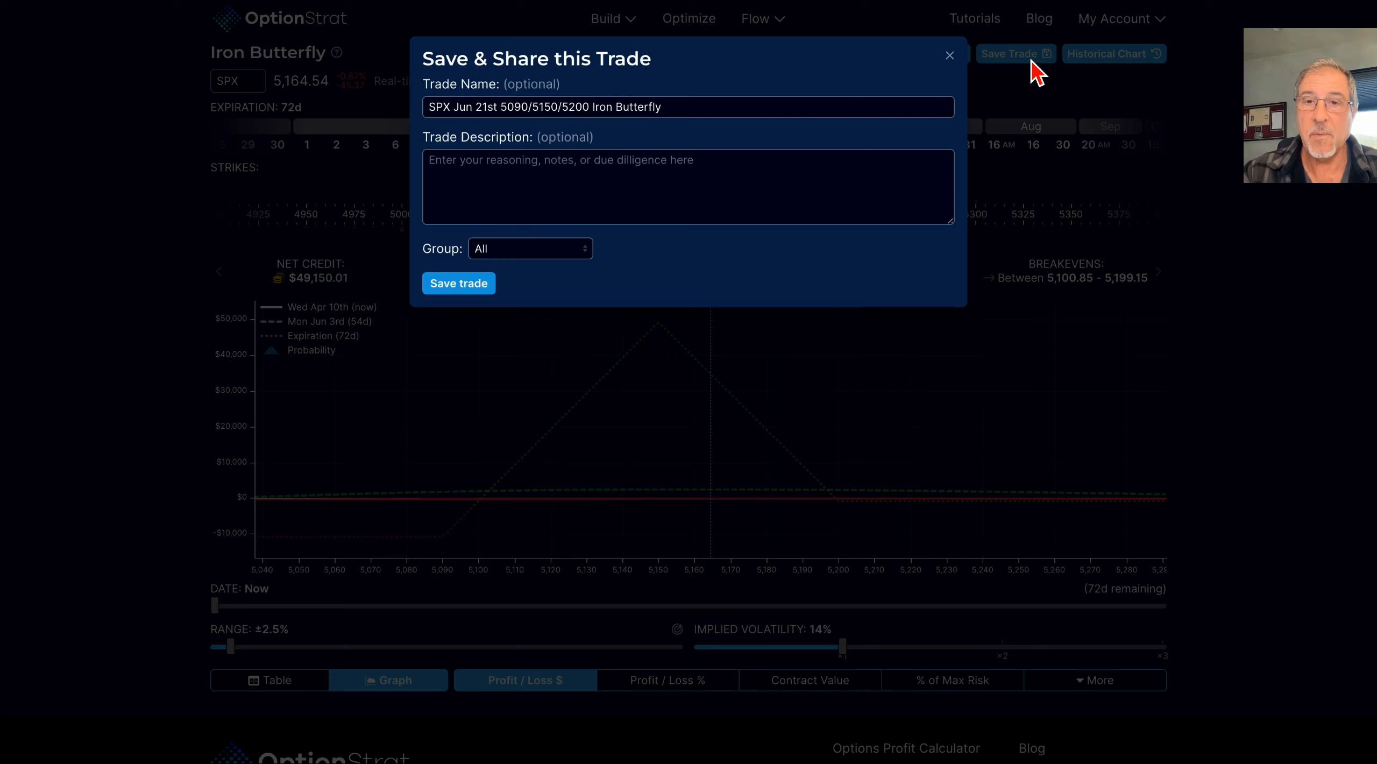
mouse_move(703, 121)
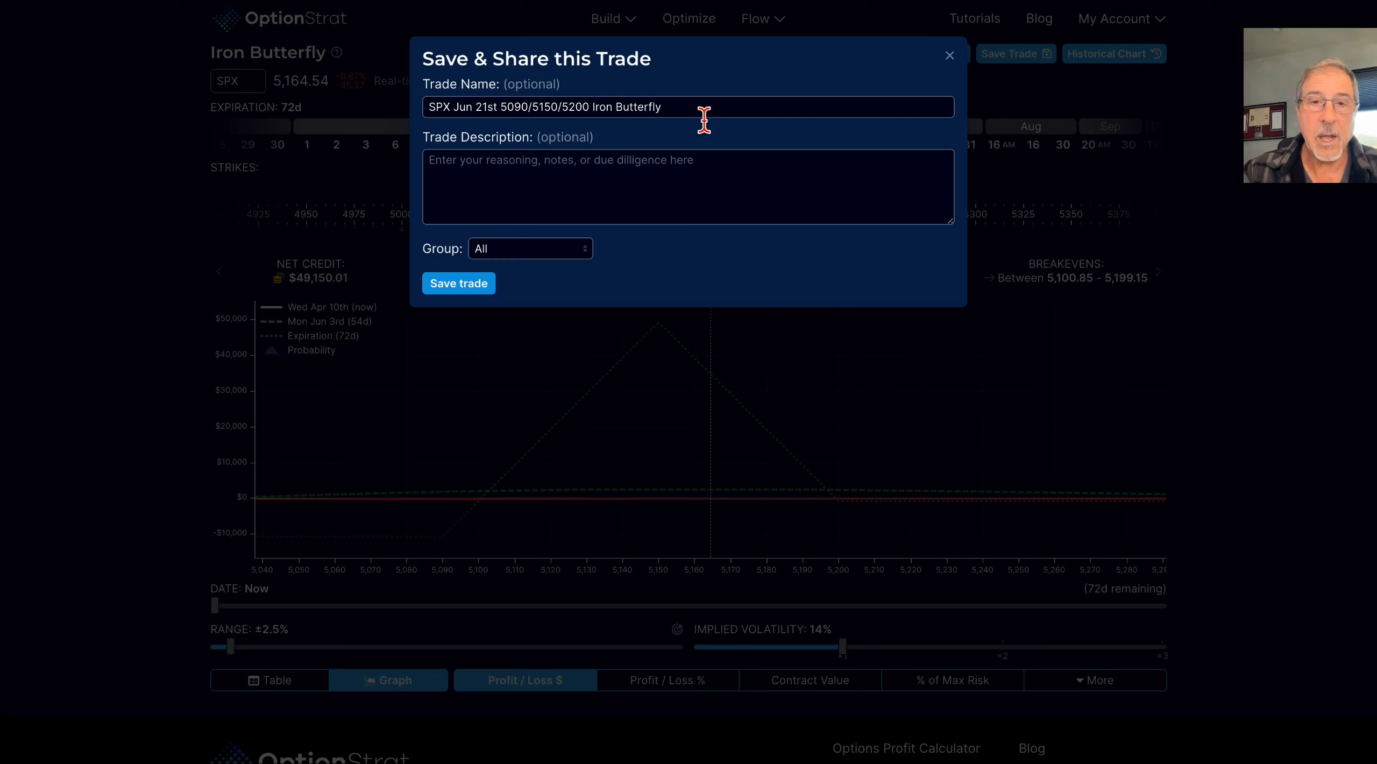
left_click(685, 106)
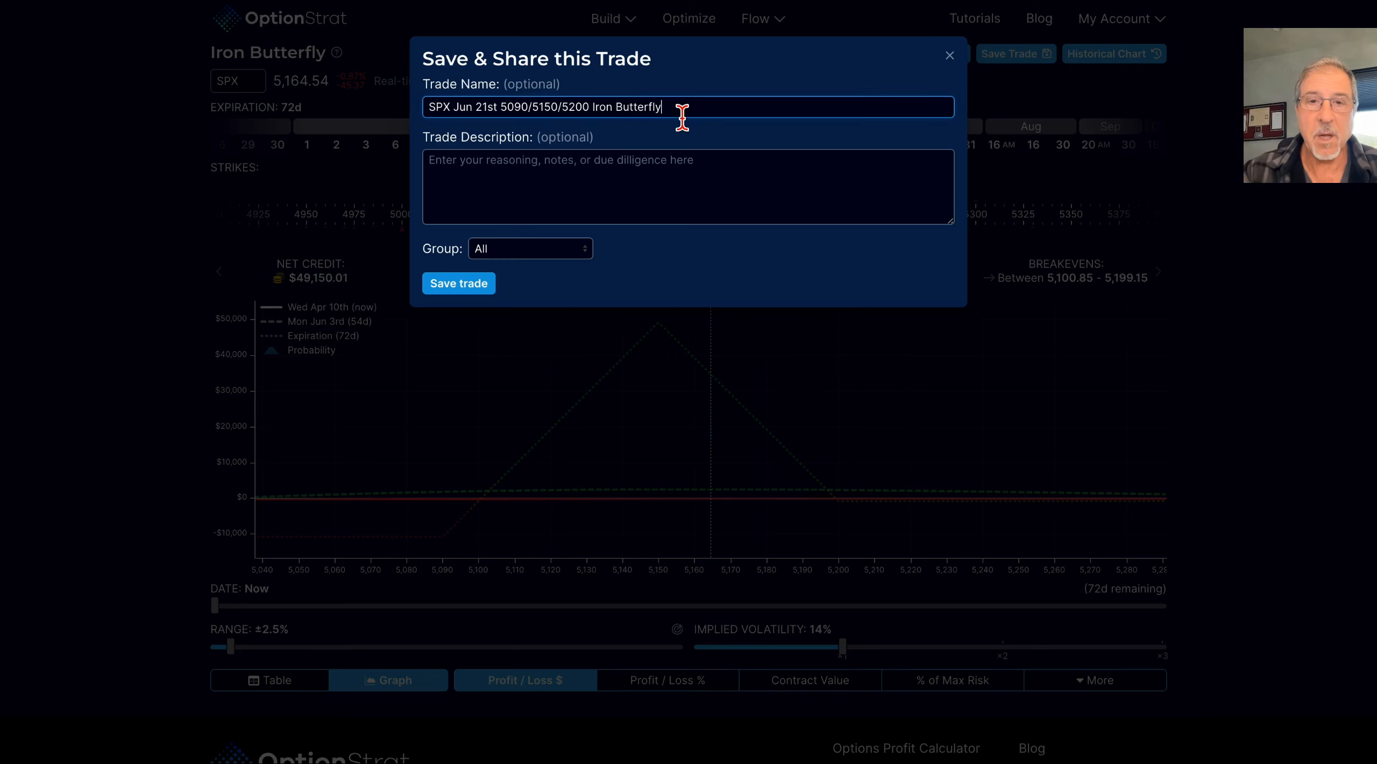
type("- BWB")
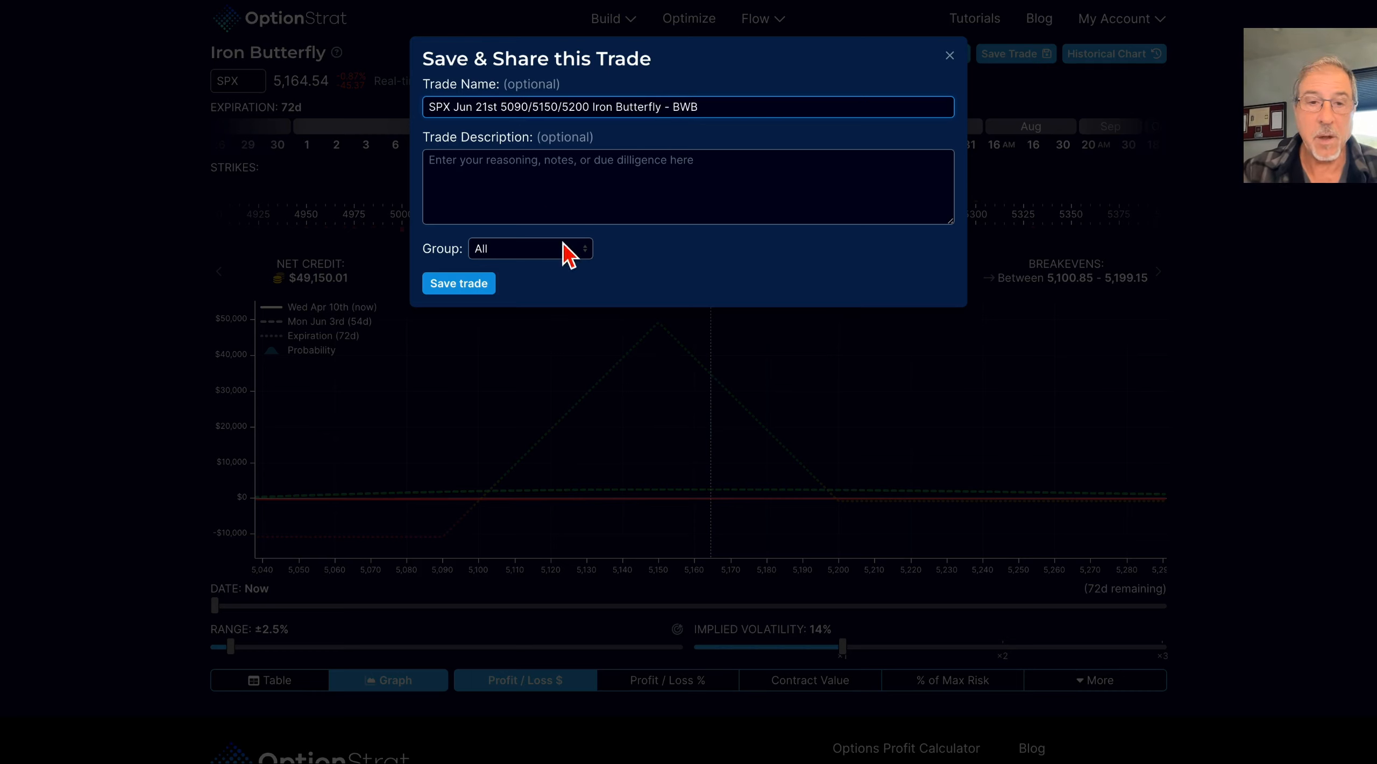
left_click(527, 249)
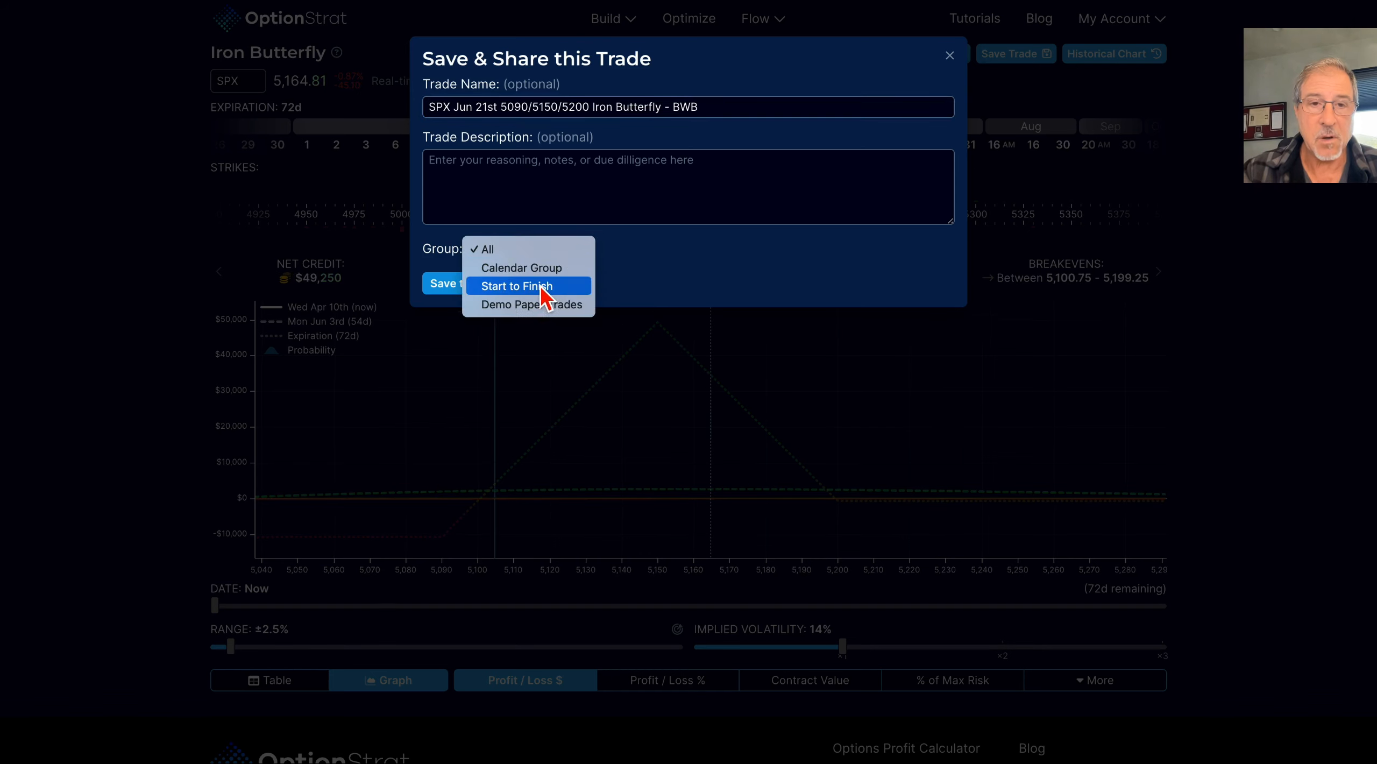
left_click(513, 285)
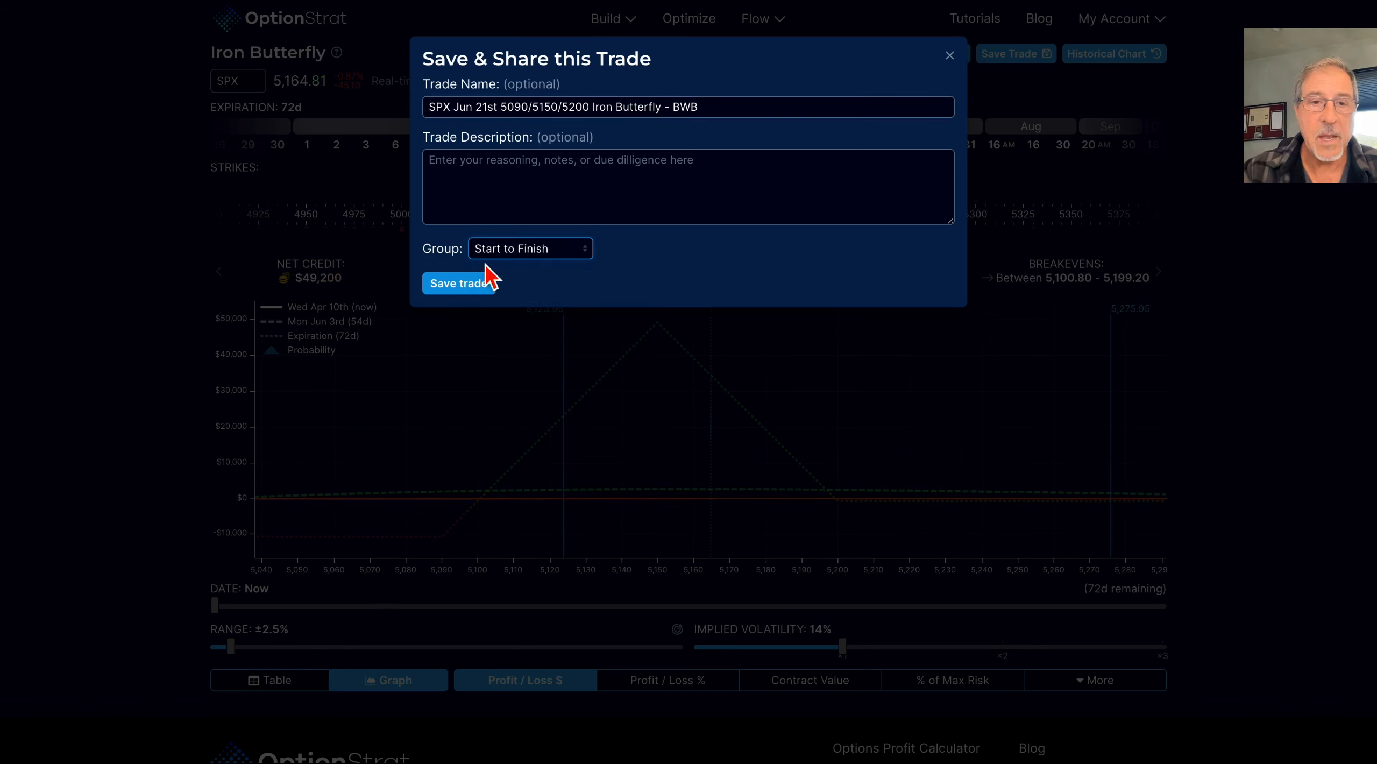
left_click(457, 283)
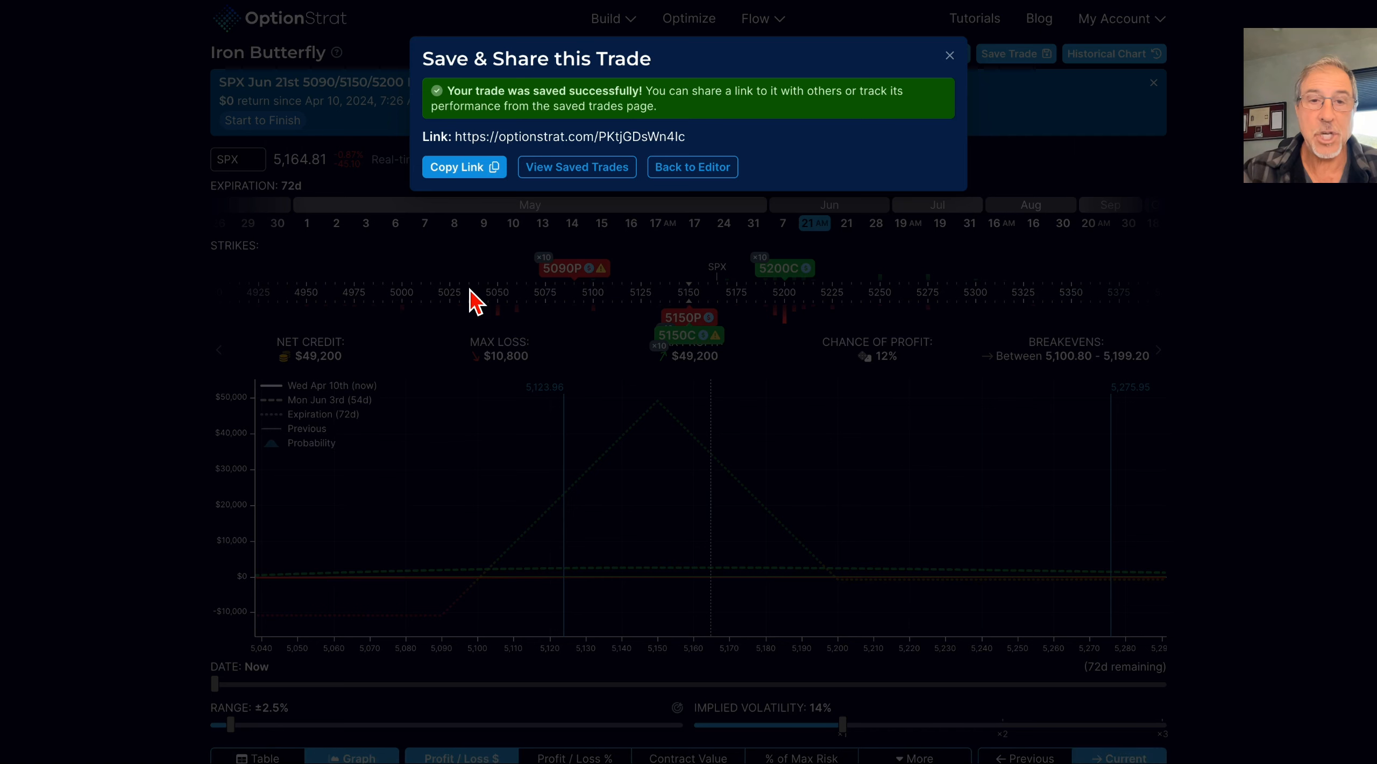
left_click(464, 167)
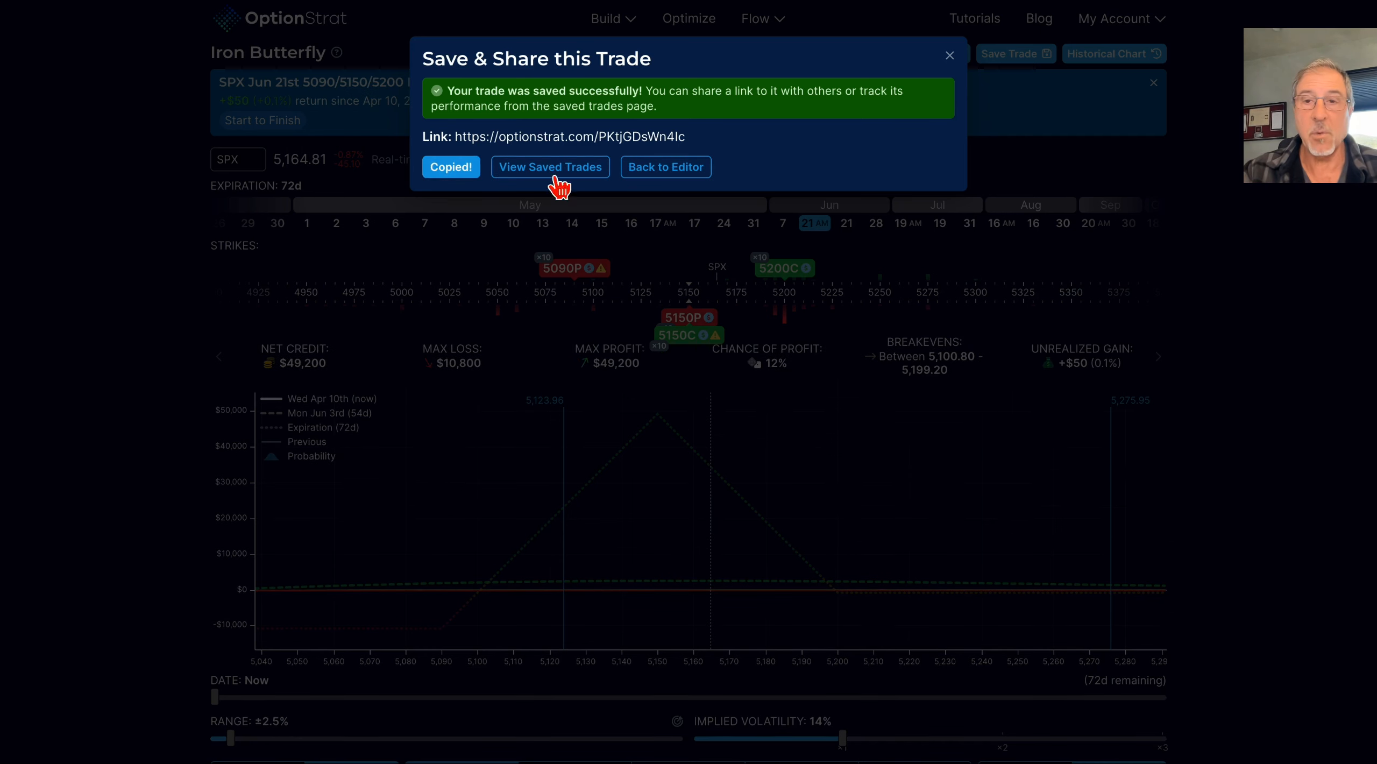
left_click(950, 54)
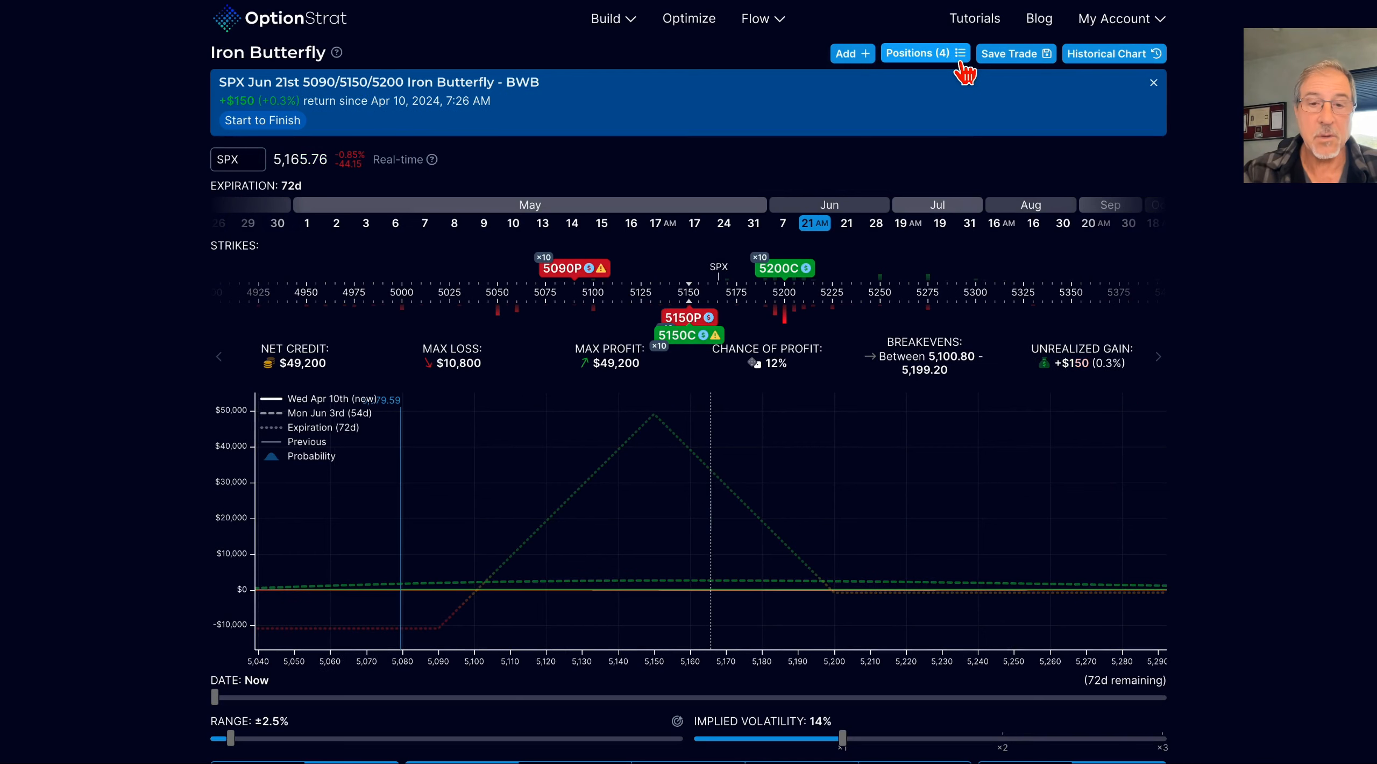
mouse_move(900, 430)
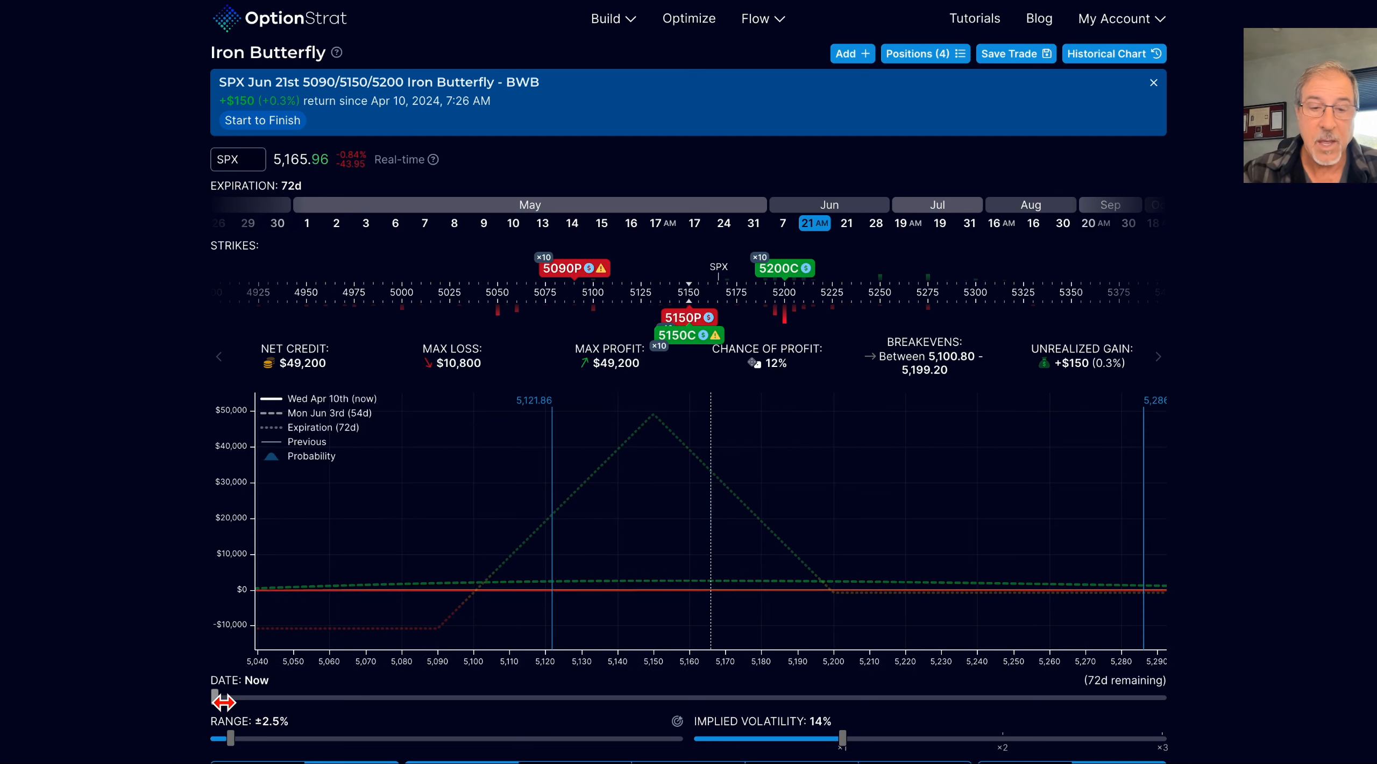
Project the P/L to May 24, June 6 and May 10, settling on May 16.
left_click_drag(224, 697, 812, 697)
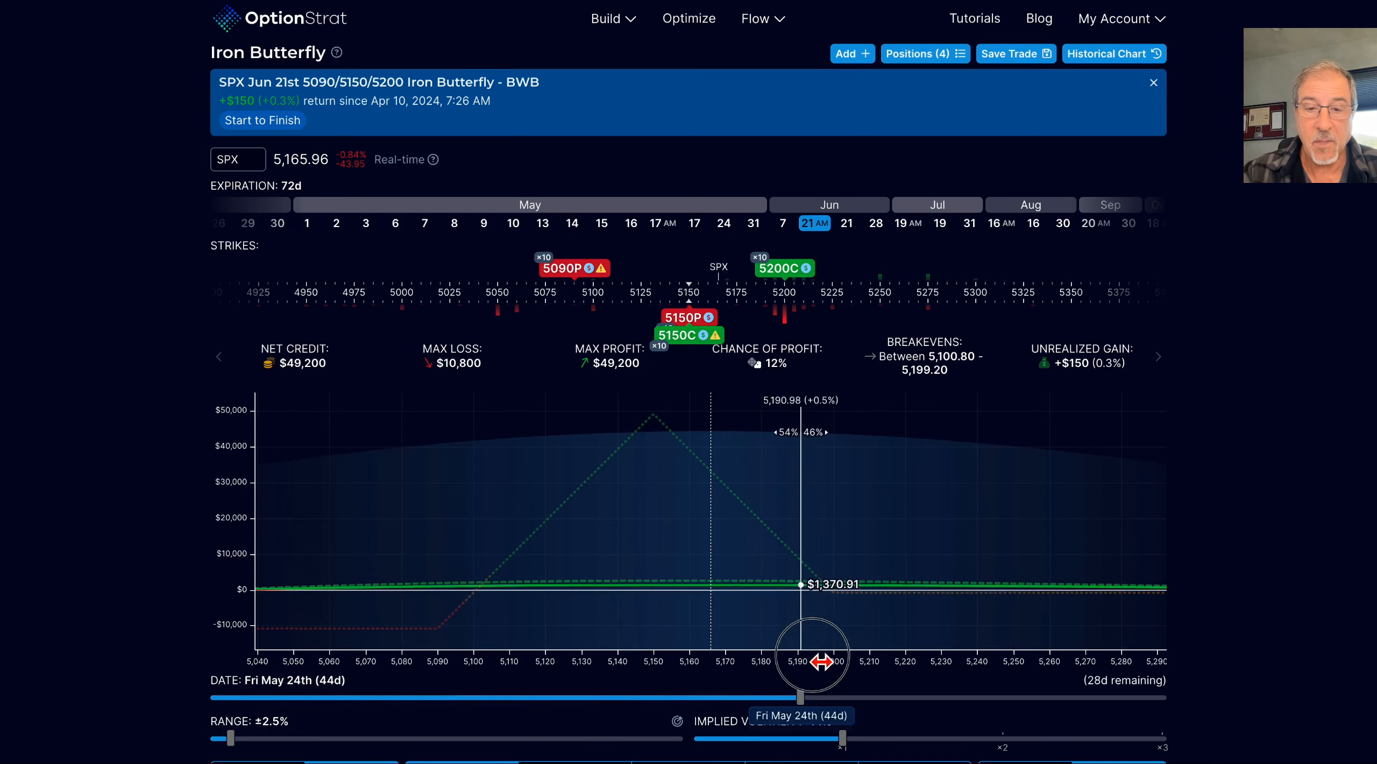
left_click_drag(812, 654, 966, 698)
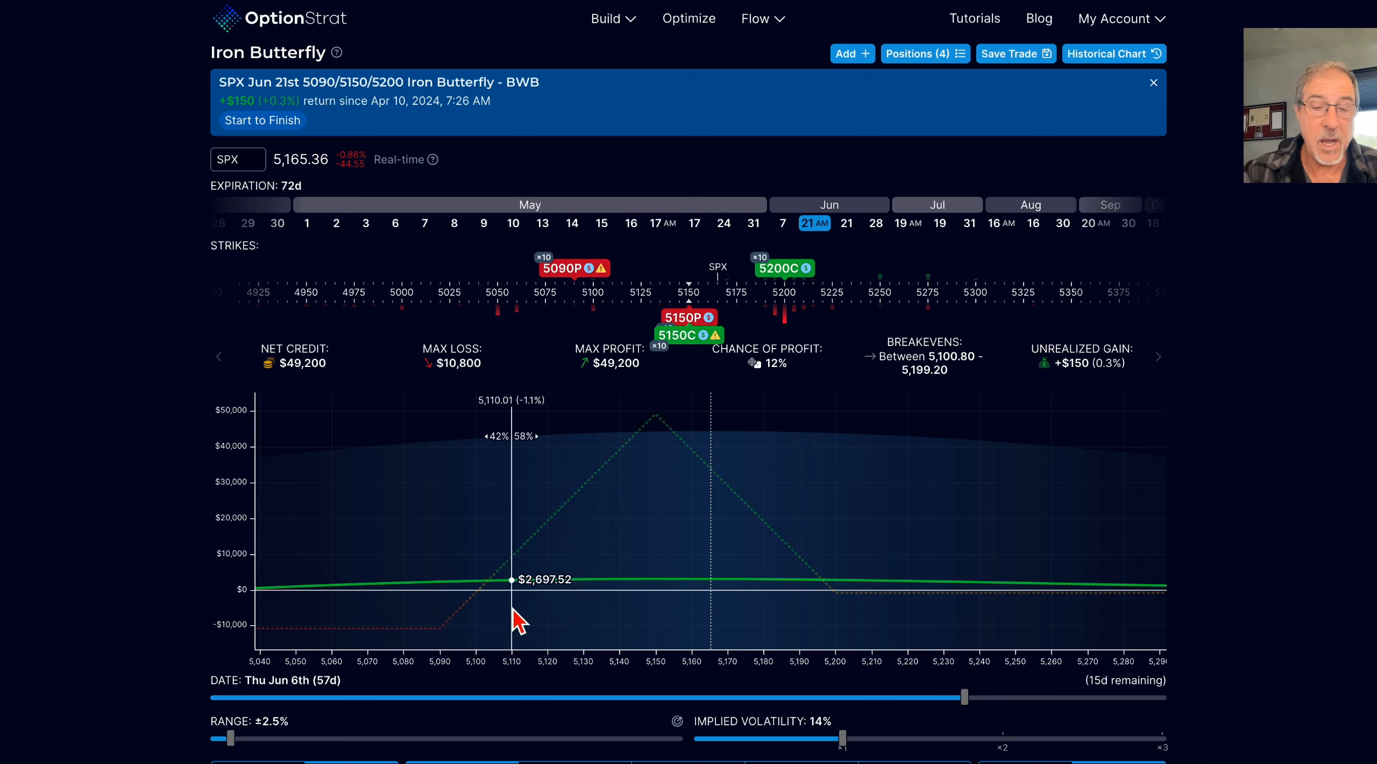
mouse_move(744, 601)
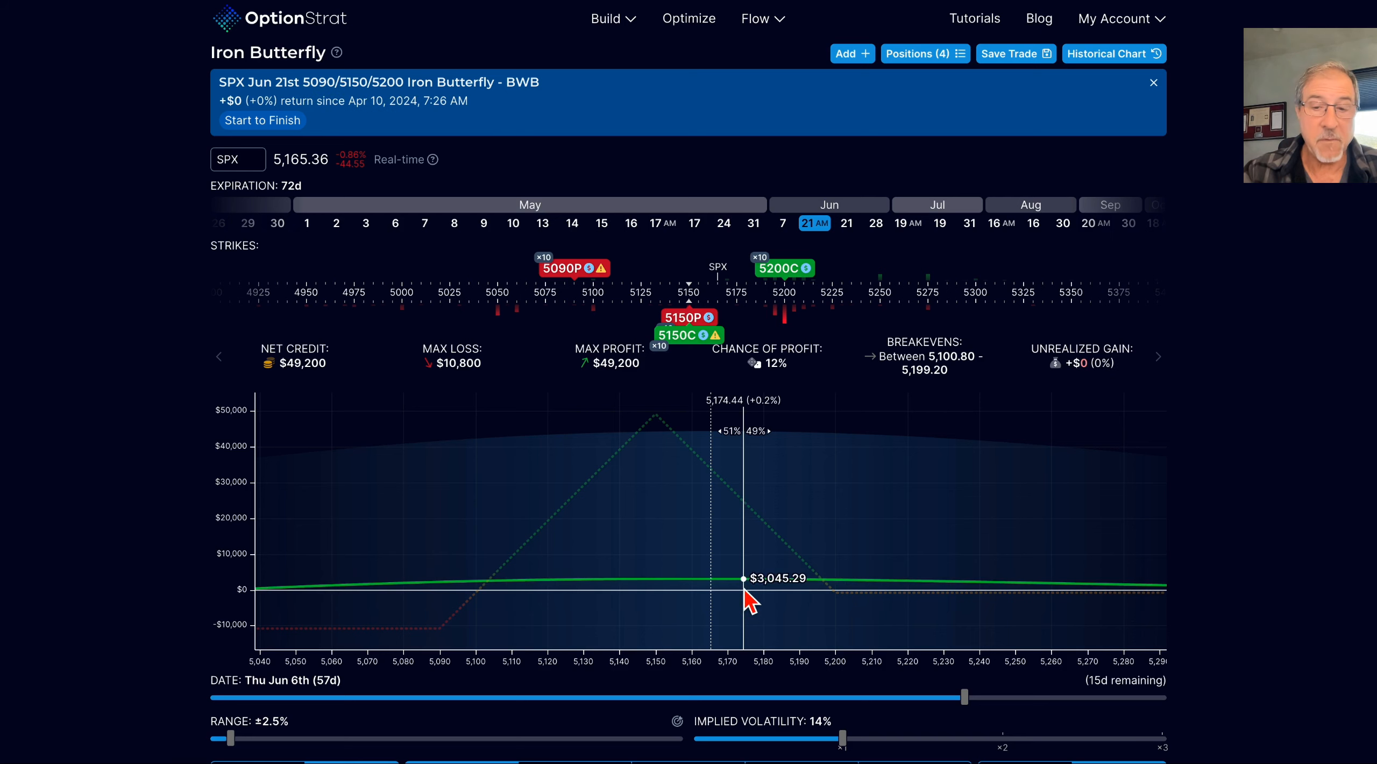
left_click_drag(964, 697, 606, 697)
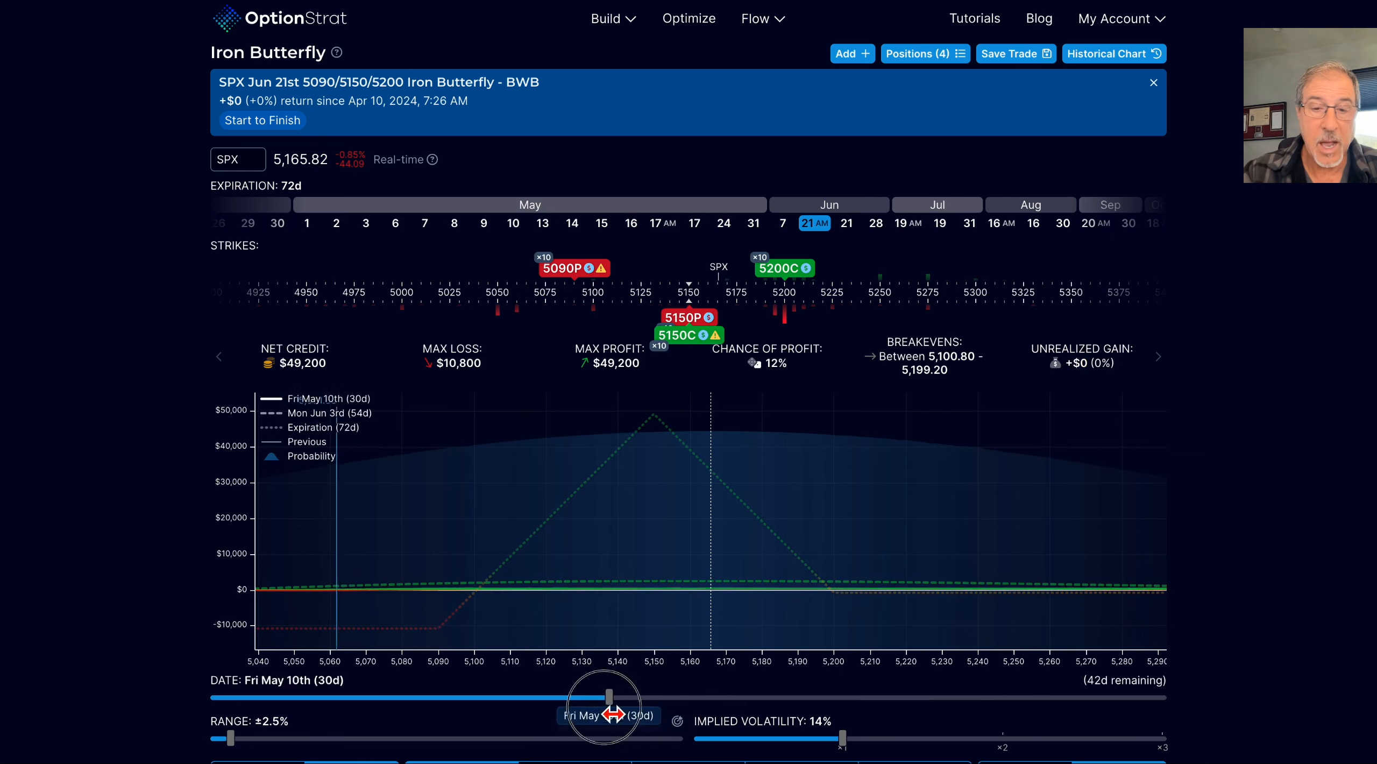
left_click_drag(606, 698, 694, 699)
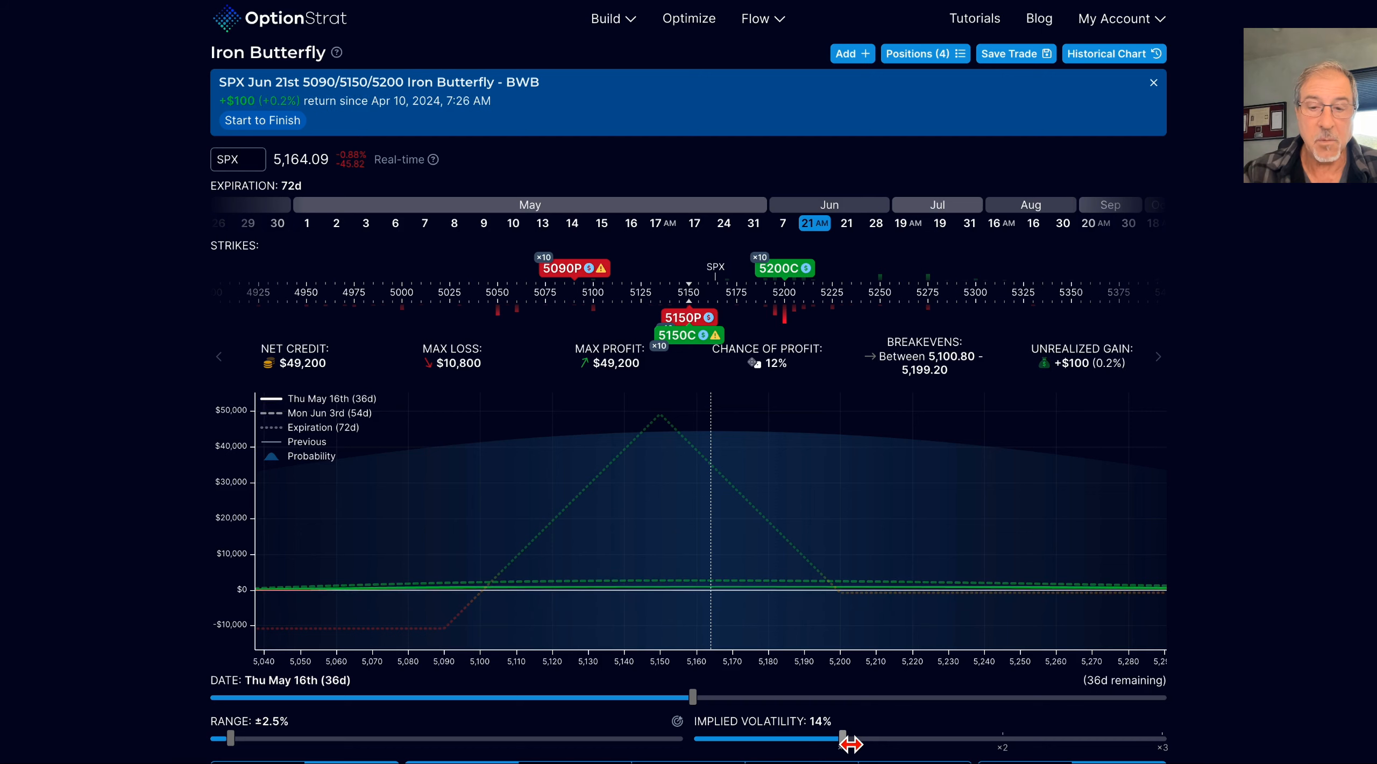
Test implied volatility between about 8% and 37%, ending near 34%.
left_click_drag(850, 743, 838, 743)
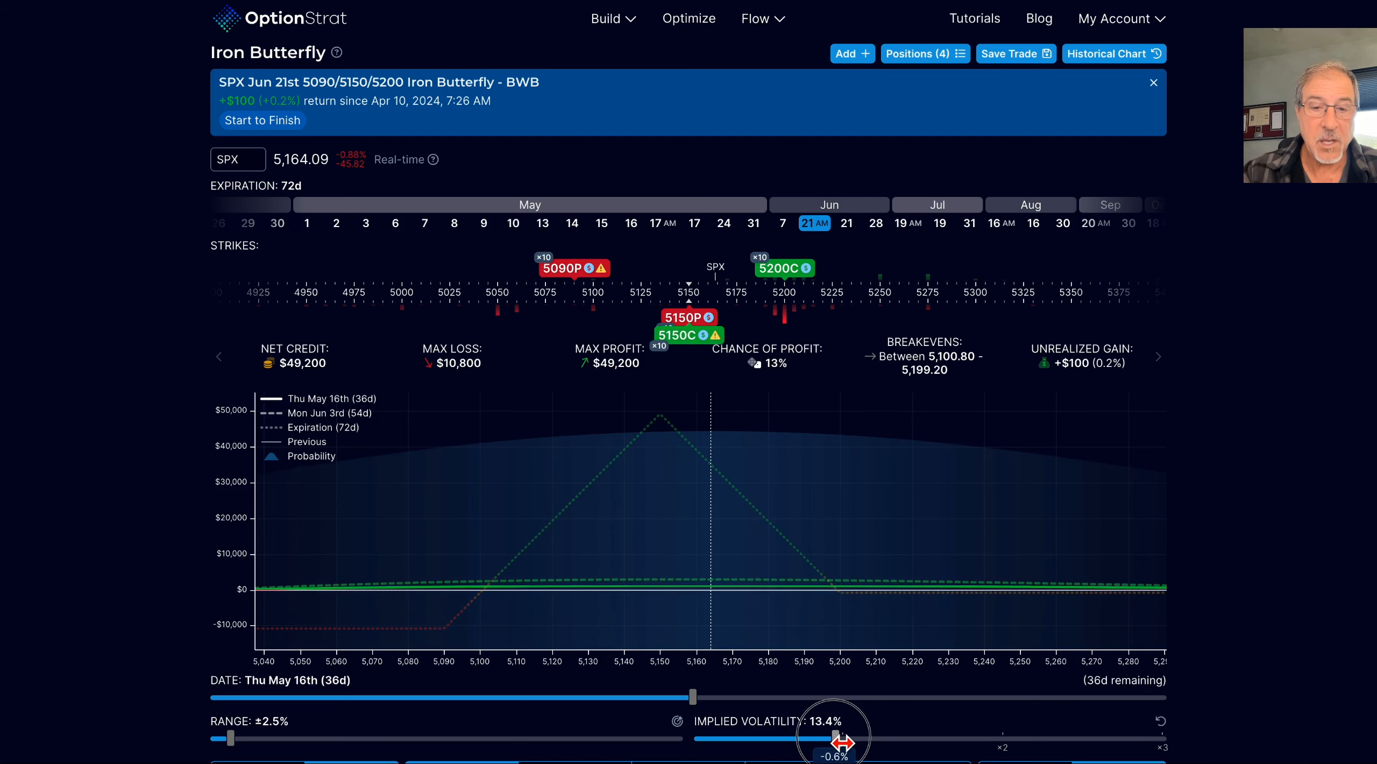
left_click_drag(835, 738, 760, 737)
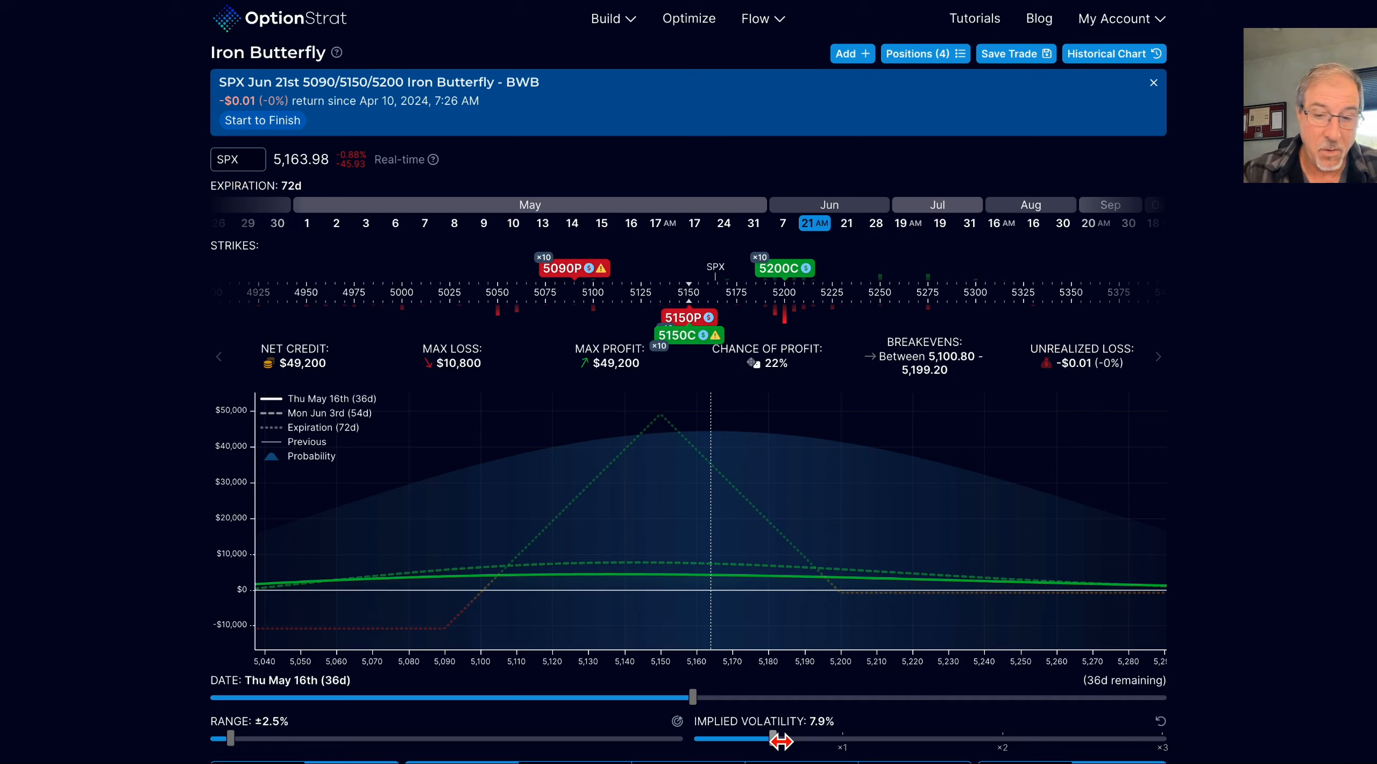
left_click_drag(779, 740, 972, 727)
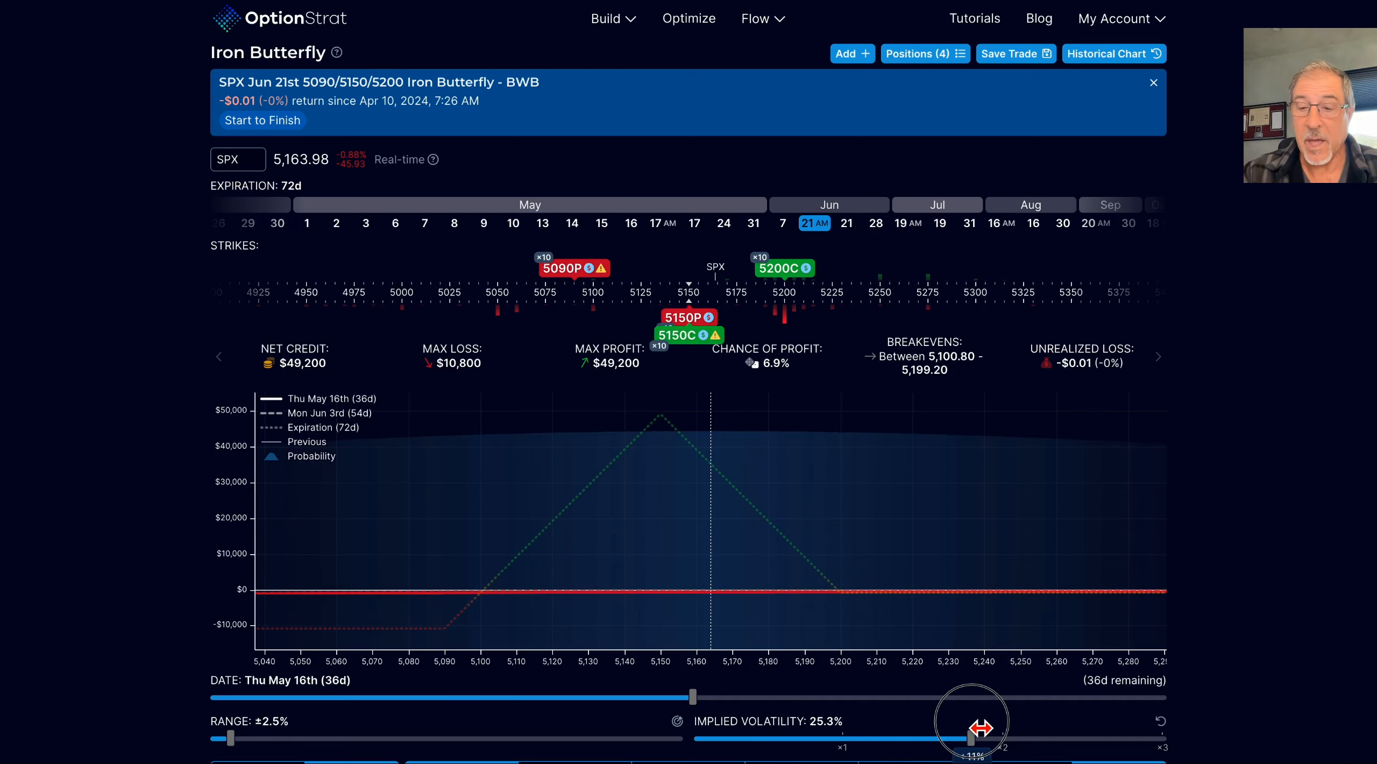
left_click_drag(970, 729, 1107, 733)
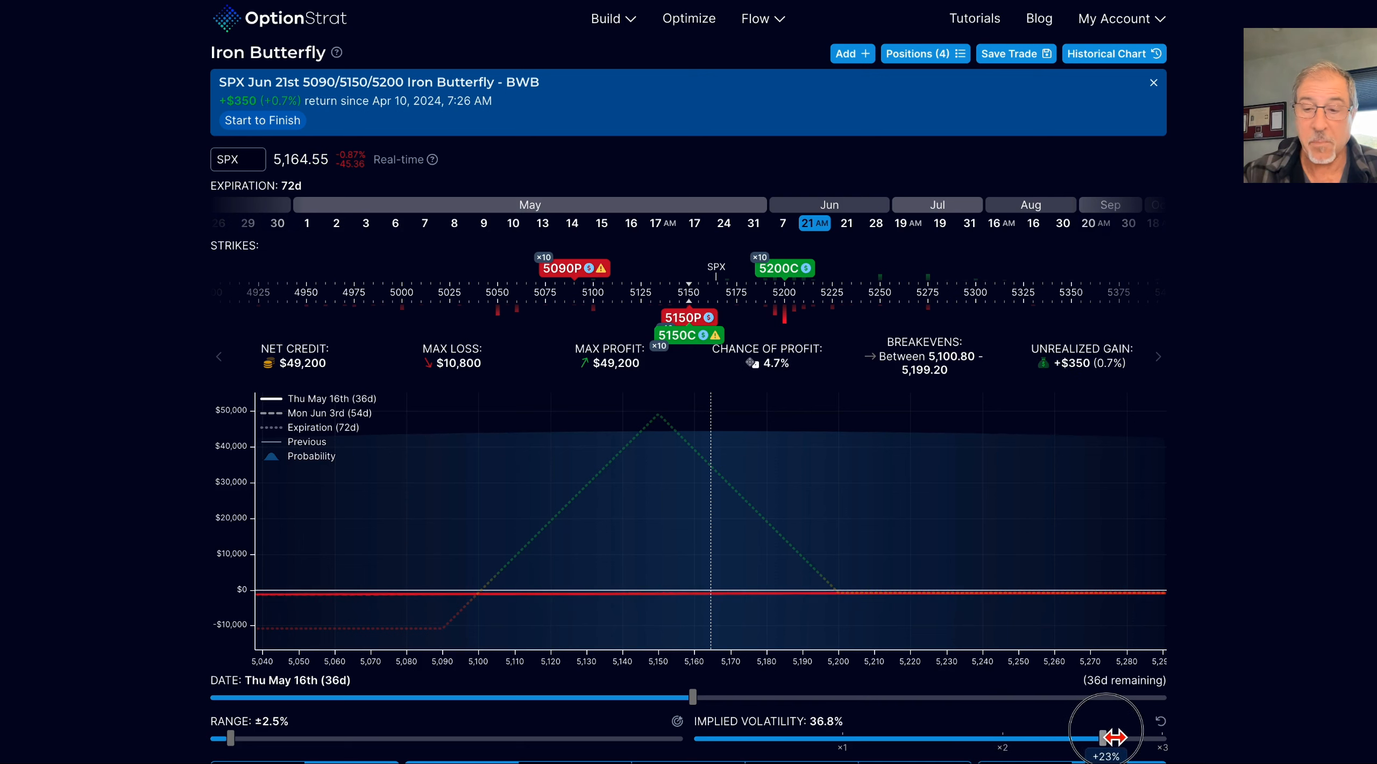
left_click_drag(1108, 739, 1087, 739)
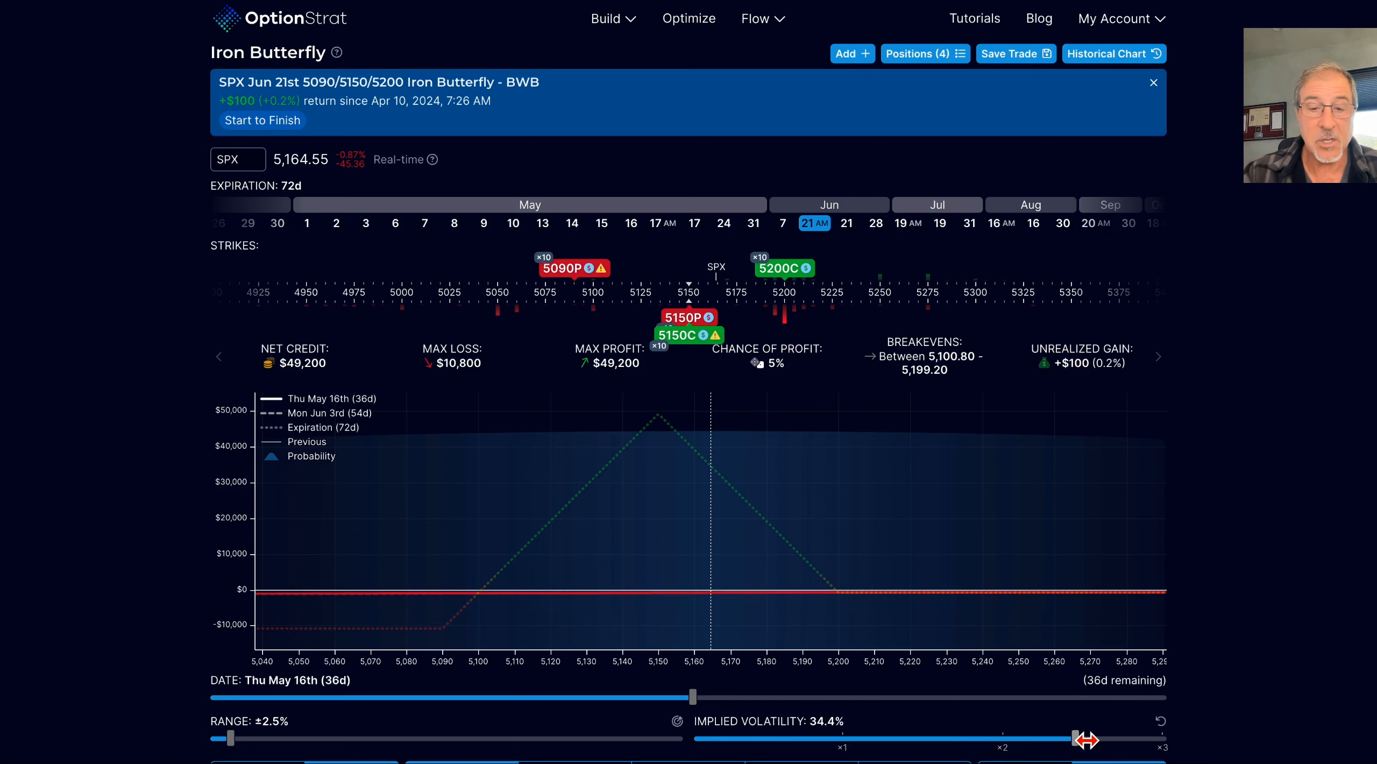
Return the evaluation date to today and lower implied volatility to 14%.
left_click_drag(692, 696, 230, 696)
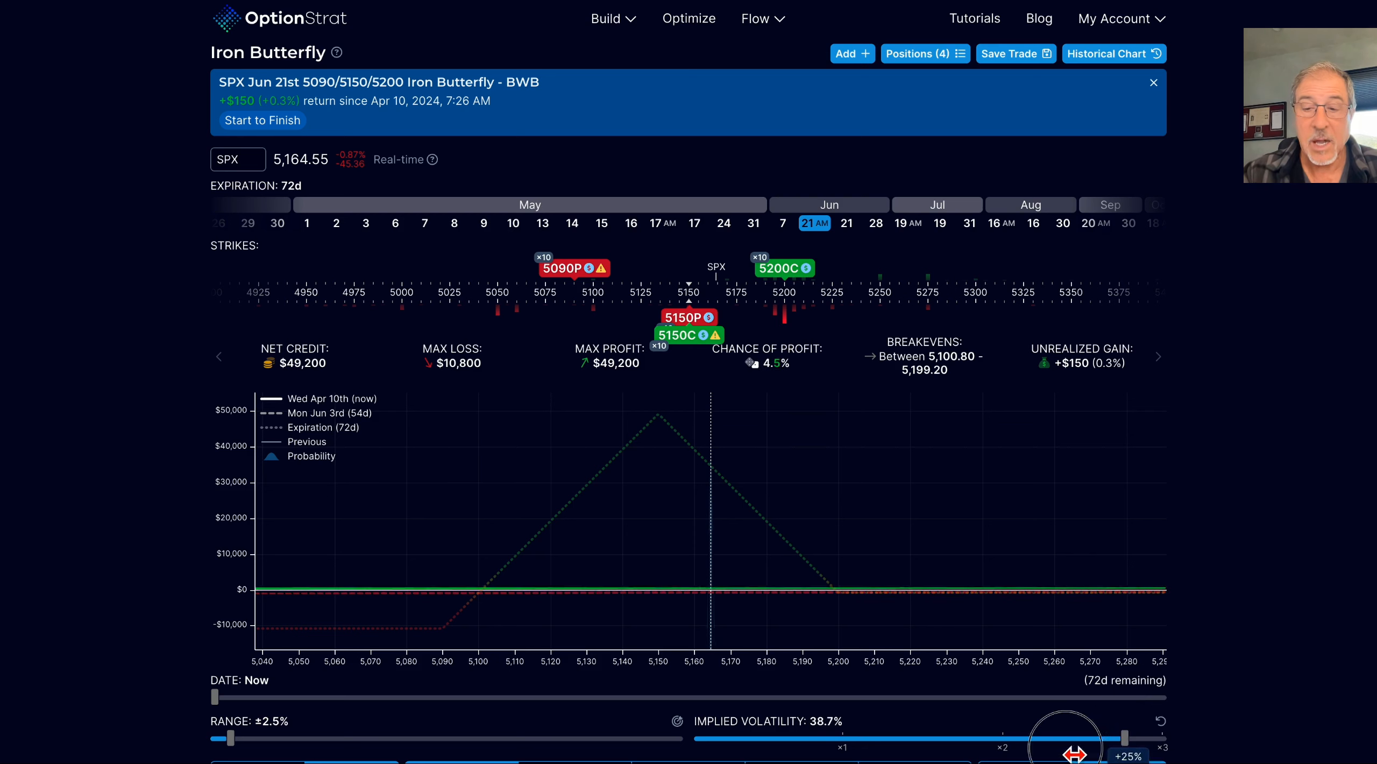
left_click_drag(1075, 729, 1024, 729)
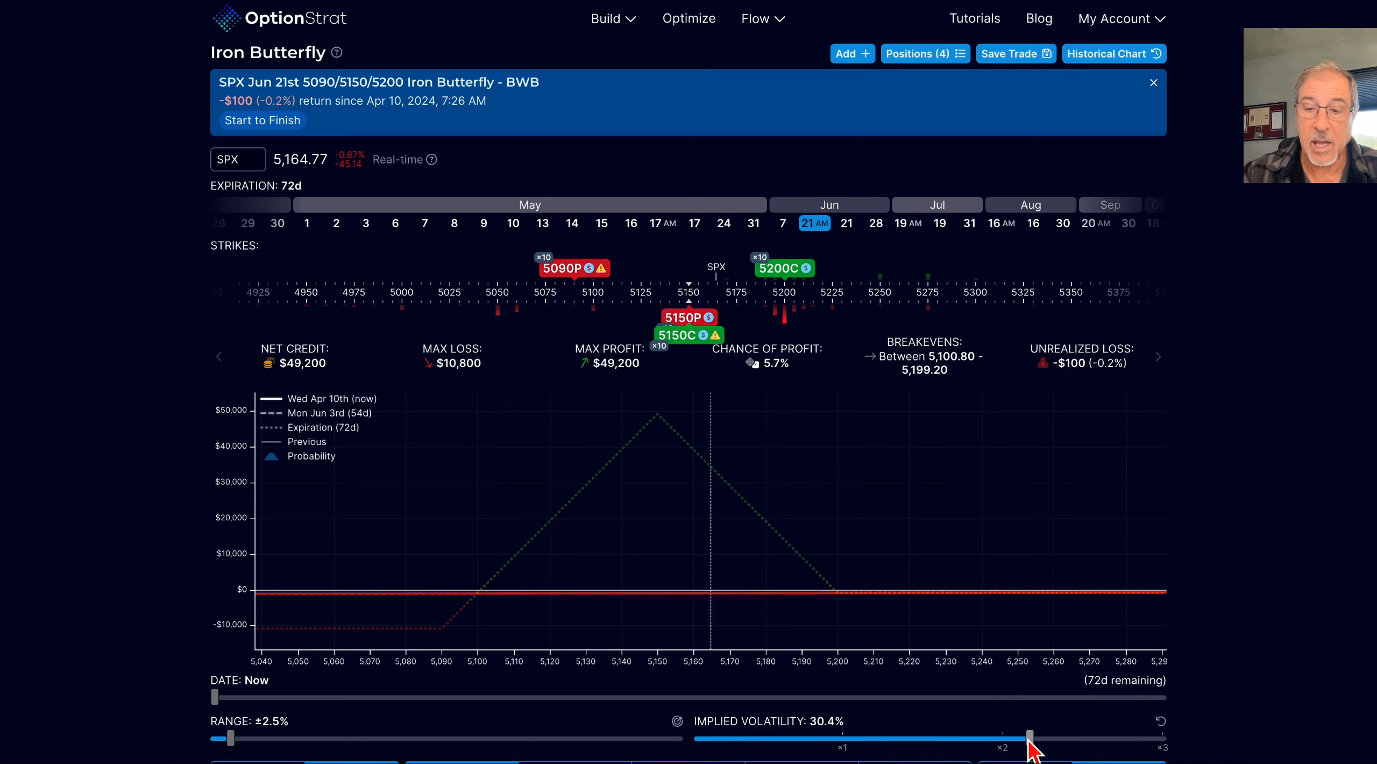
left_click_drag(1028, 737, 838, 738)
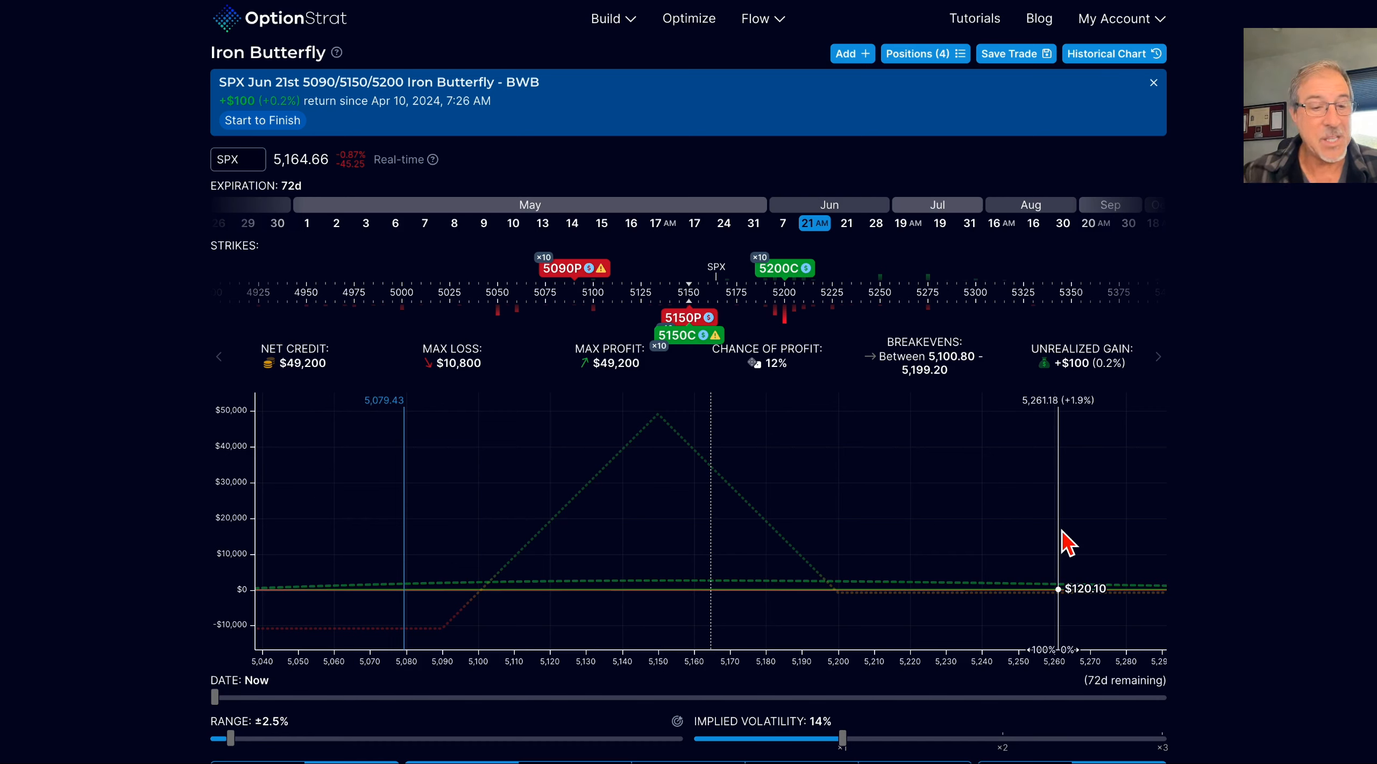
mouse_move(867, 518)
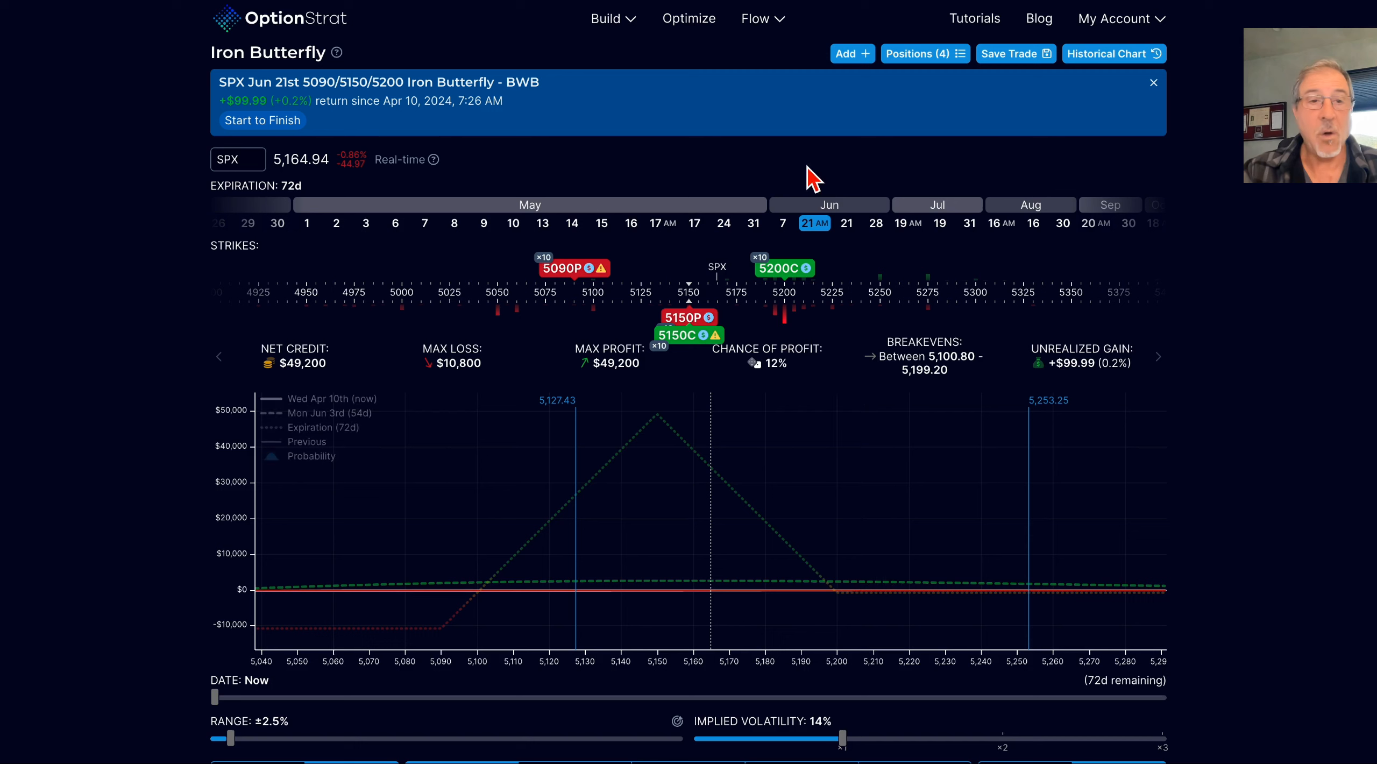
mouse_move(384, 134)
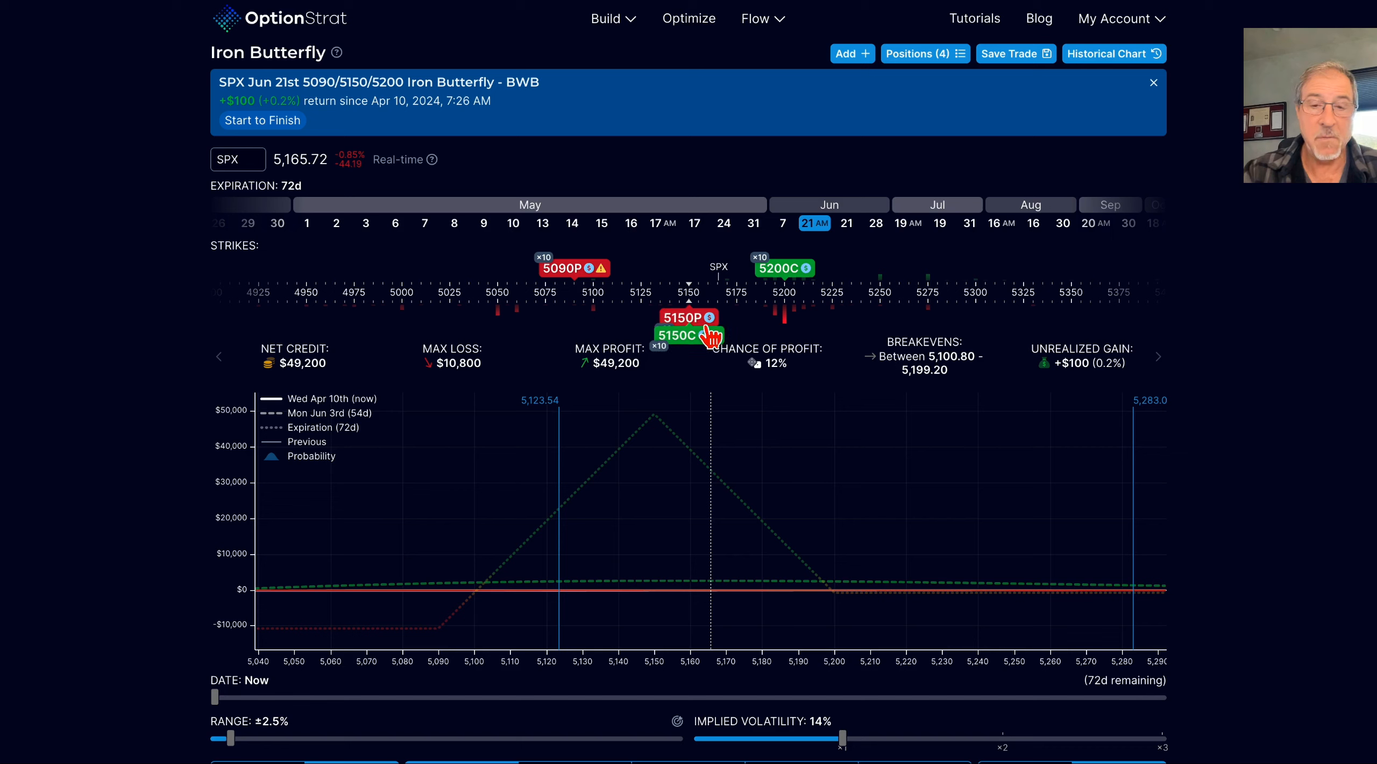
mouse_move(658, 474)
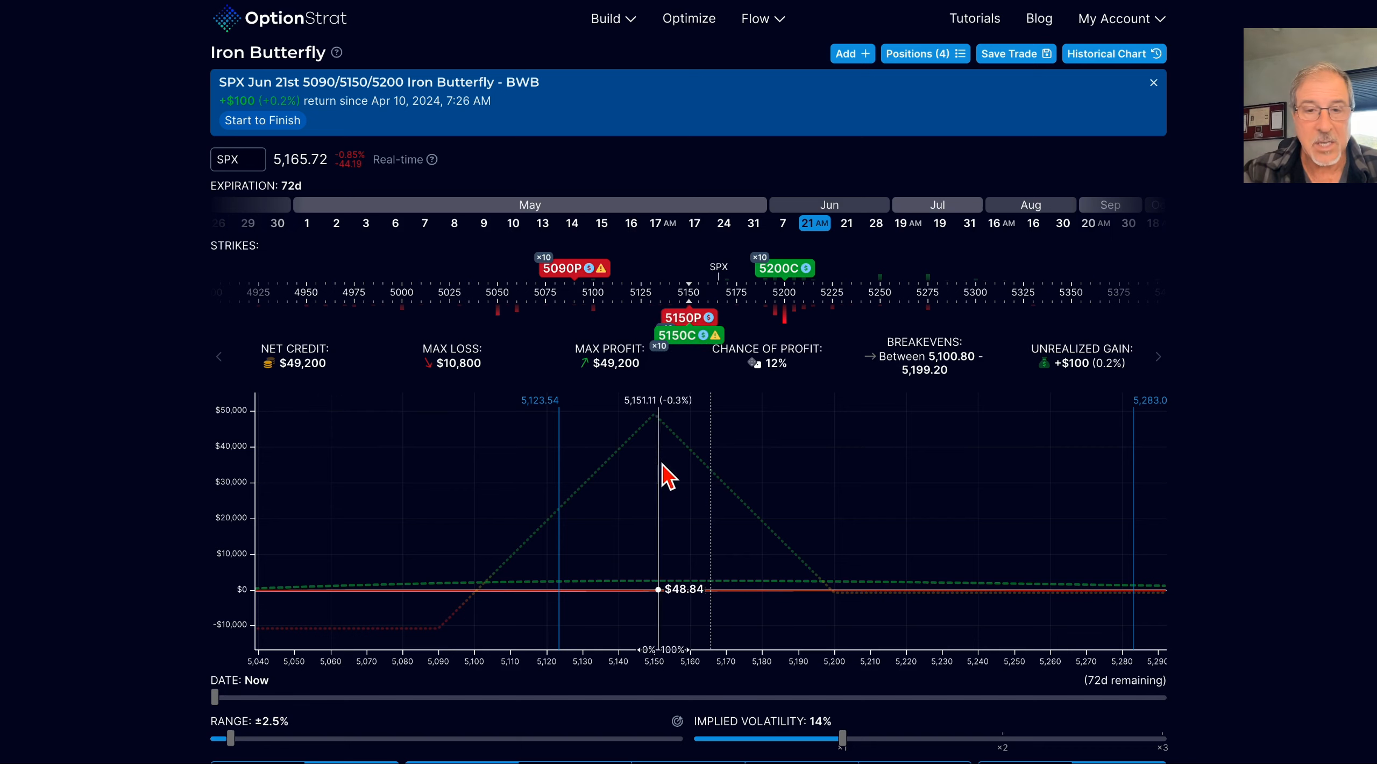
mouse_move(721, 492)
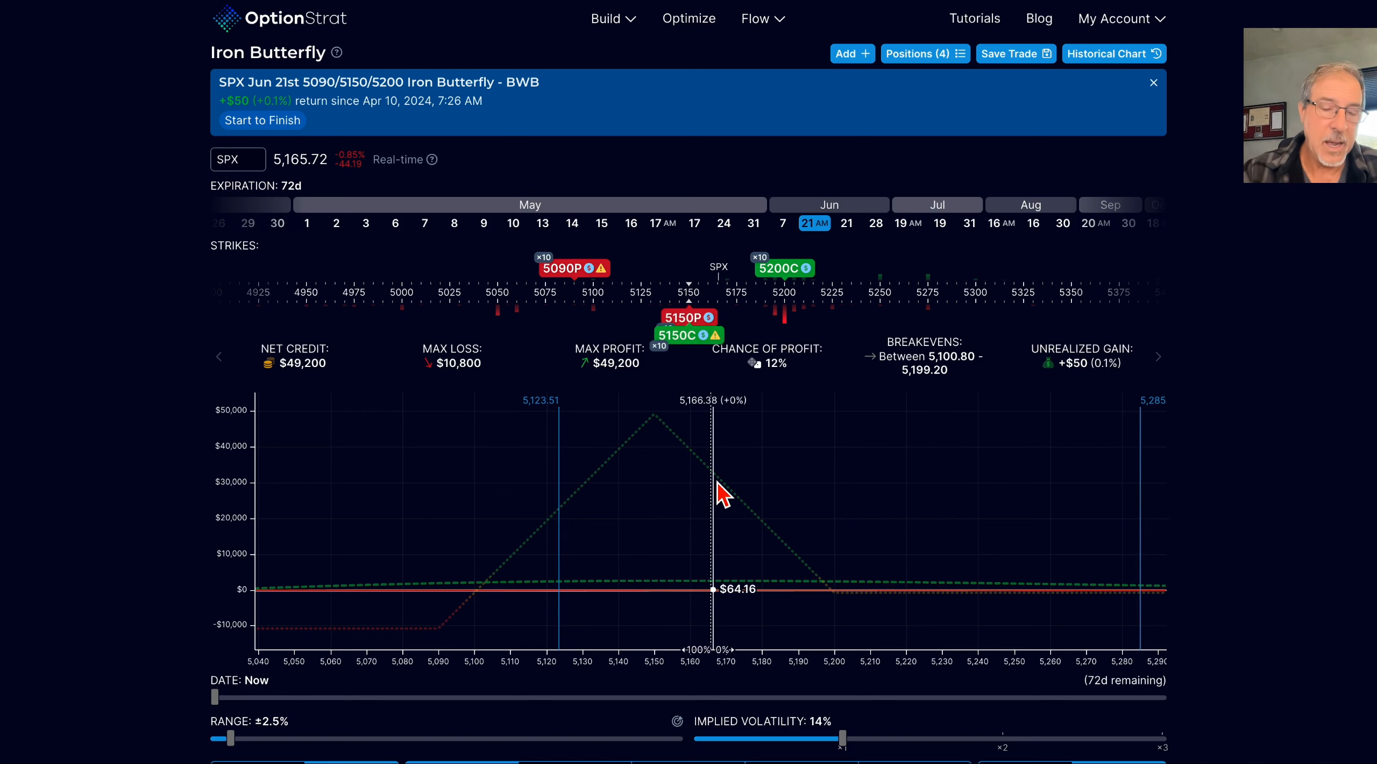
mouse_move(734, 555)
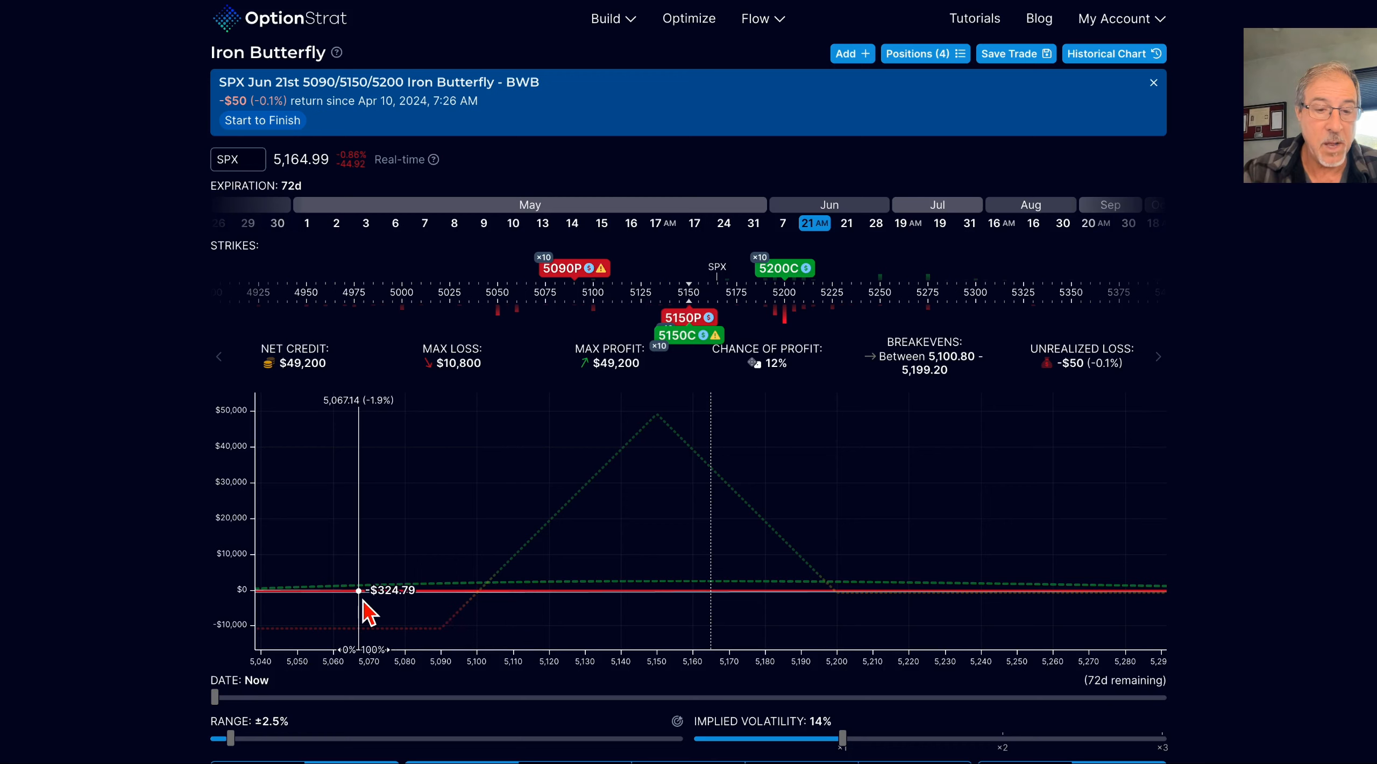
mouse_move(303, 606)
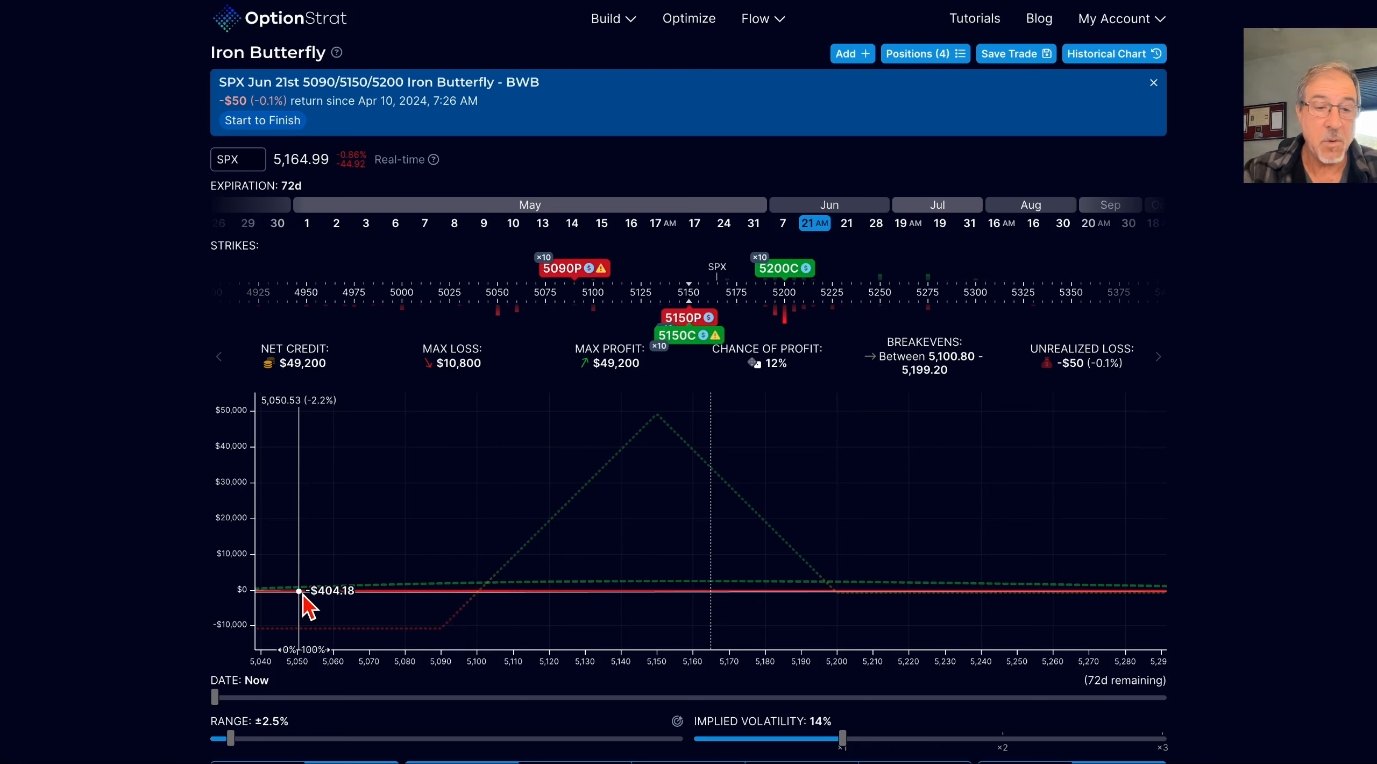
mouse_move(307, 591)
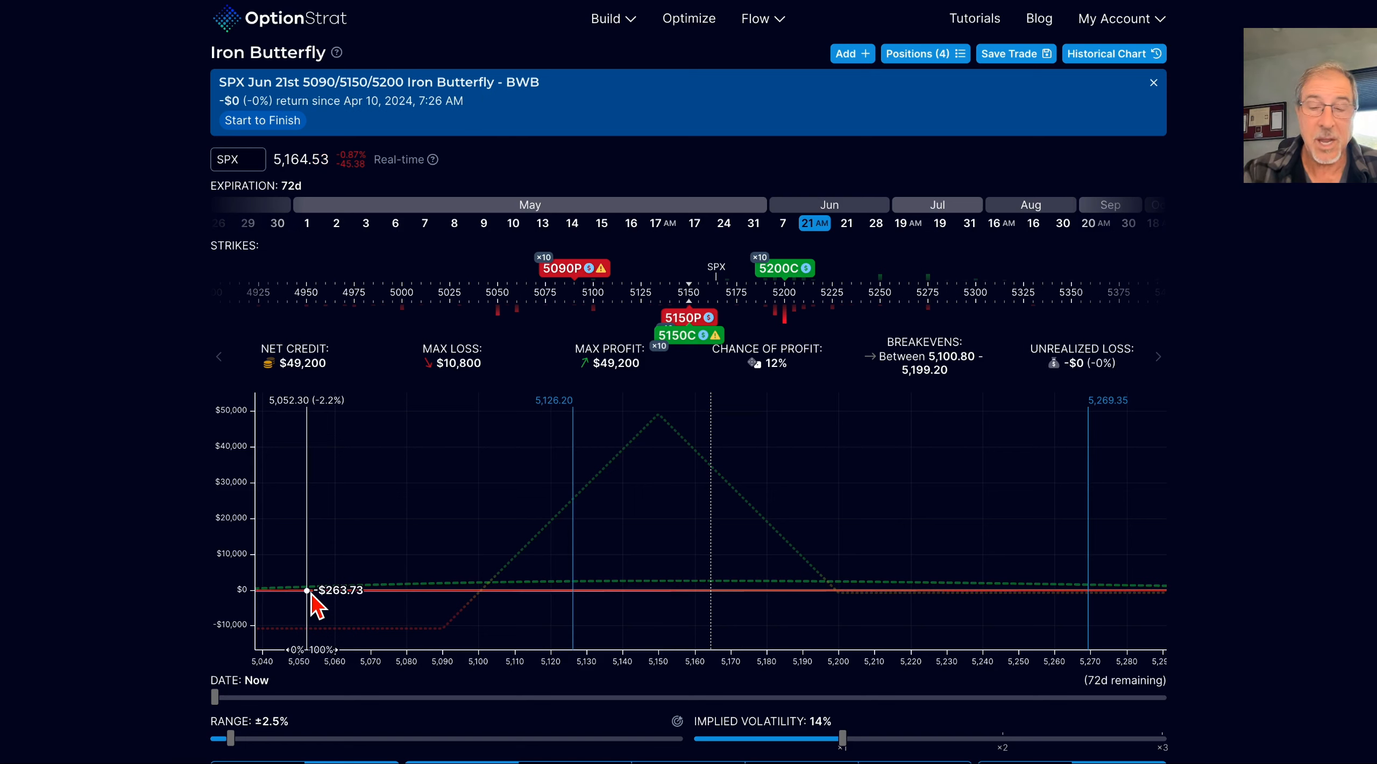
mouse_move(330, 607)
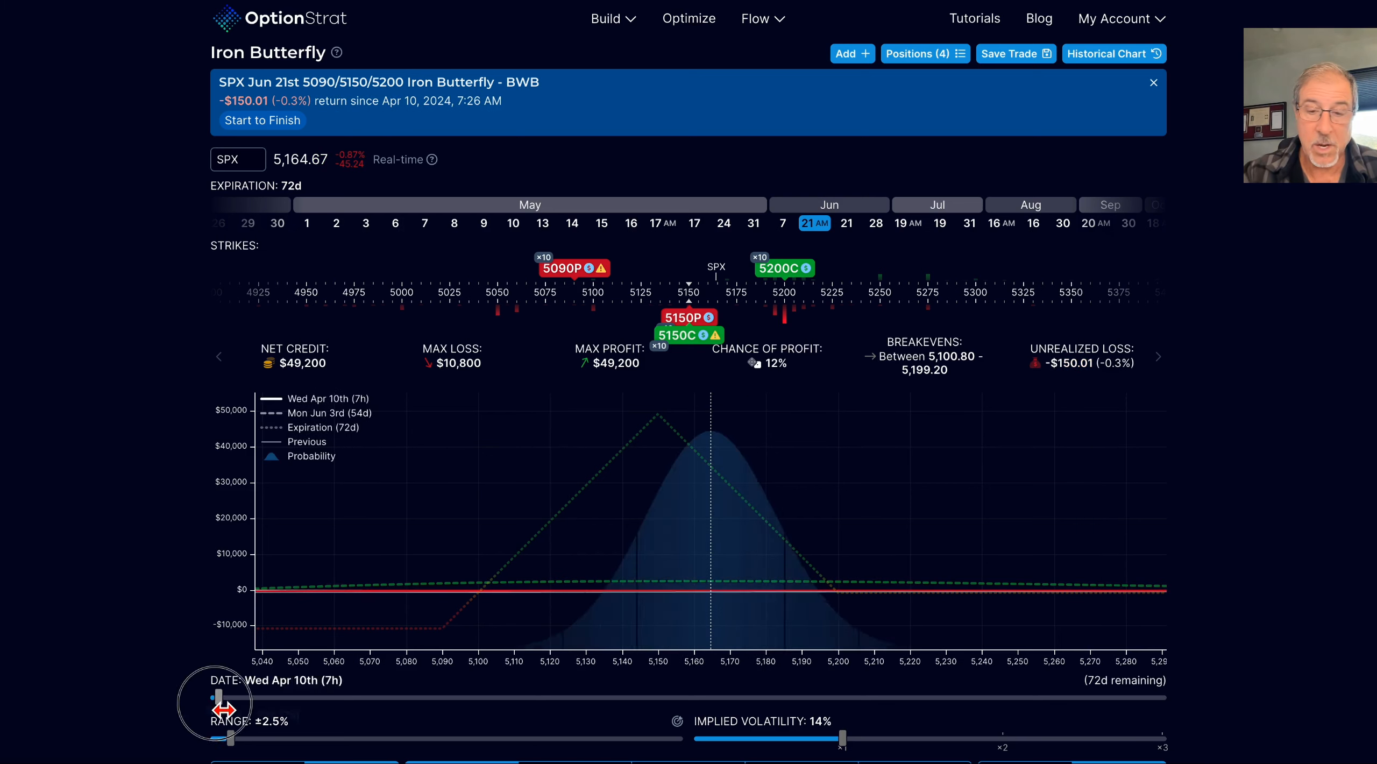
left_click_drag(230, 709, 1155, 710)
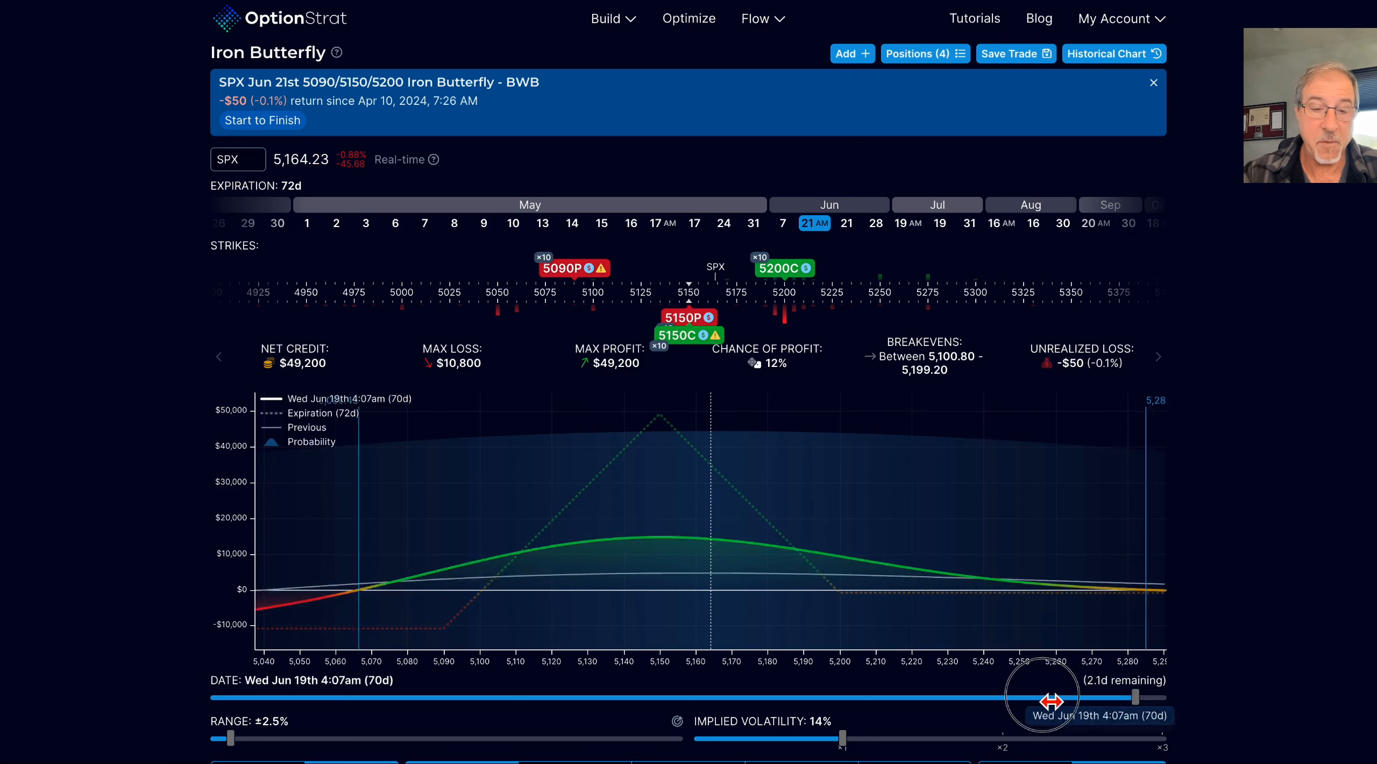
left_click_drag(1046, 702, 874, 689)
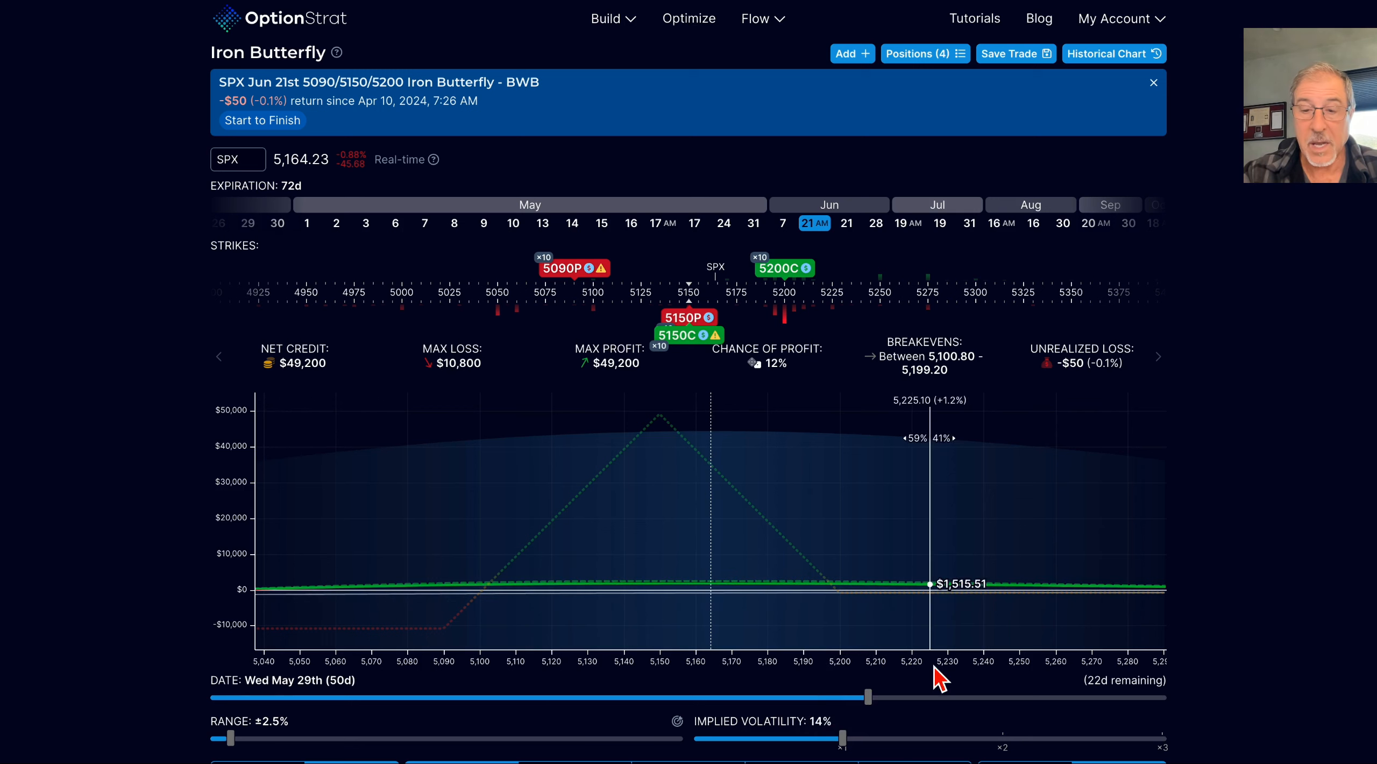
left_click_drag(868, 696, 997, 696)
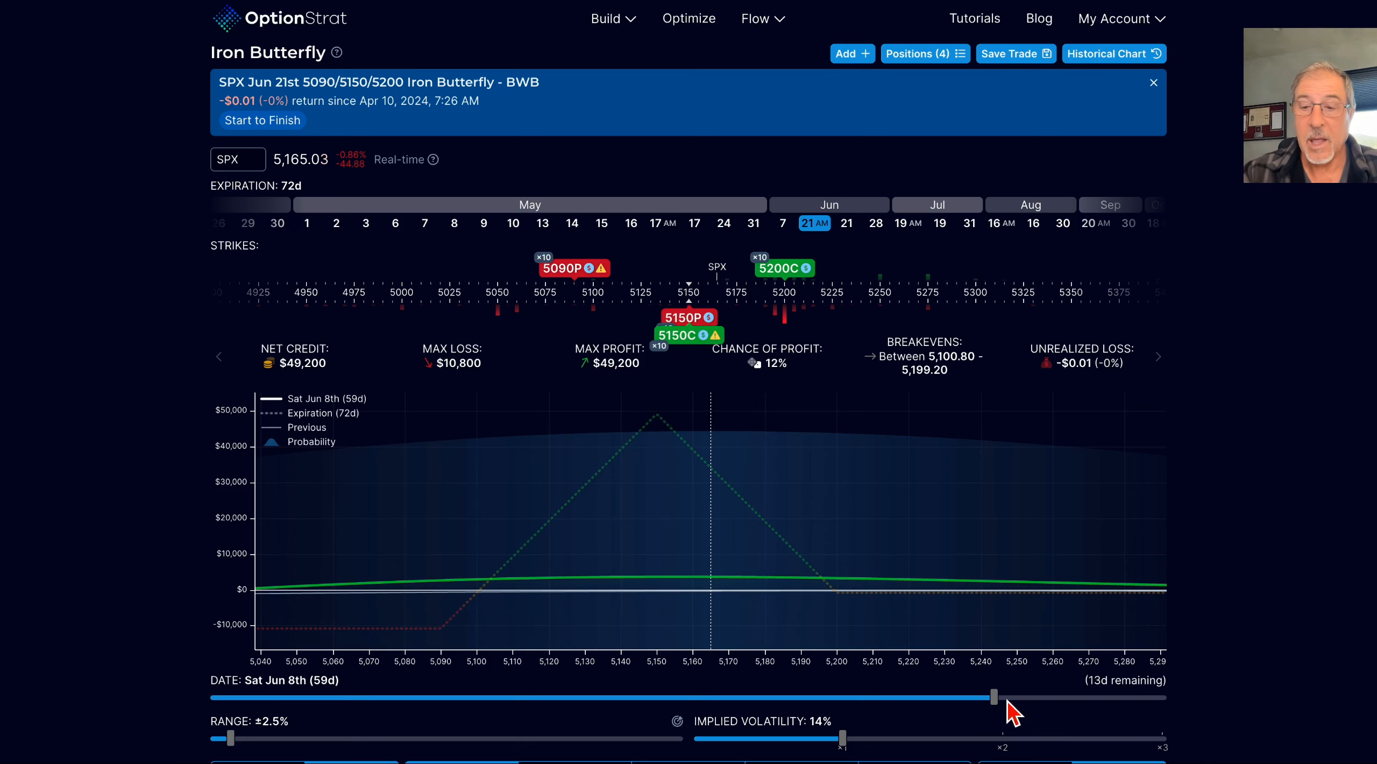
left_click_drag(992, 697, 430, 697)
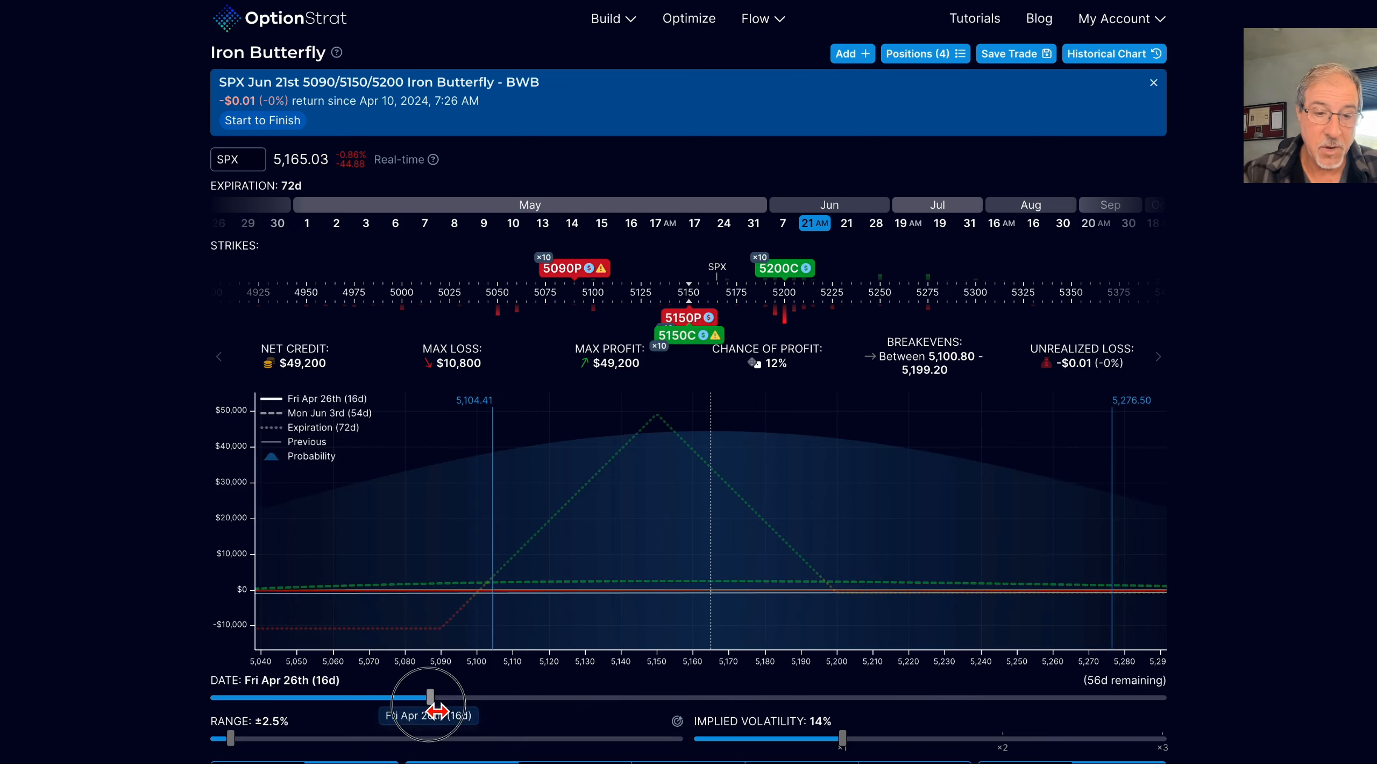
left_click_drag(427, 696, 215, 696)
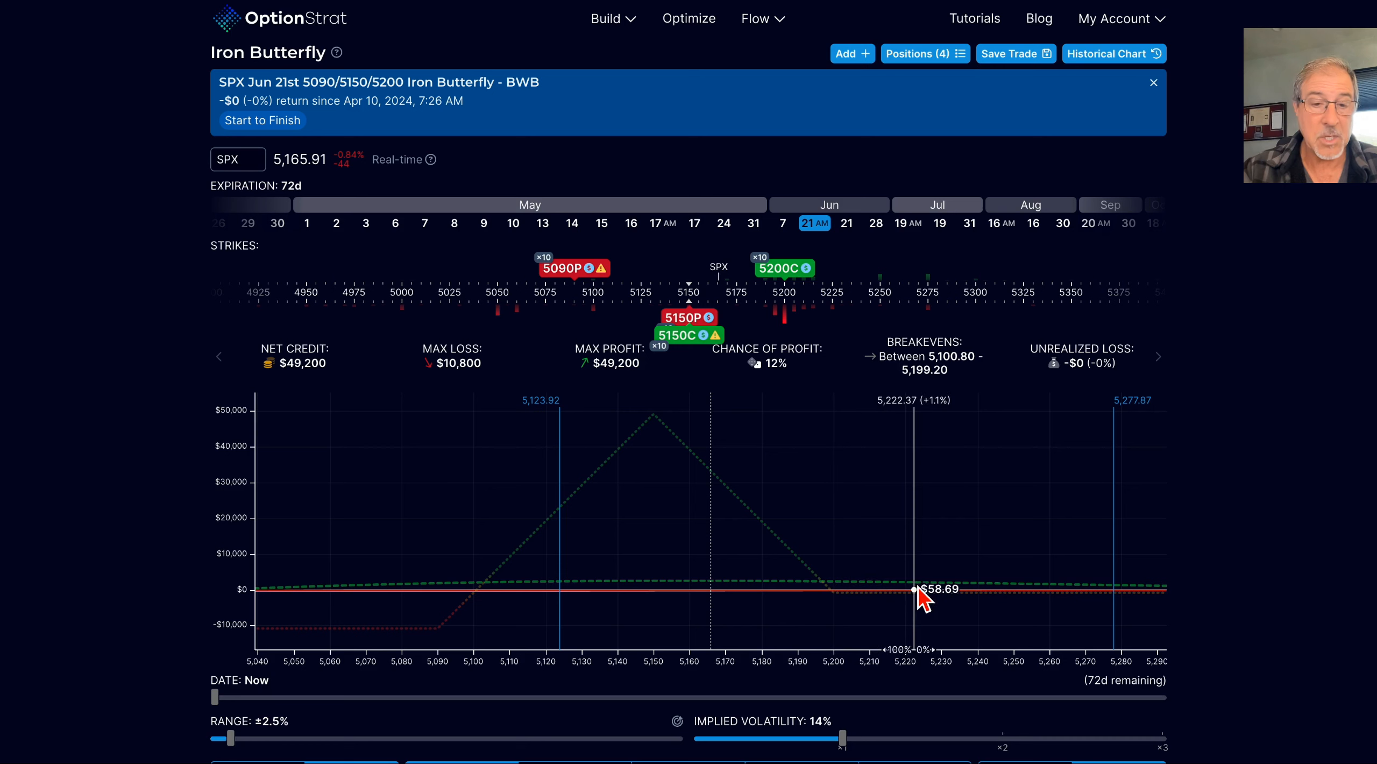
mouse_move(400, 624)
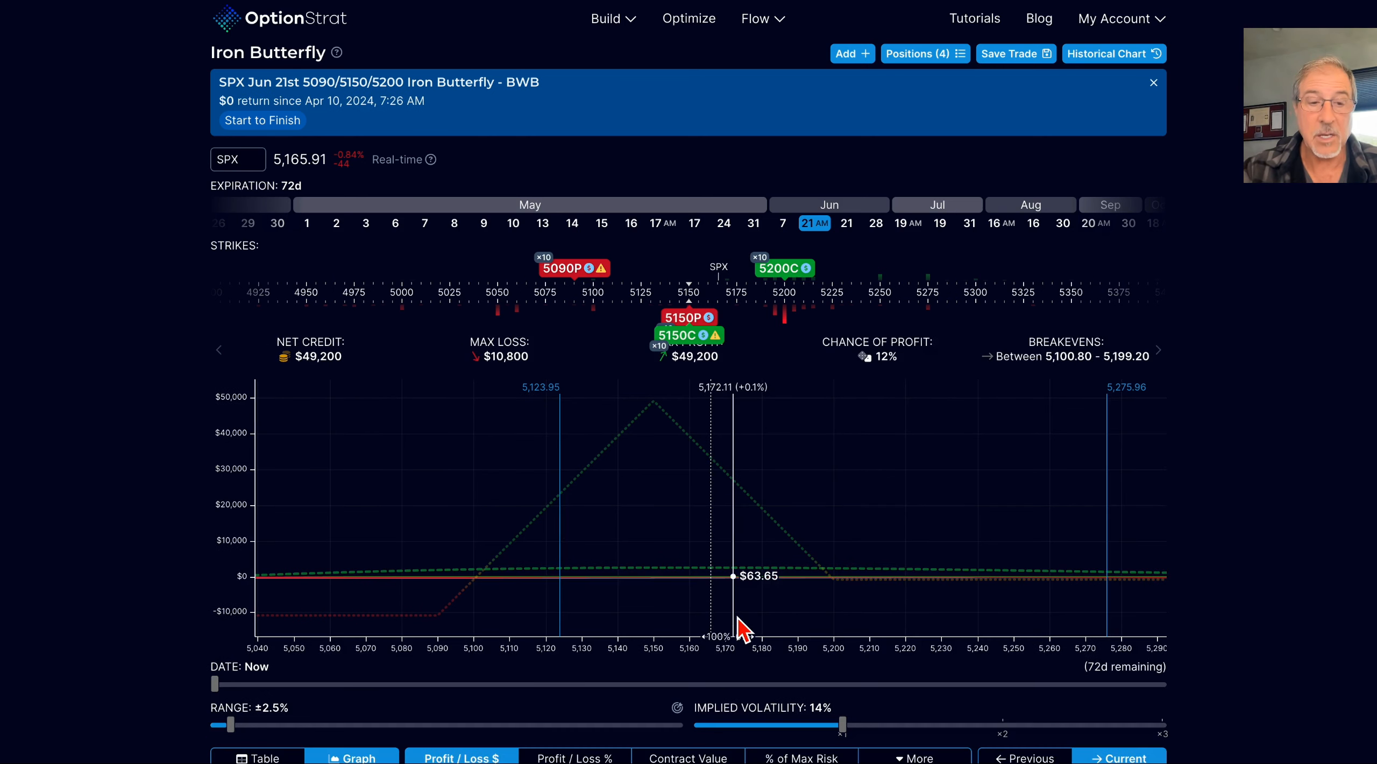
mouse_move(796, 624)
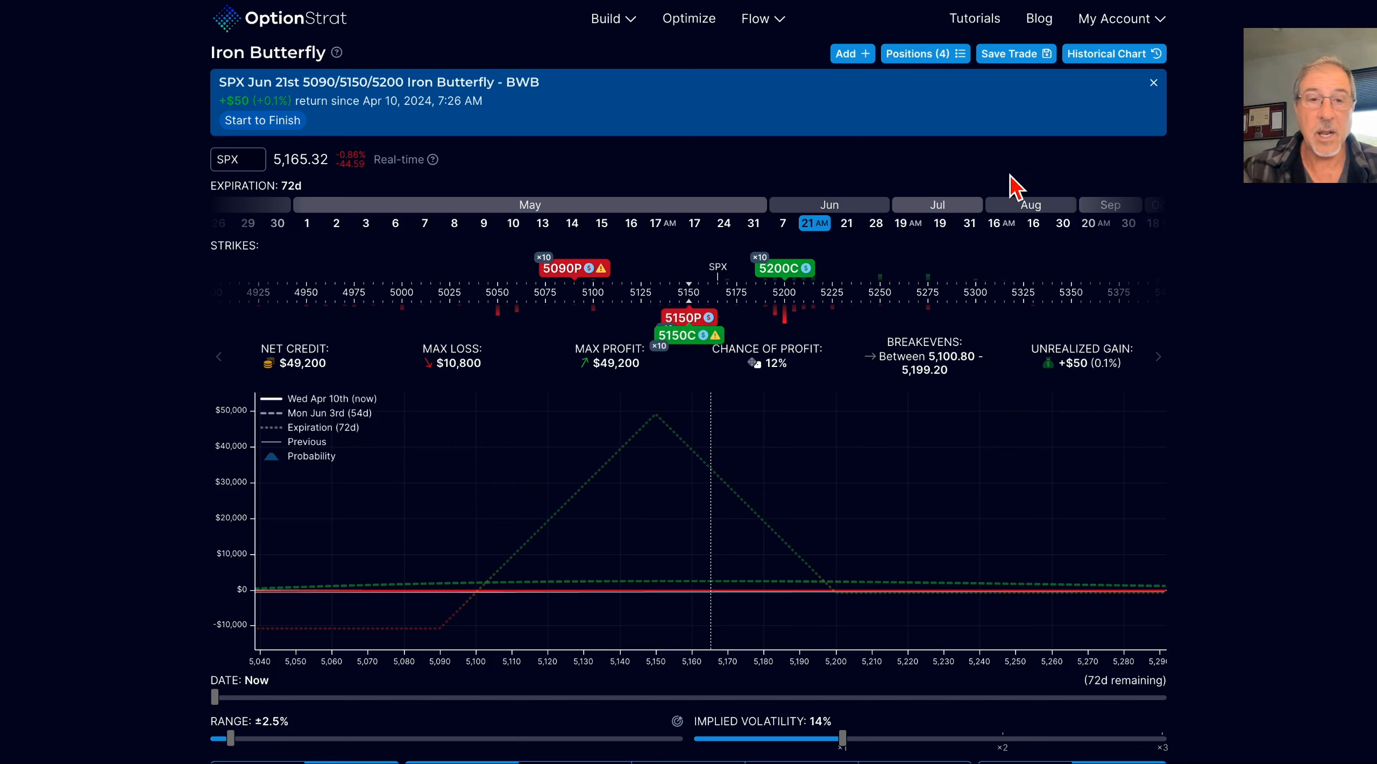
mouse_move(924, 180)
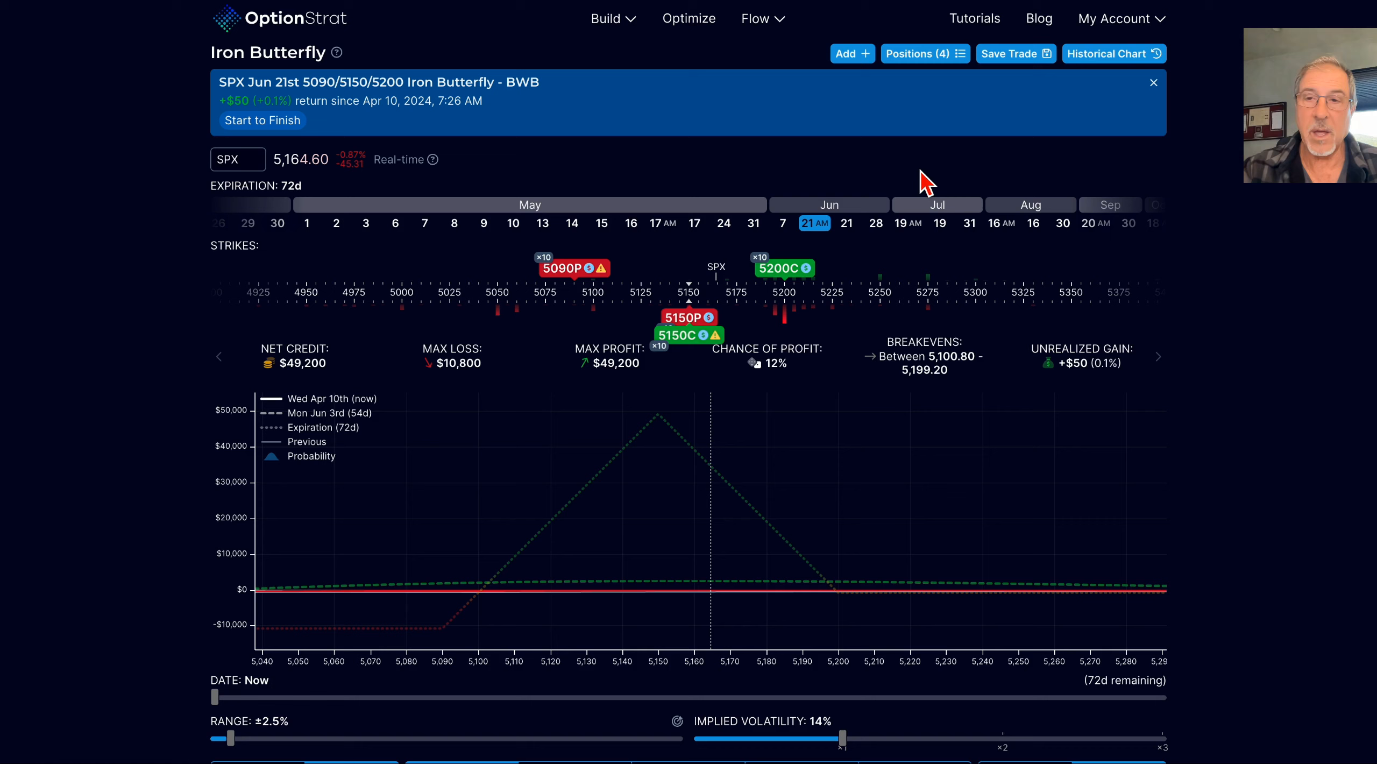
mouse_move(1255, 294)
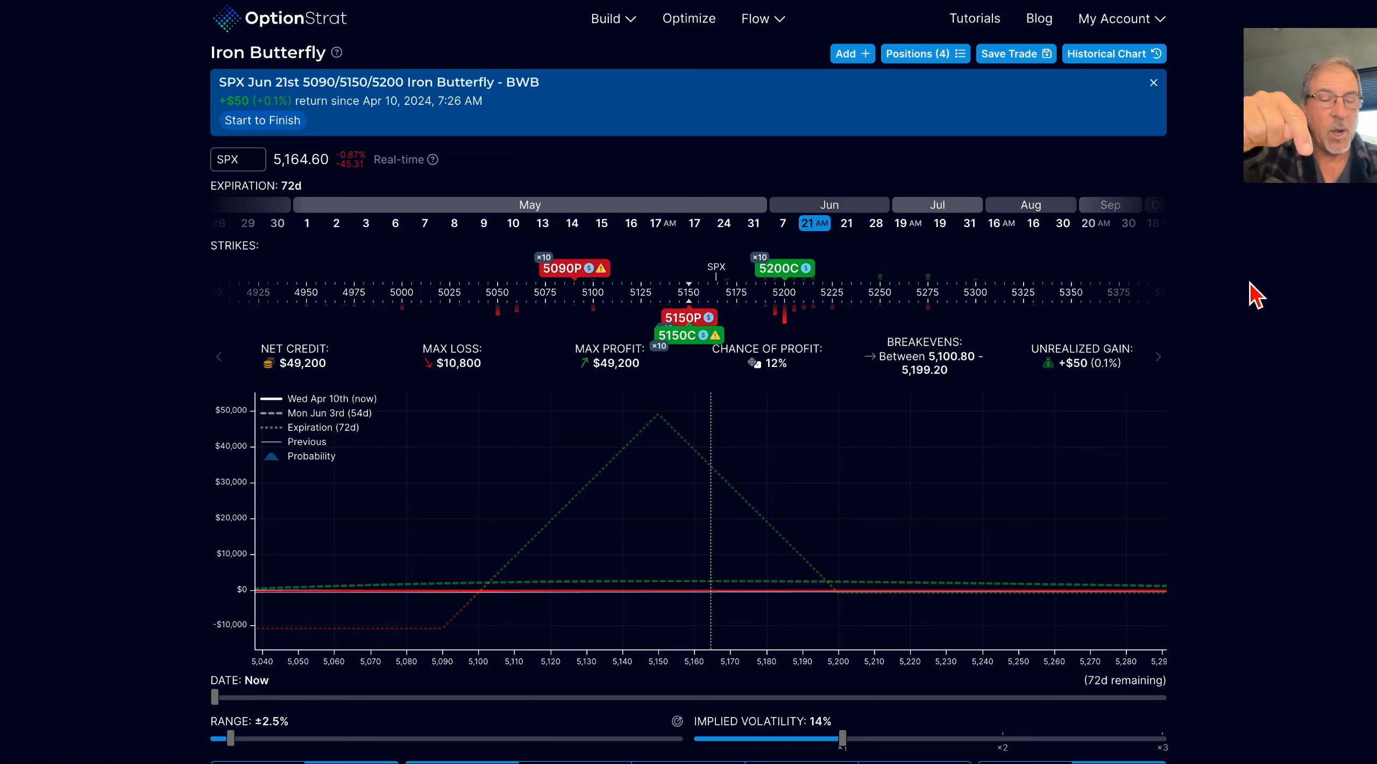